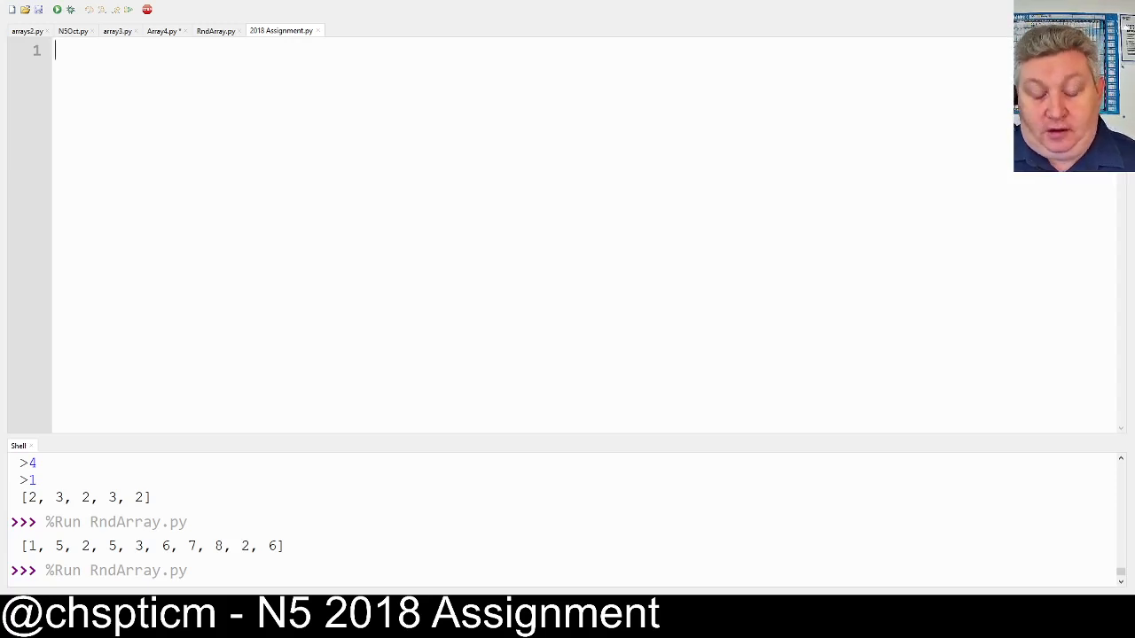
Type the heading comment '# 2018 N5 Assignment' followed by blank lines
{"action": "type", "text": "#"}
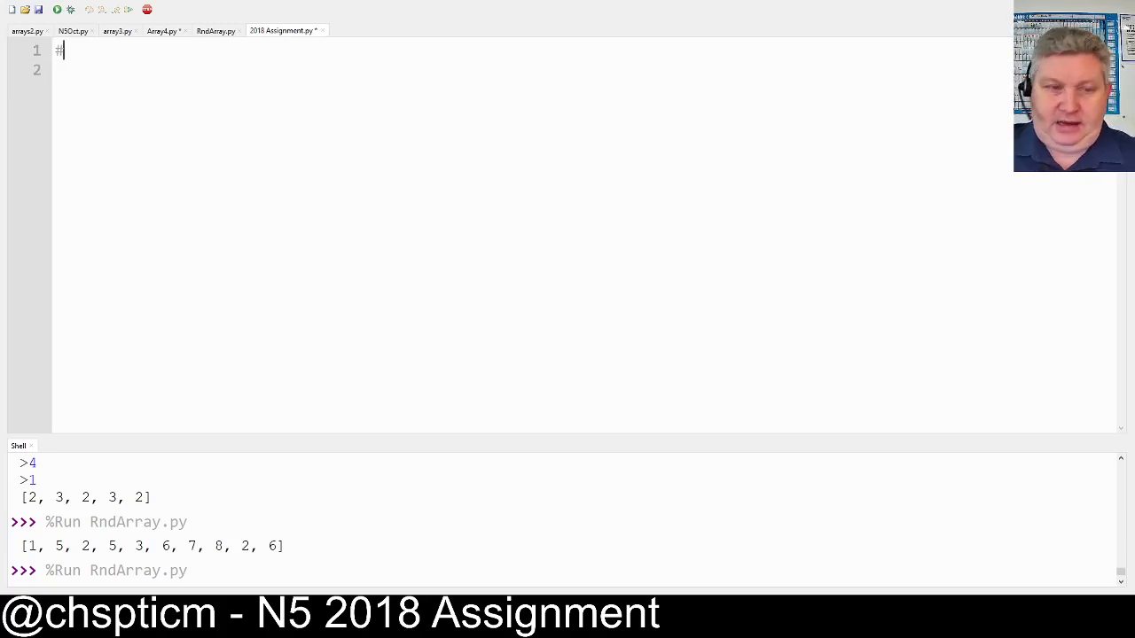
{"action": "type", "text": "2018"}
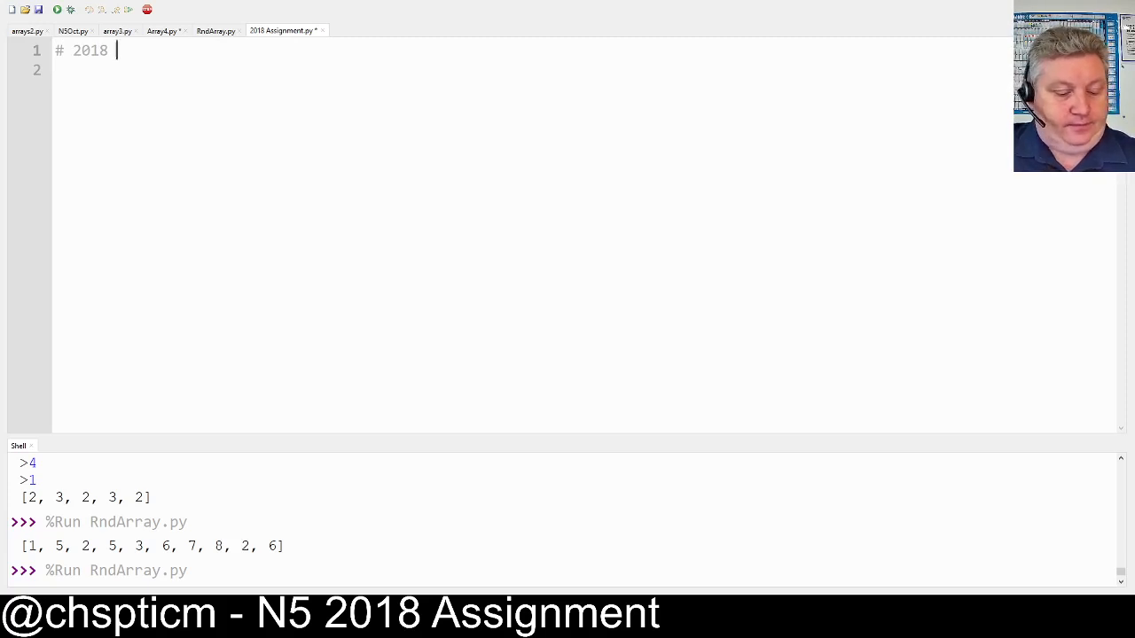
{"action": "type", "text": "N5 A"}
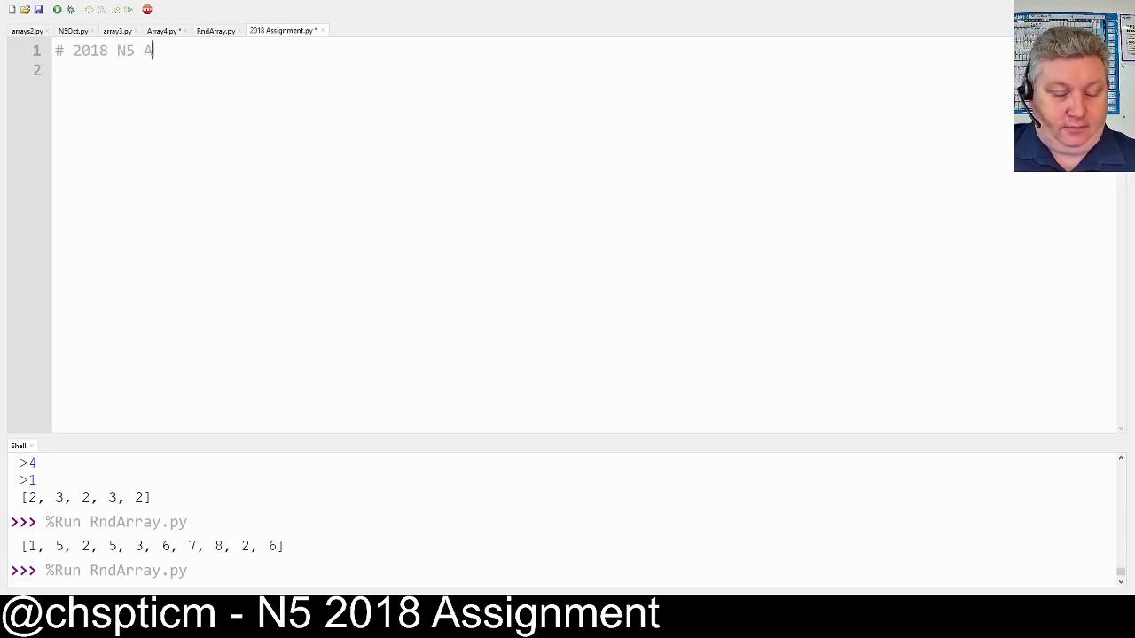
{"action": "type", "text": "ssignment"}
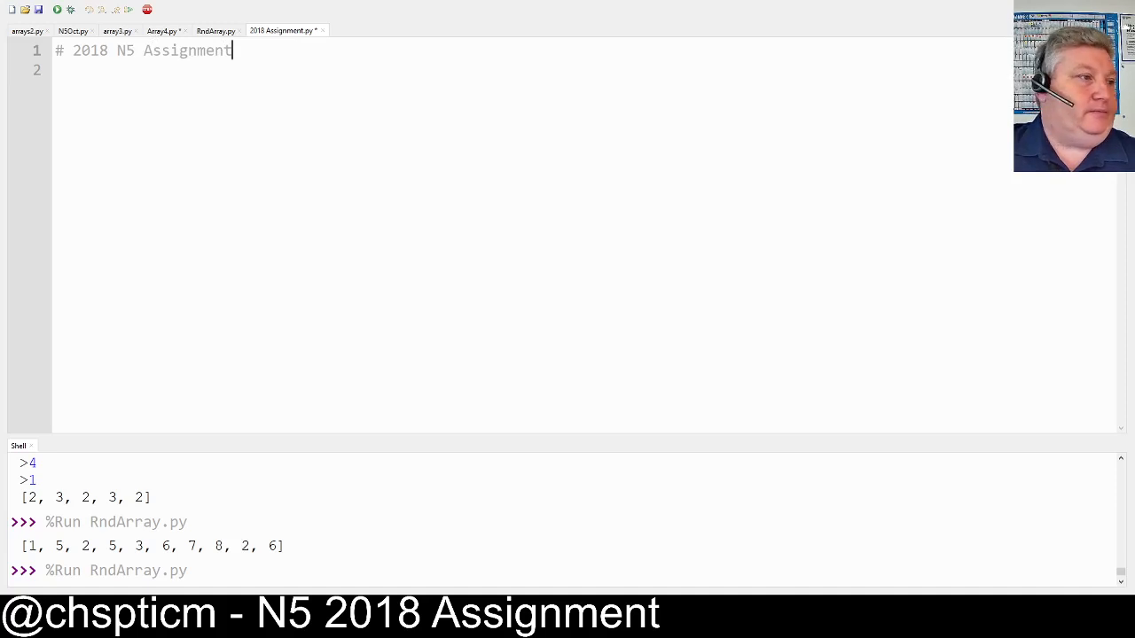
{"action": "key", "text": "enter"}
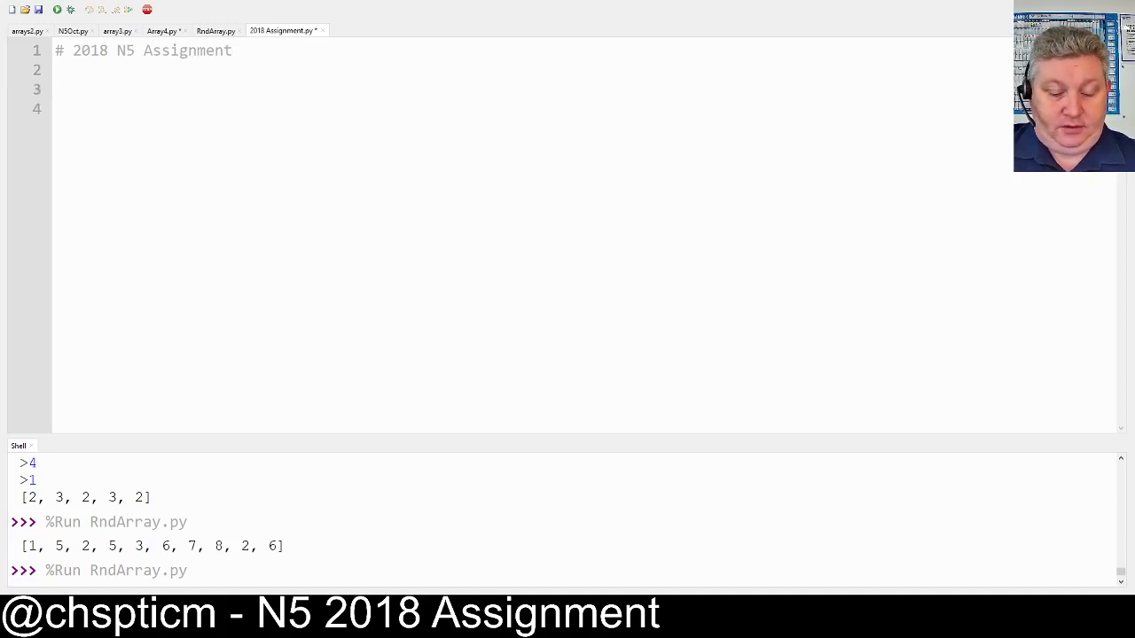
Add the loop header 'for counter in range(5):'
{"action": "type", "text": "for"}
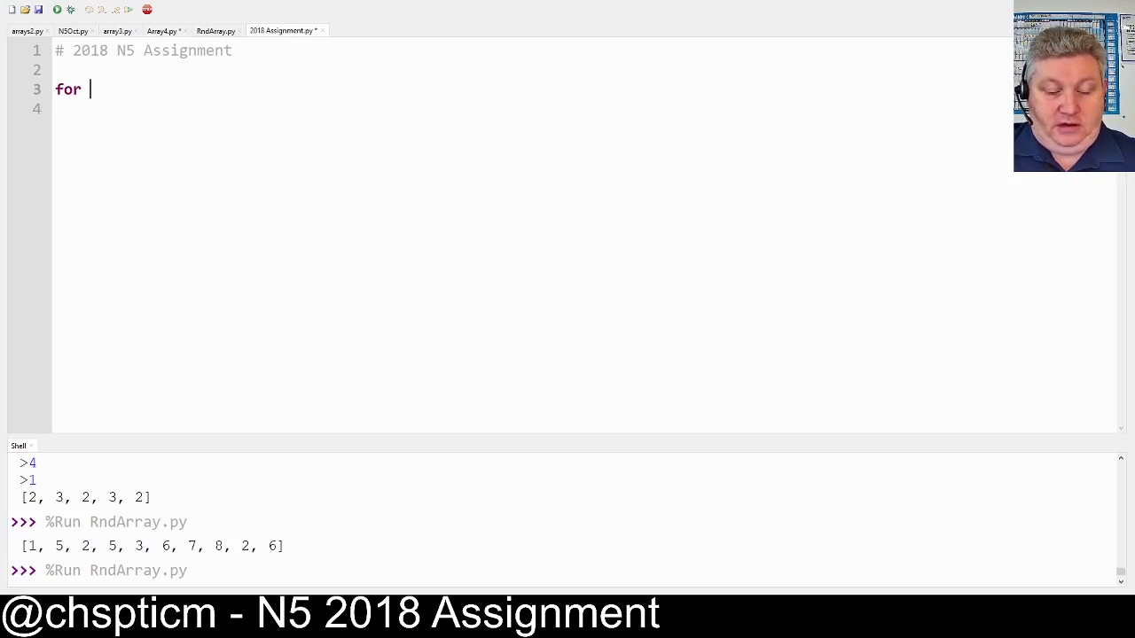
{"action": "type", "text": "counter in ra"}
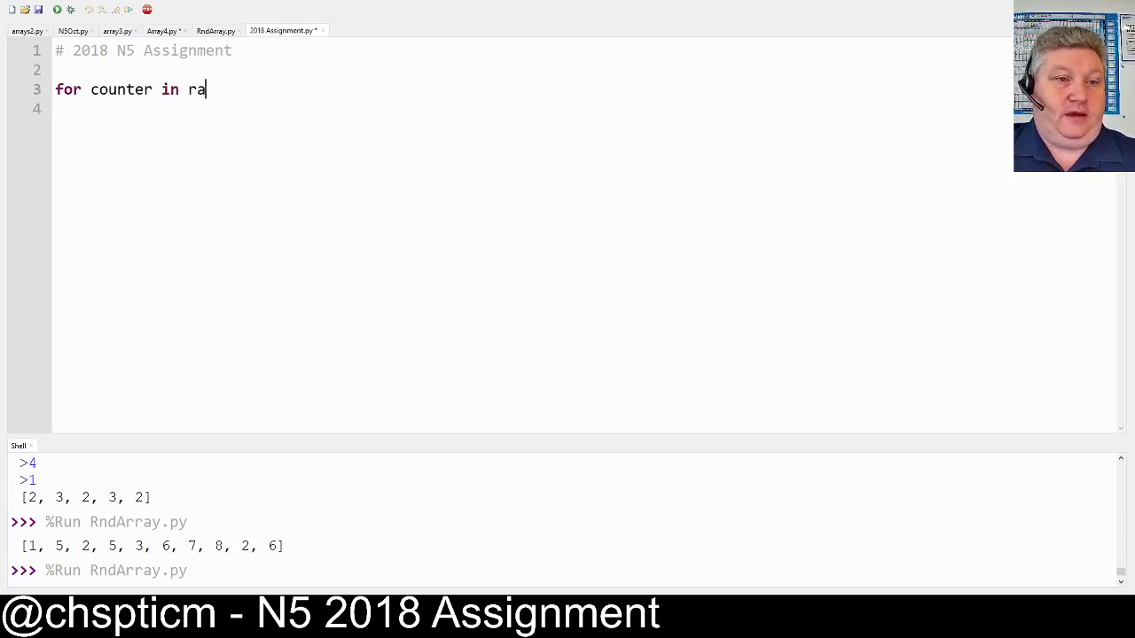
{"action": "type", "text": "nge(5)"}
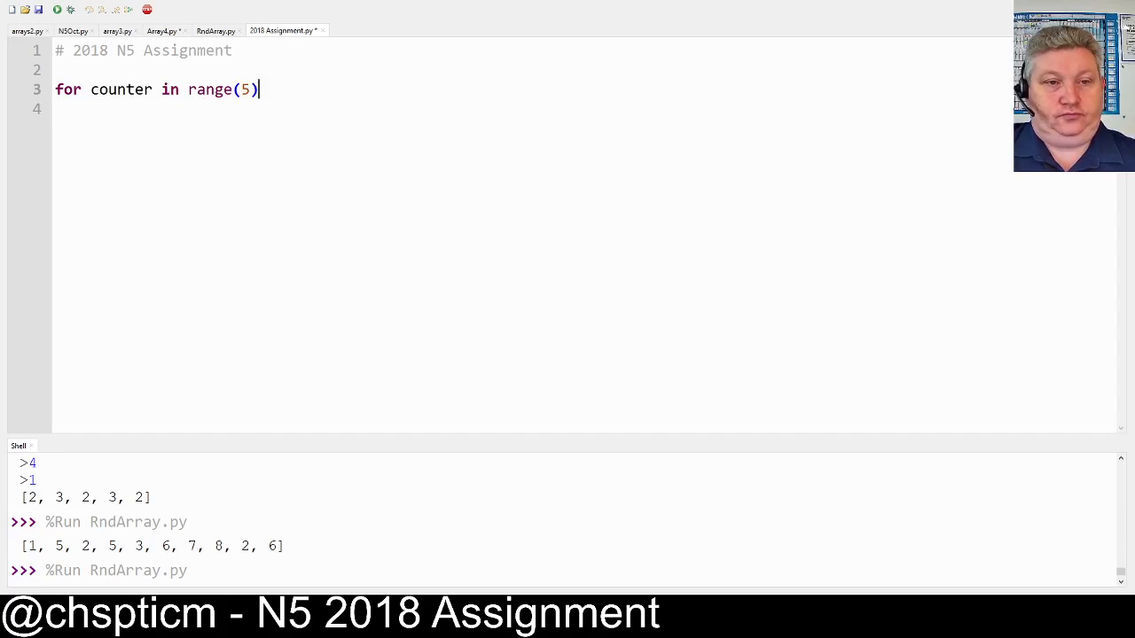
{"action": "type", "text": ":"}
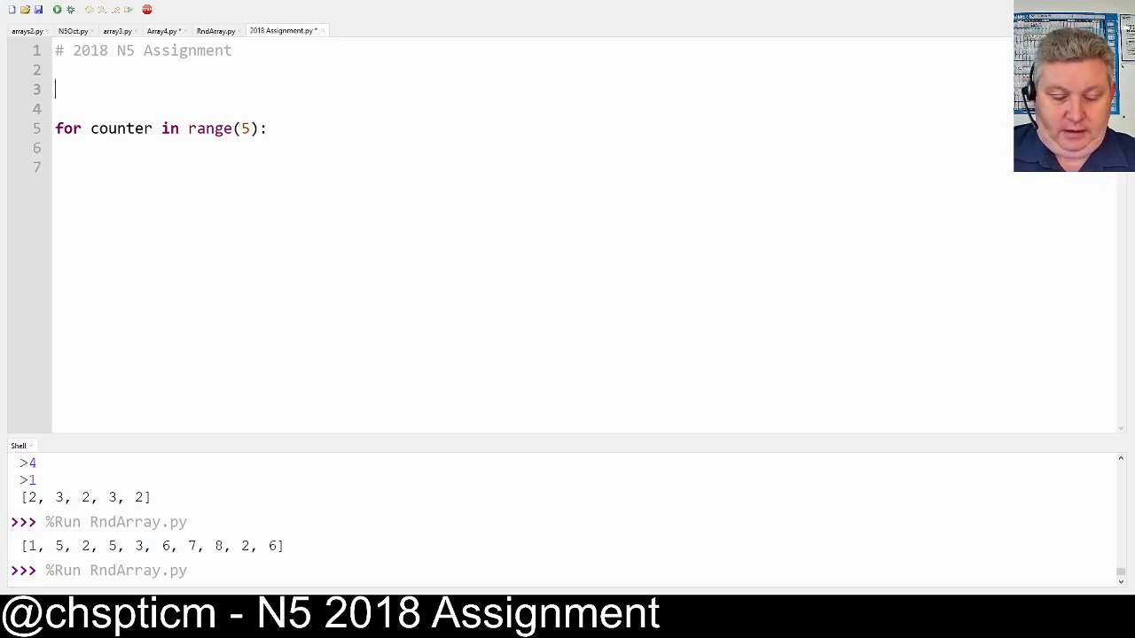
Write 'readings=[0.0 for x in range(5)]' on the line above the loop
{"action": "type", "text": "reading"}
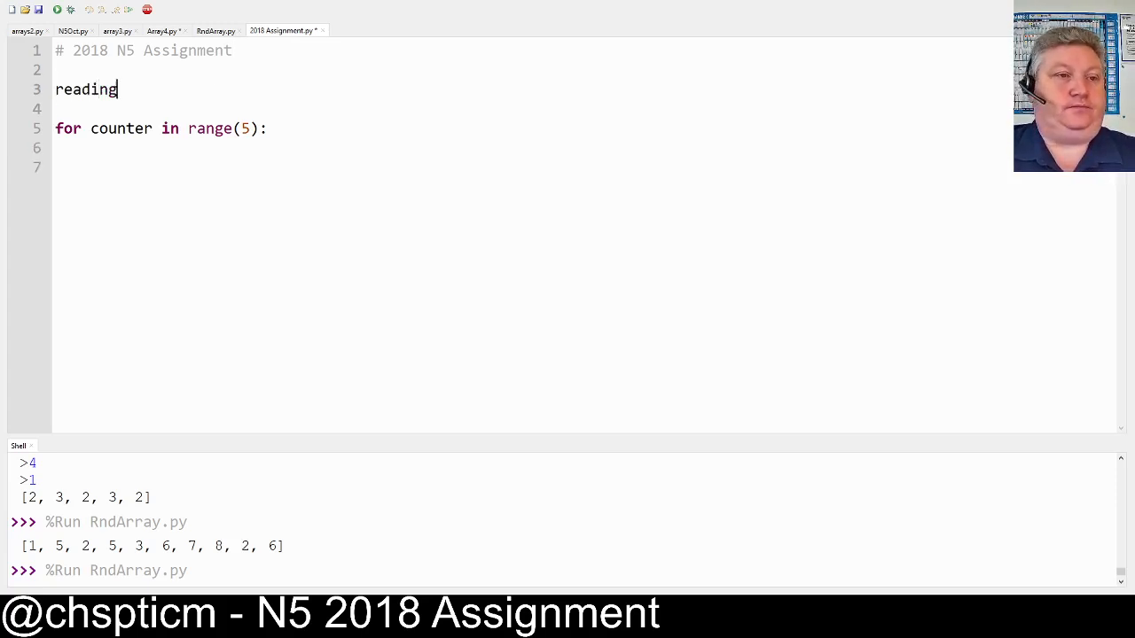
{"action": "type", "text": "s=["}
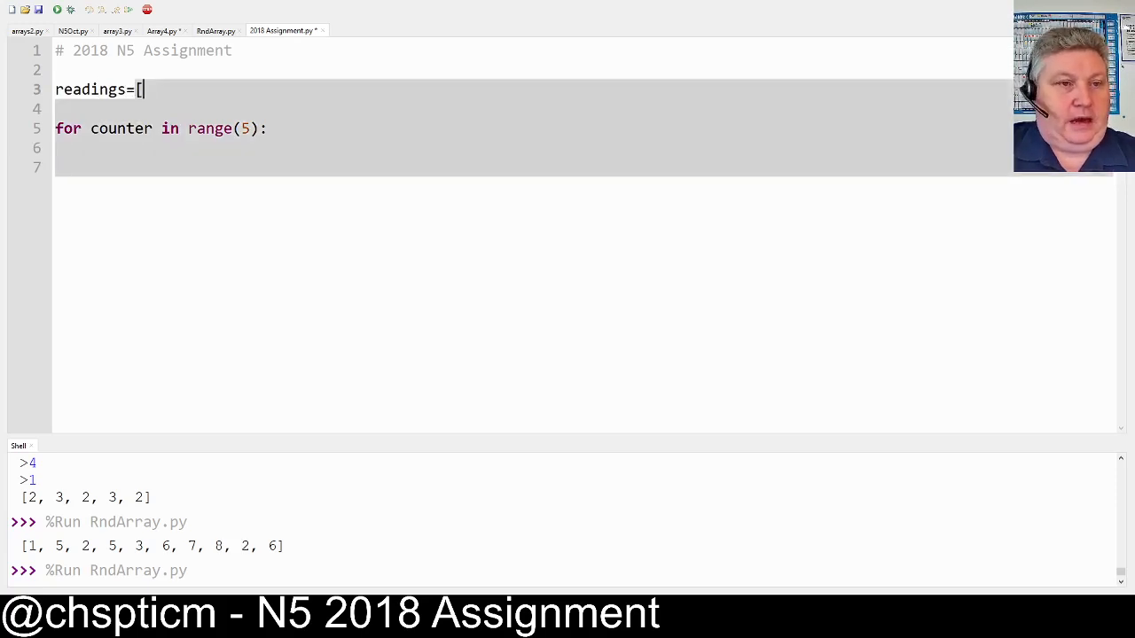
{"action": "type", "text": "0.0"}
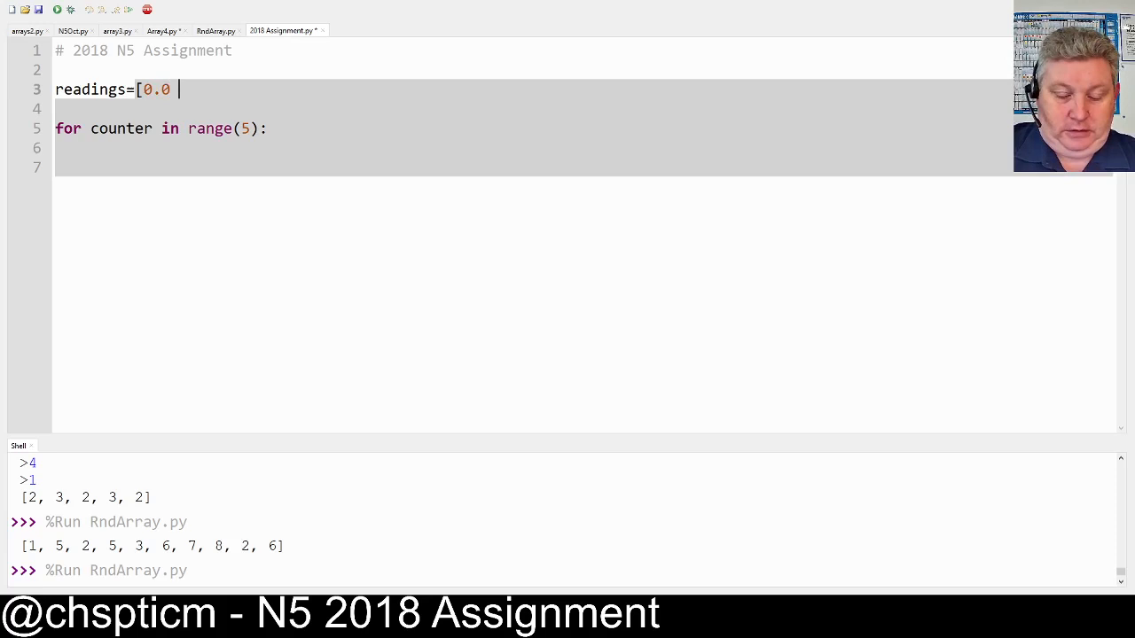
{"action": "type", "text": "for x in rang"}
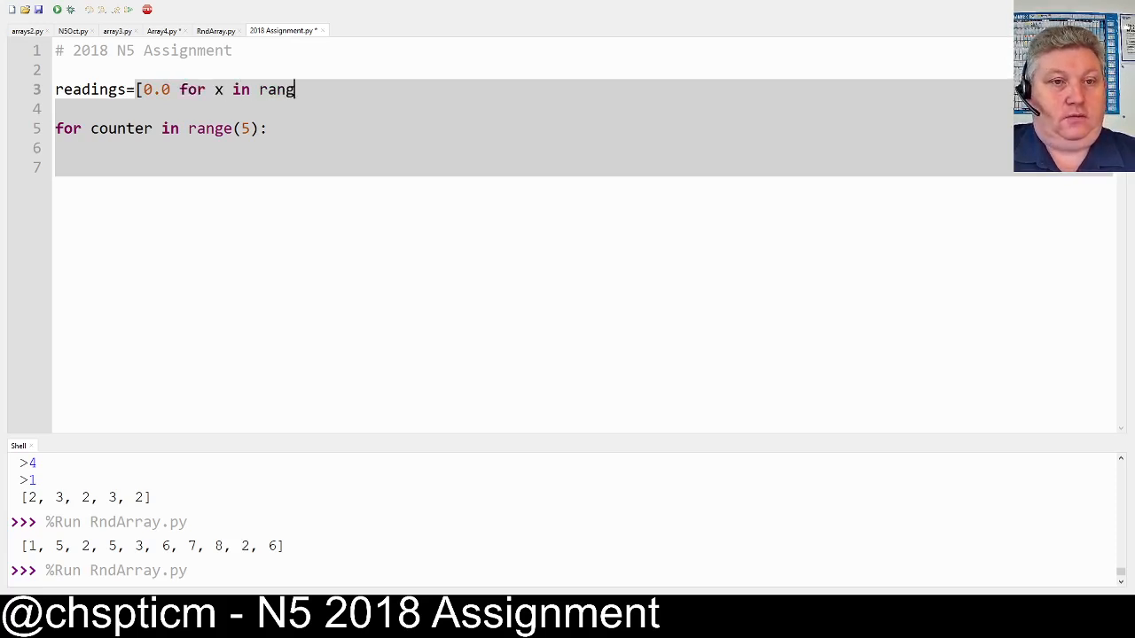
{"action": "type", "text": "e(5)"}
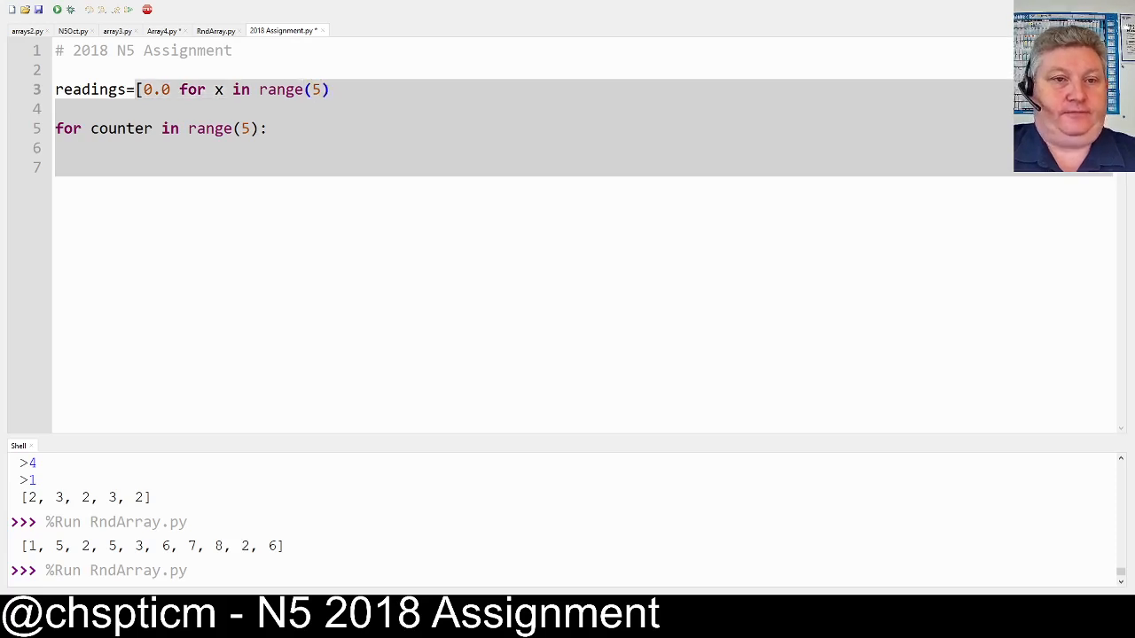
{"action": "type", "text": "]"}
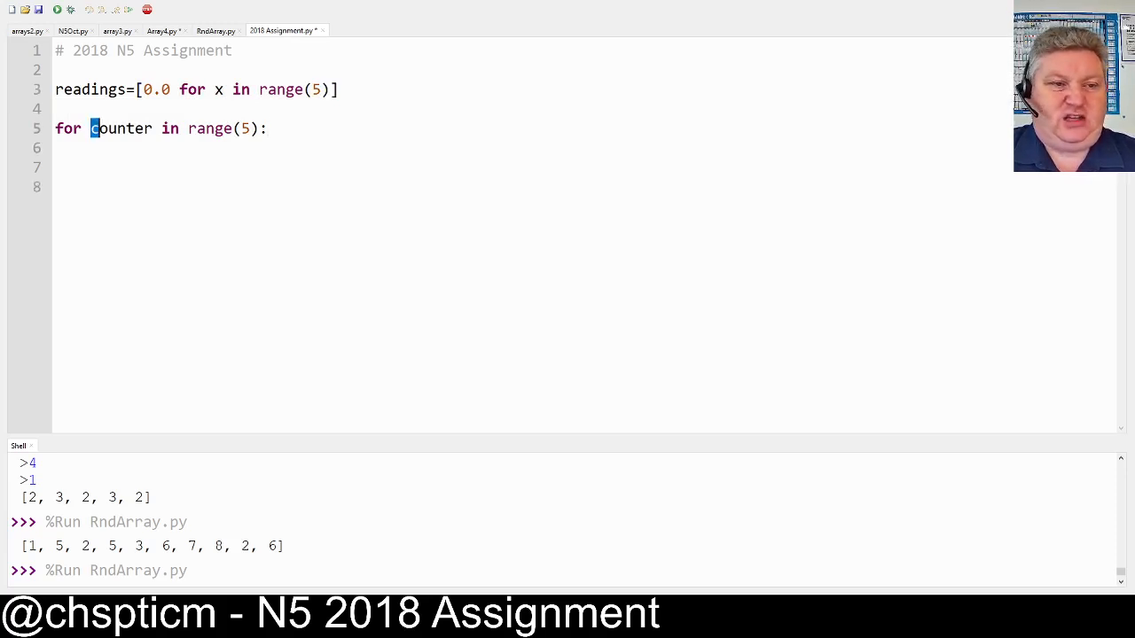
Rename counter to index and add print("Please enter reading",index+1) in the loop
{"action": "type", "text": "i"}
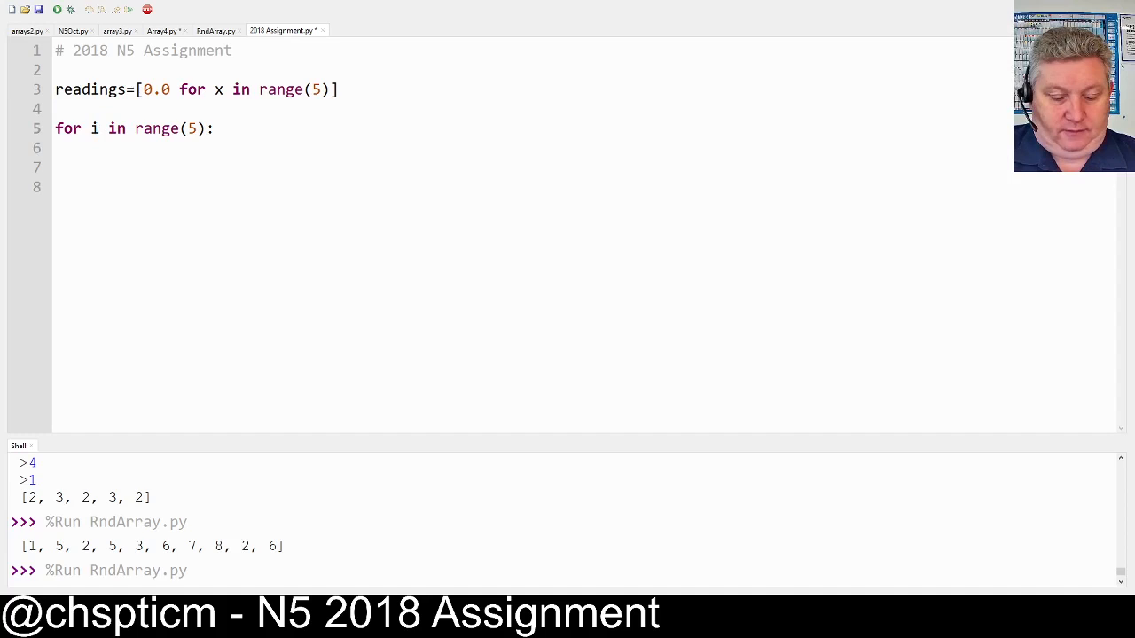
{"action": "type", "text": "ndex"}
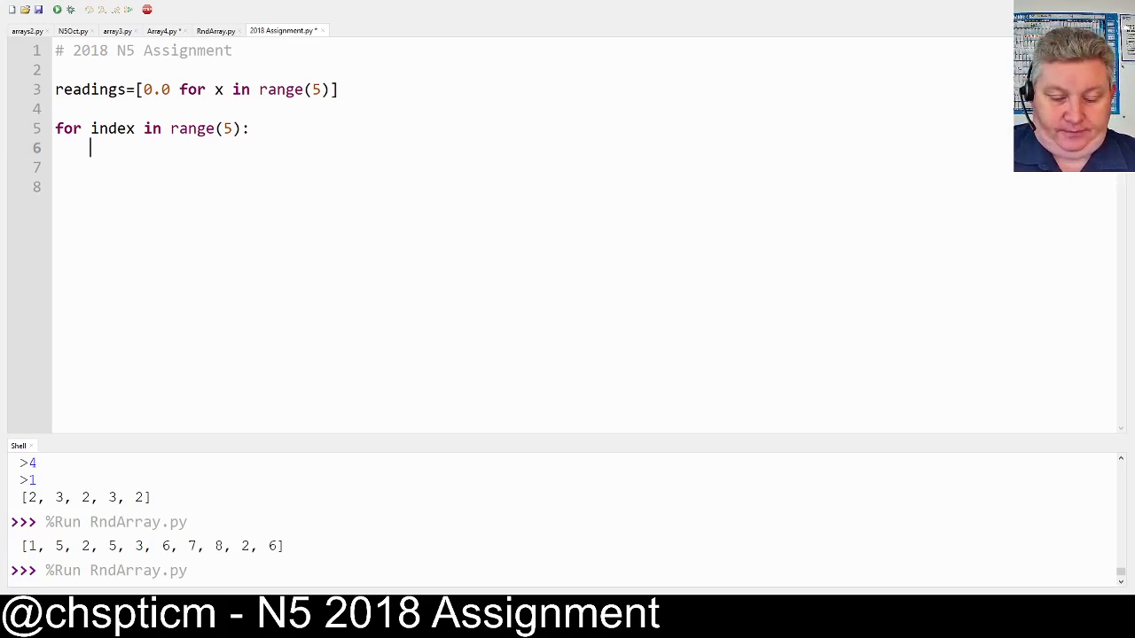
{"action": "type", "text": "print(\""}
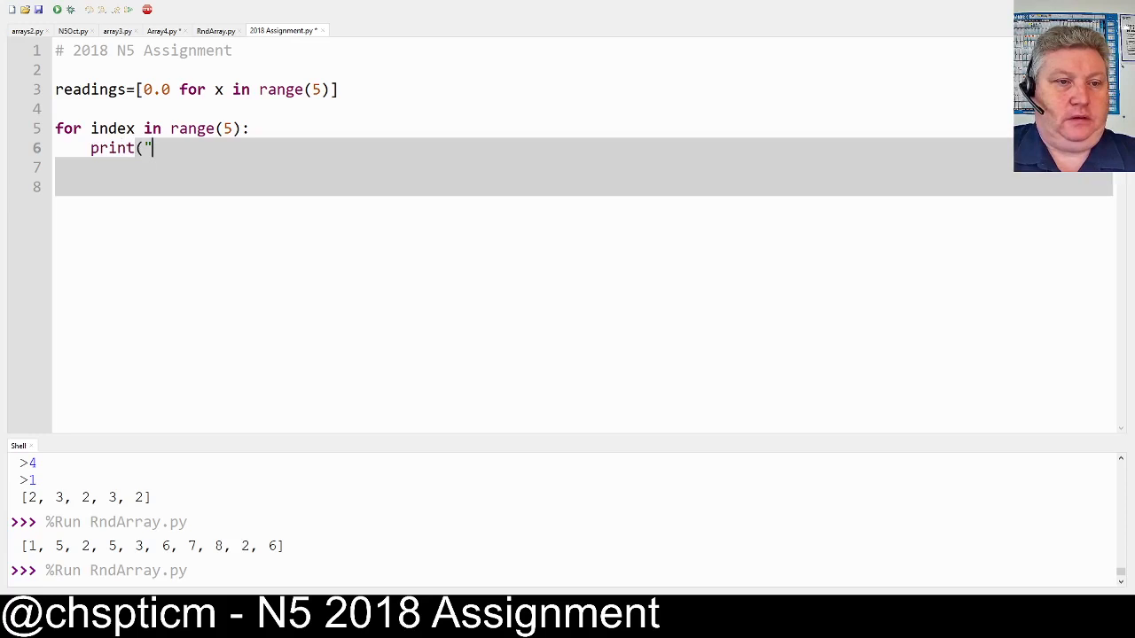
{"action": "type", "text": "Plkeas"}
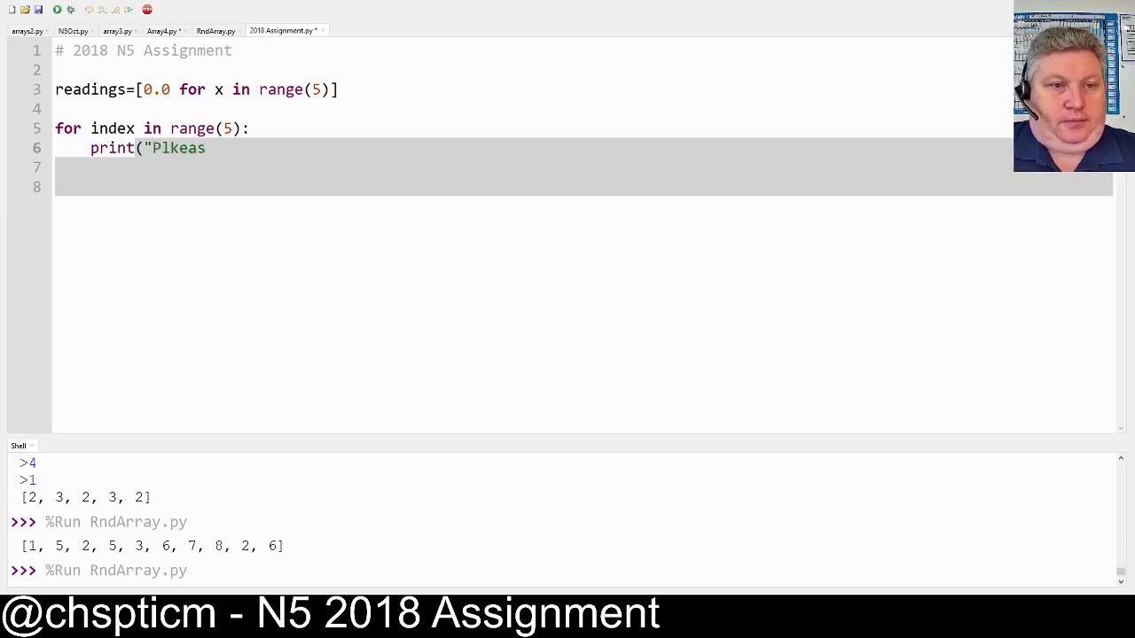
{"action": "type", "text": "Please"}
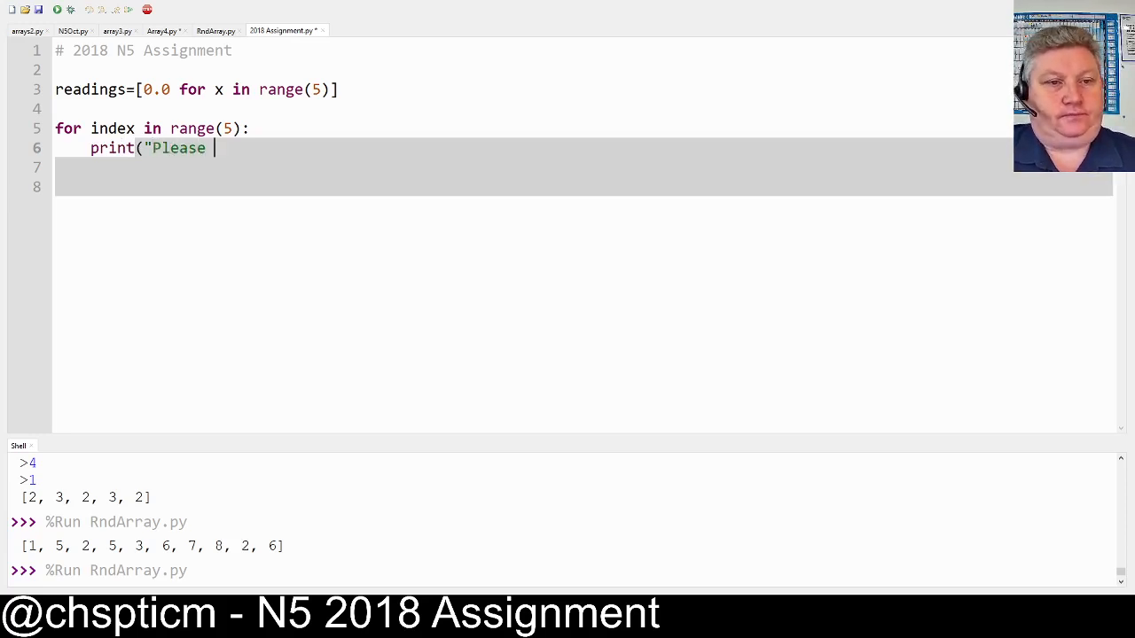
{"action": "type", "text": "enter read"}
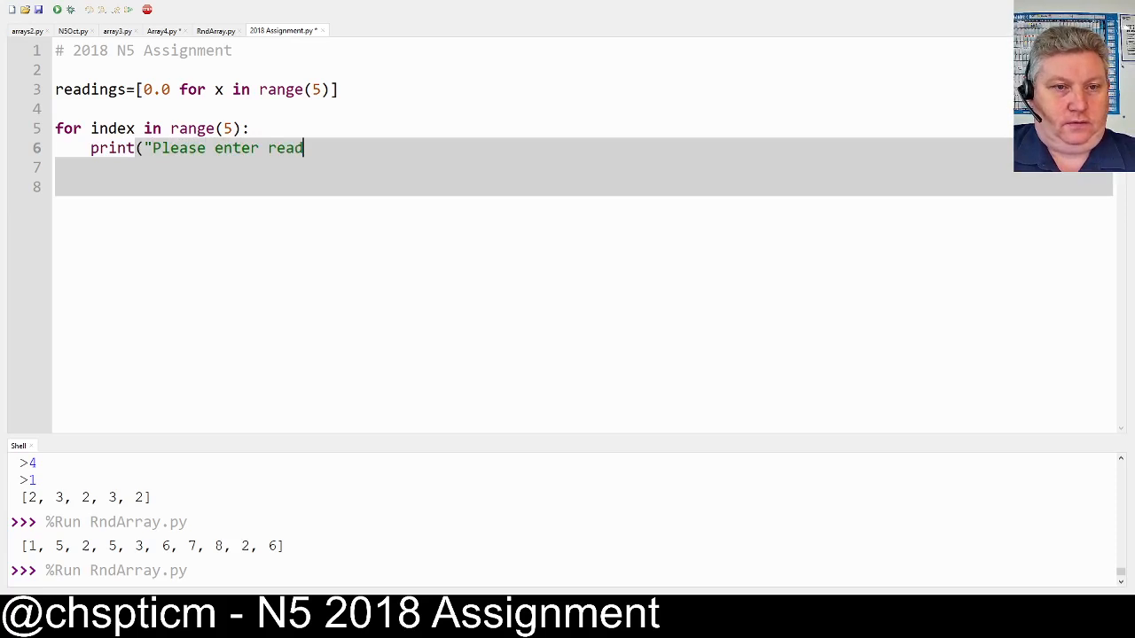
{"action": "type", "text": "ing"}
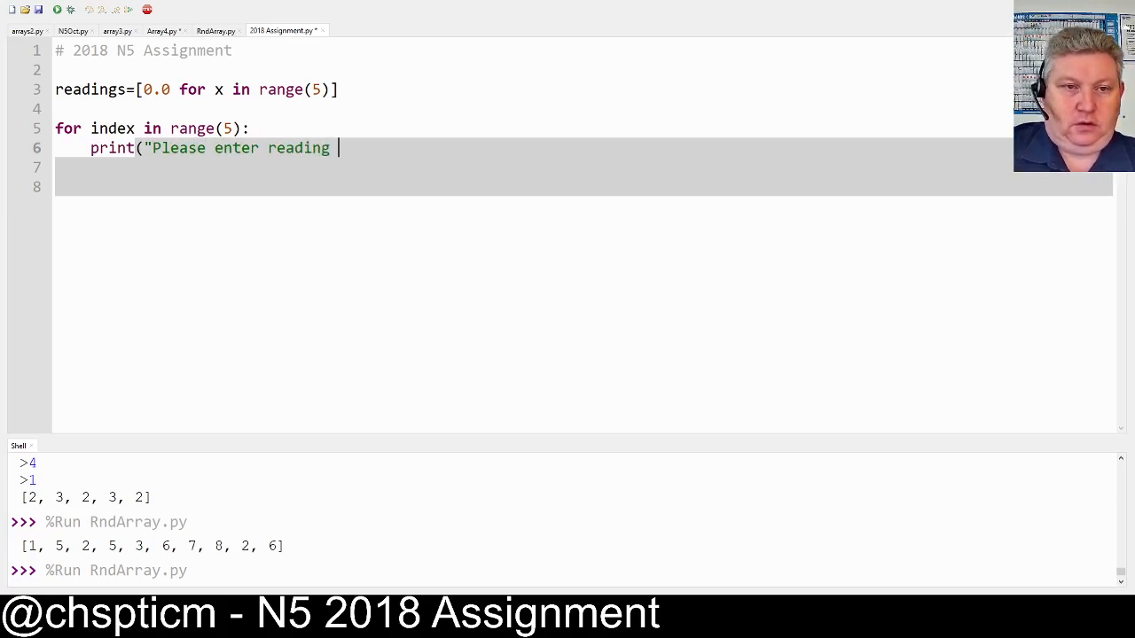
{"action": "type", "text": ","}
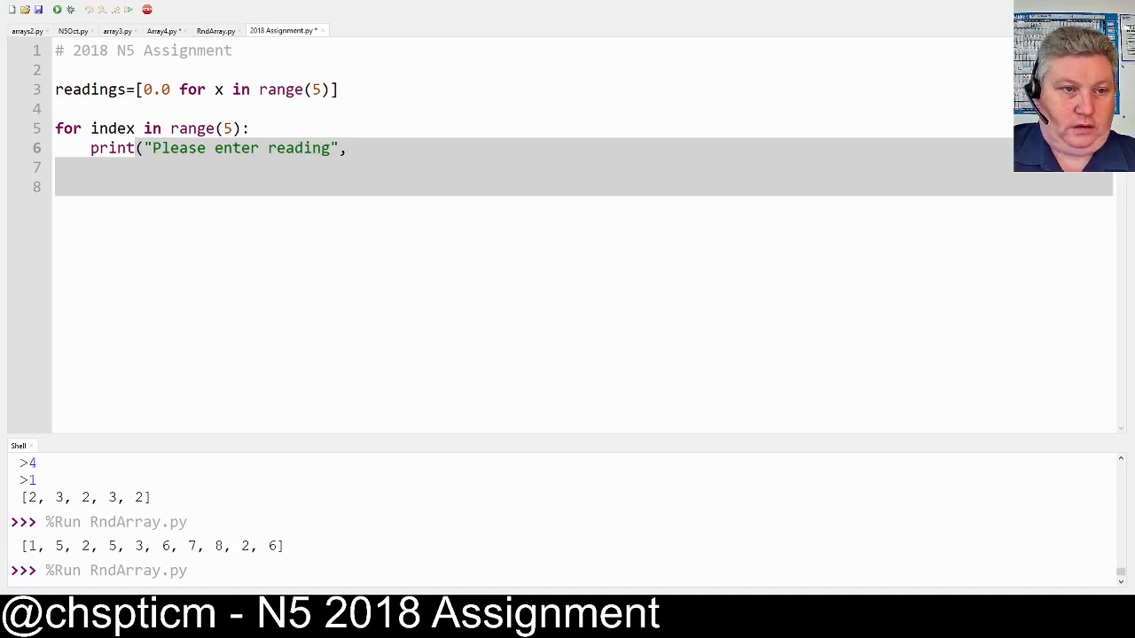
{"action": "type", "text": "index"}
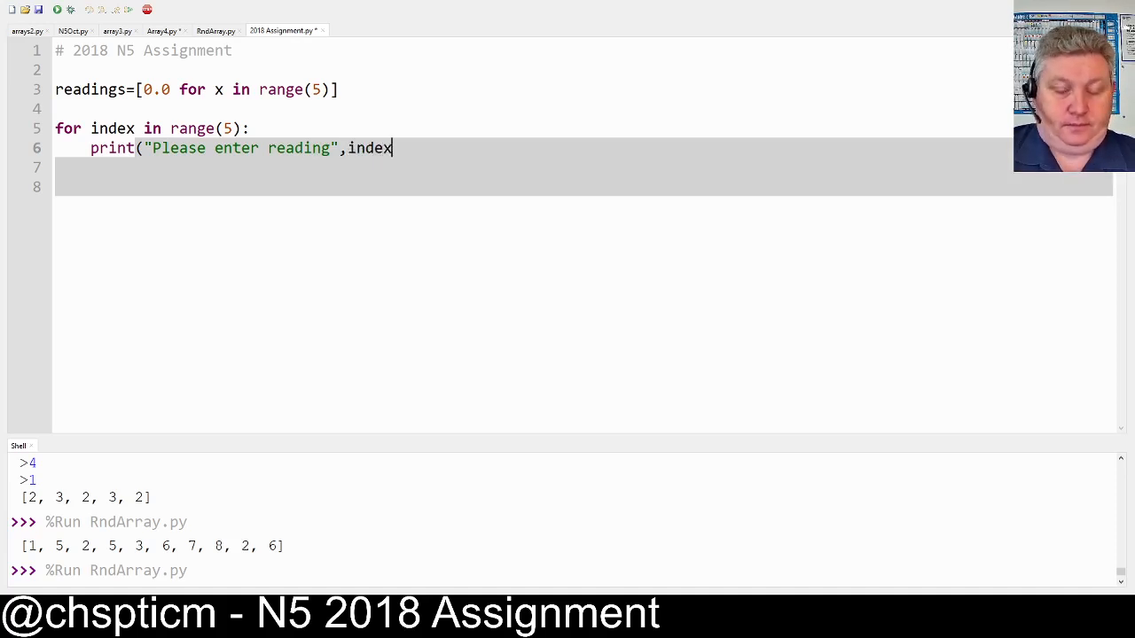
{"action": "type", "text": "+1)"}
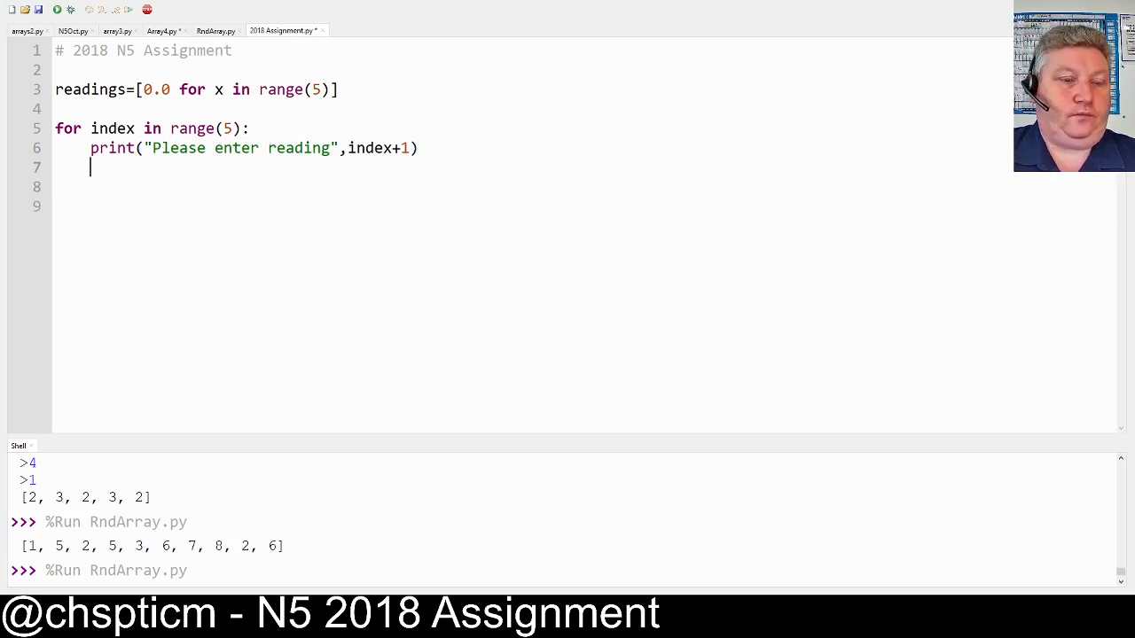
Add 'readings[index]=float(input(">"))' as the loop's second body line
{"action": "type", "text": "re"}
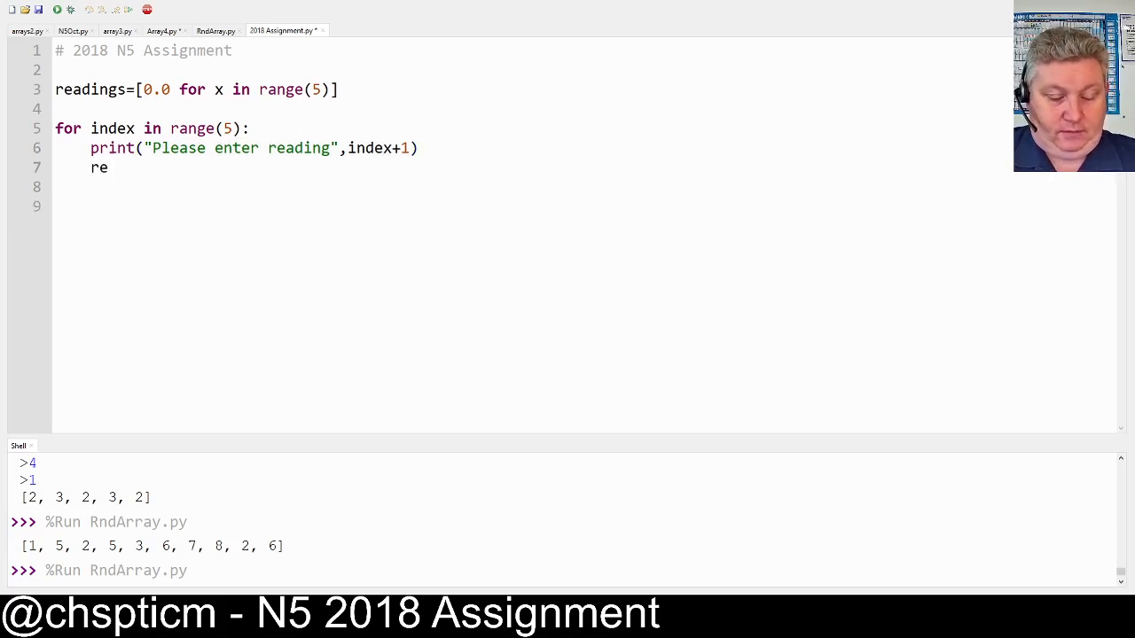
{"action": "type", "text": "adings"}
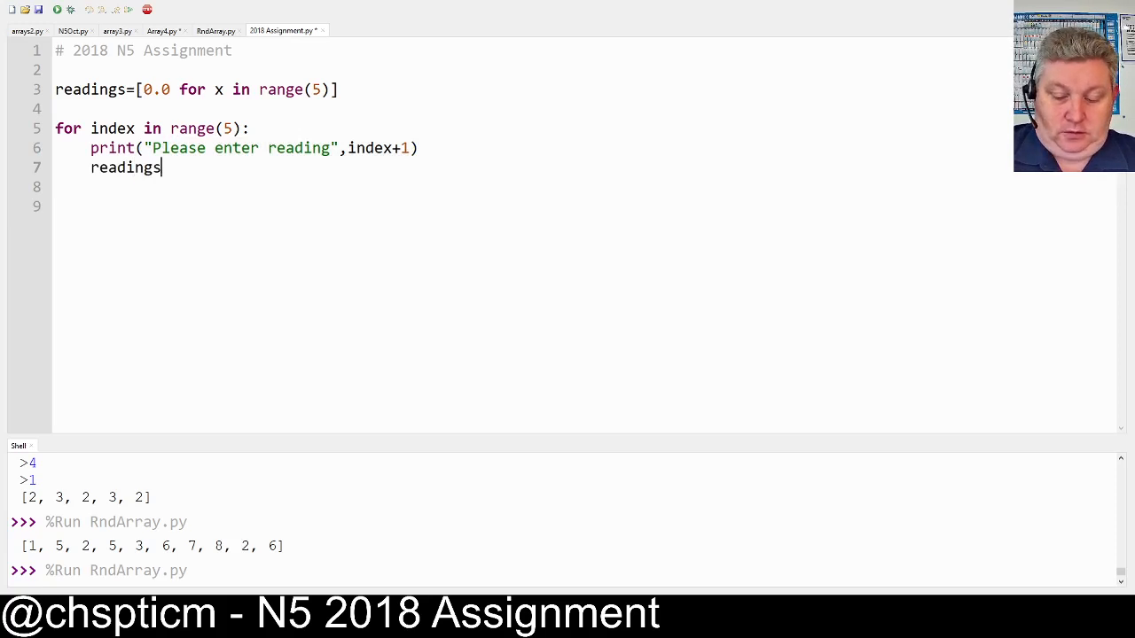
{"action": "type", "text": "[index]"}
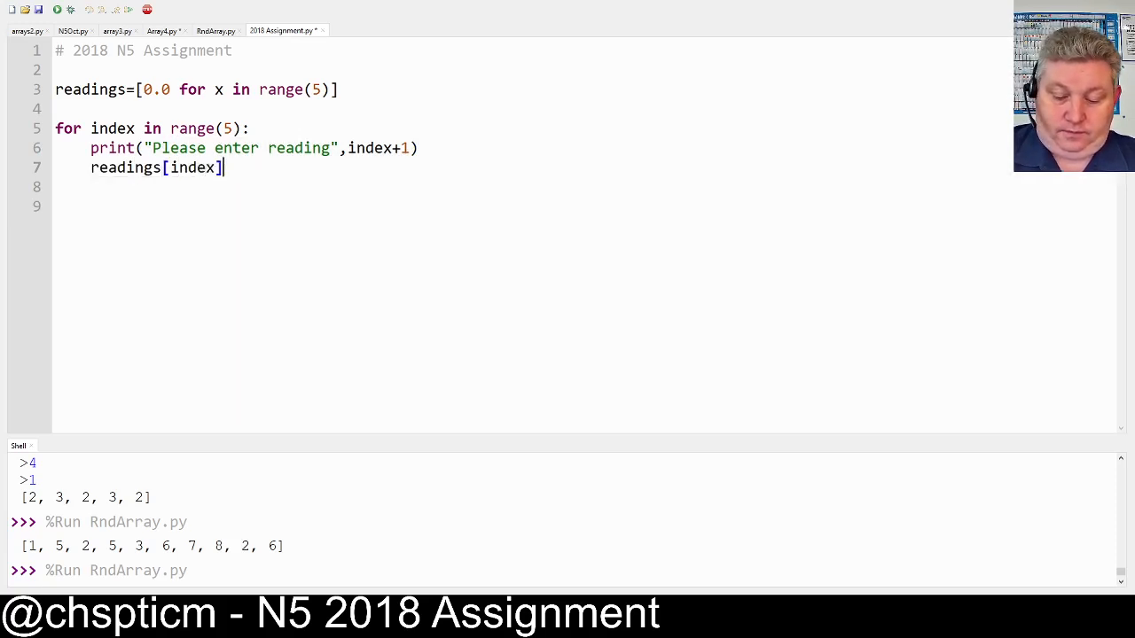
{"action": "type", "text": "=f"}
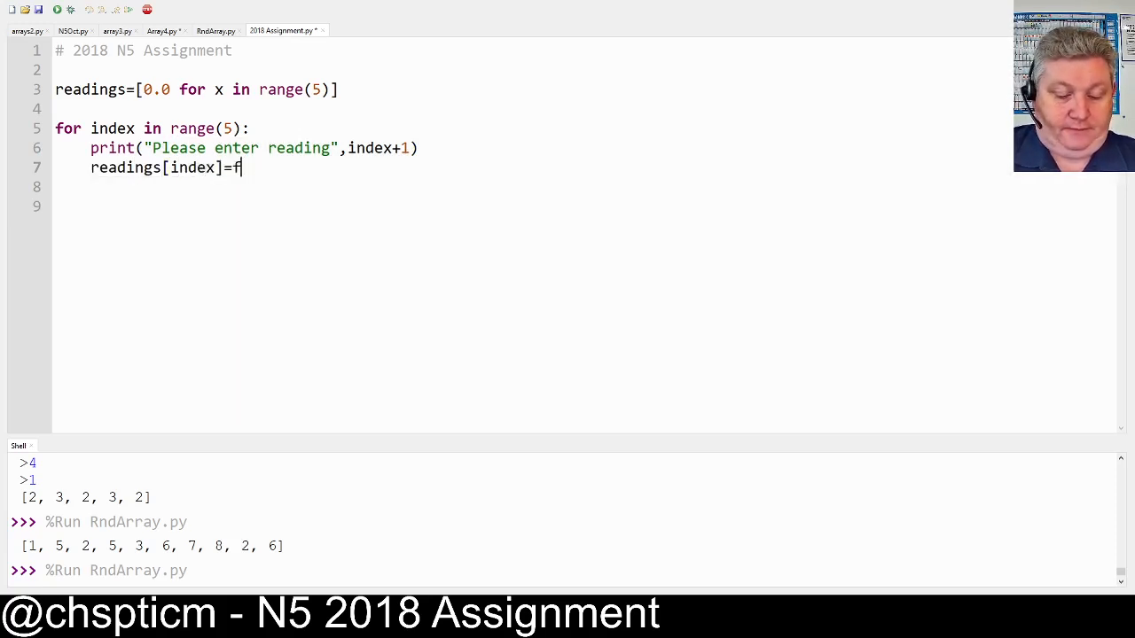
{"action": "type", "text": "loat("}
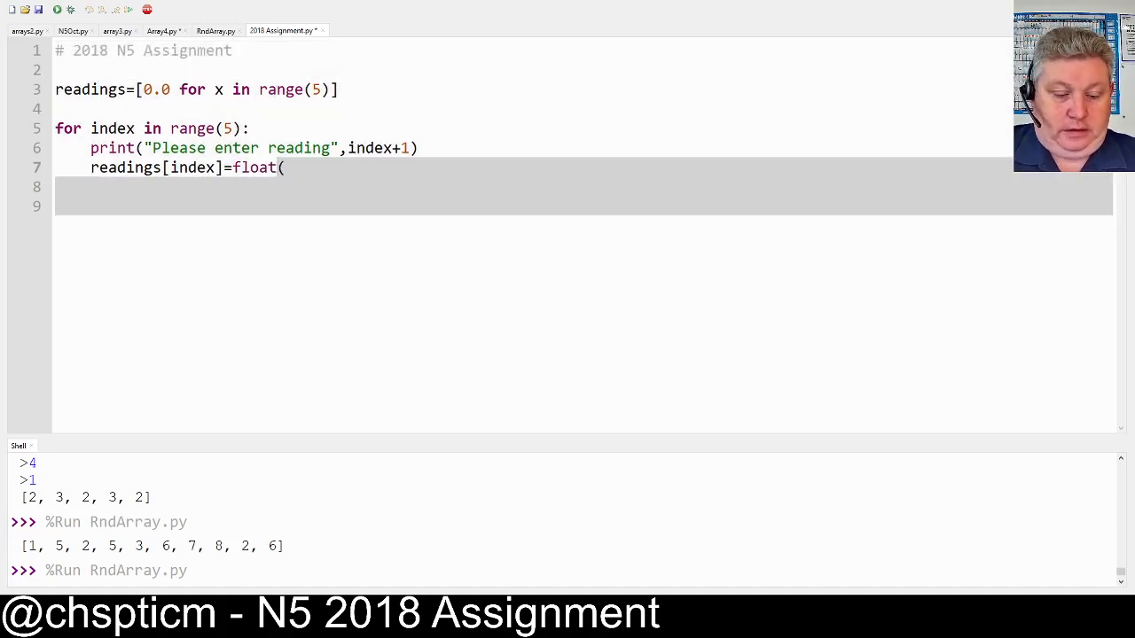
{"action": "type", "text": "input("}
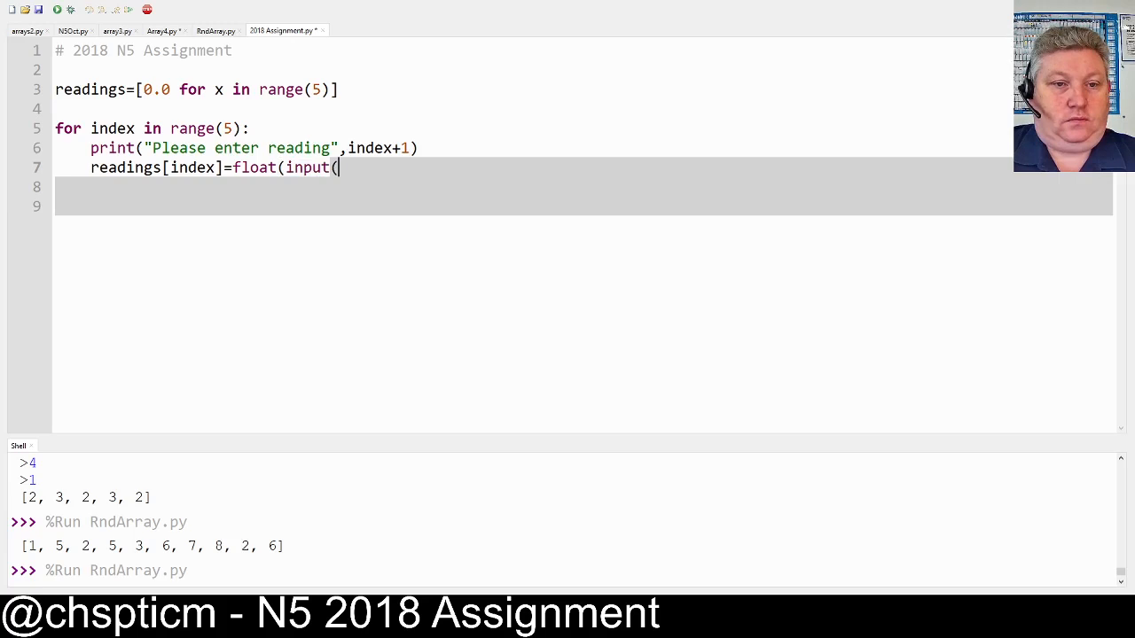
{"action": "type", "text": "\">\""}
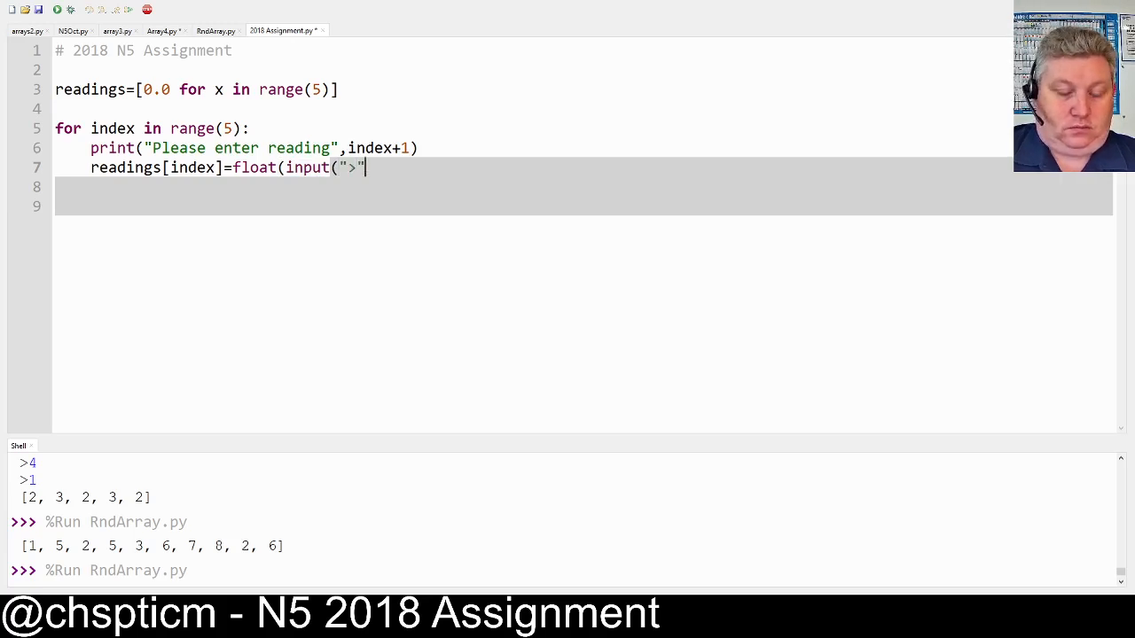
{"action": "type", "text": "))"}
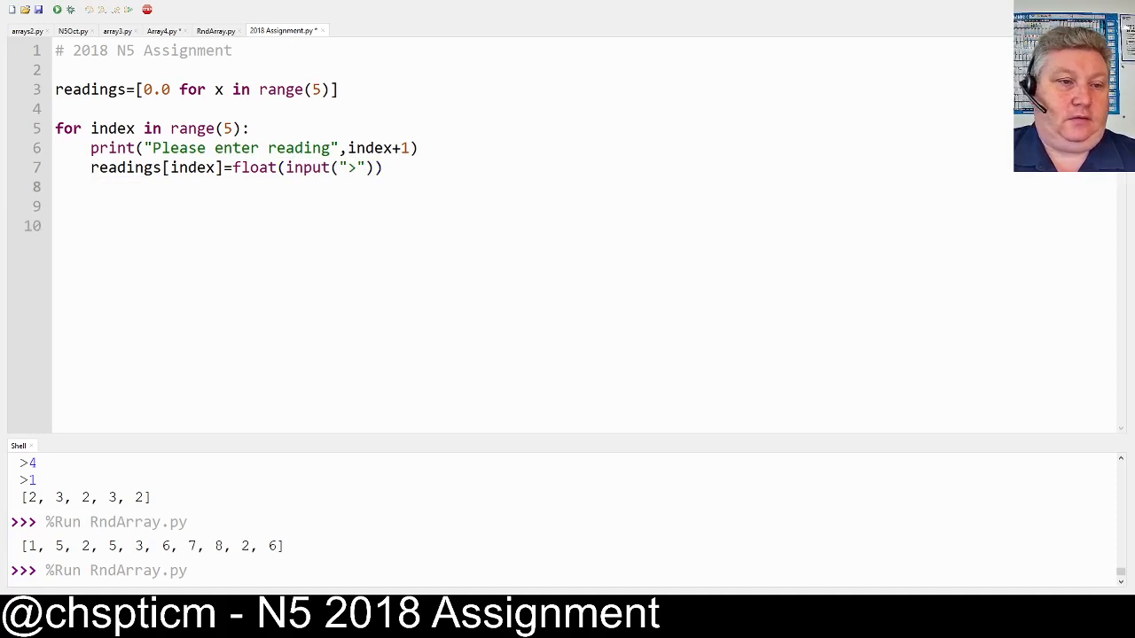
Add a while loop checking readings[index]<0 or readings[index]>100
{"action": "type", "text": "wg"}
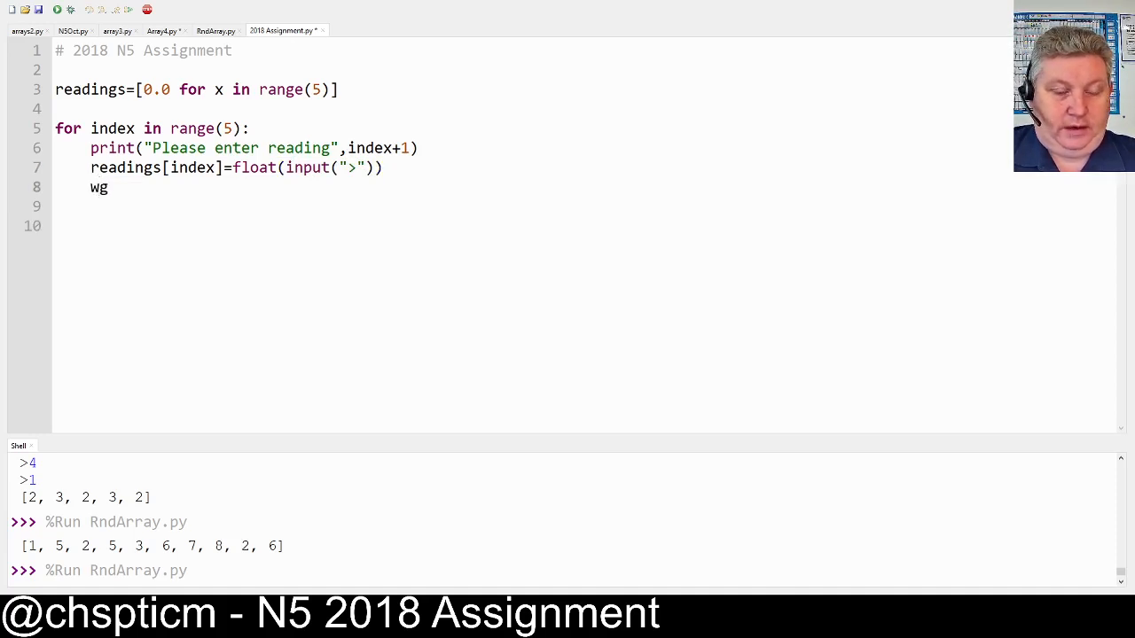
{"action": "type", "text": "hile readings["}
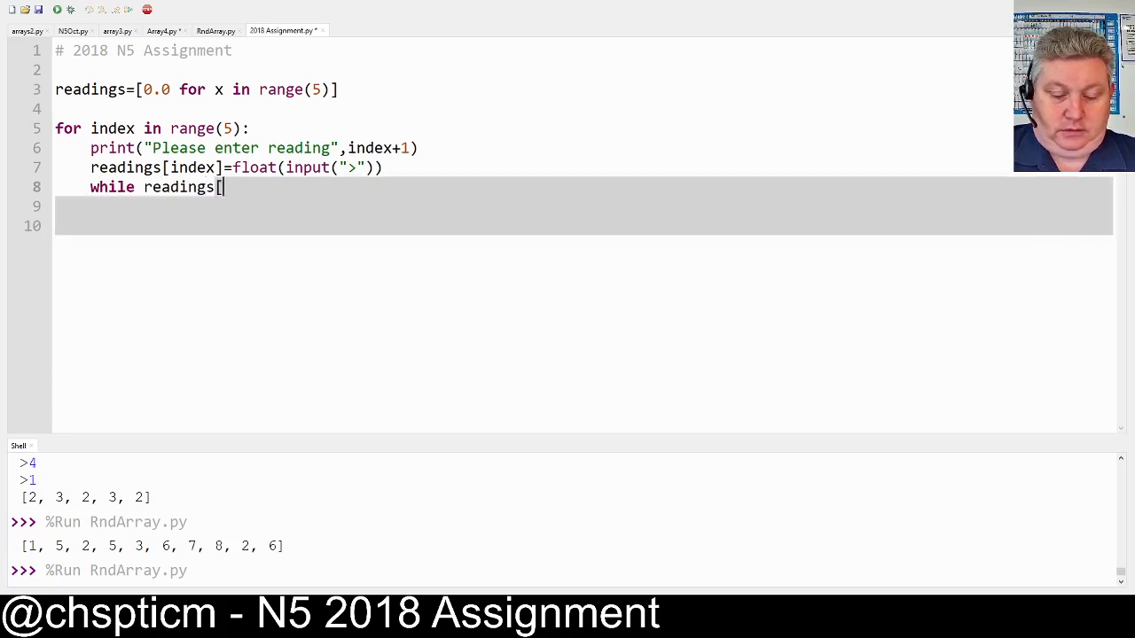
{"action": "type", "text": "index]"}
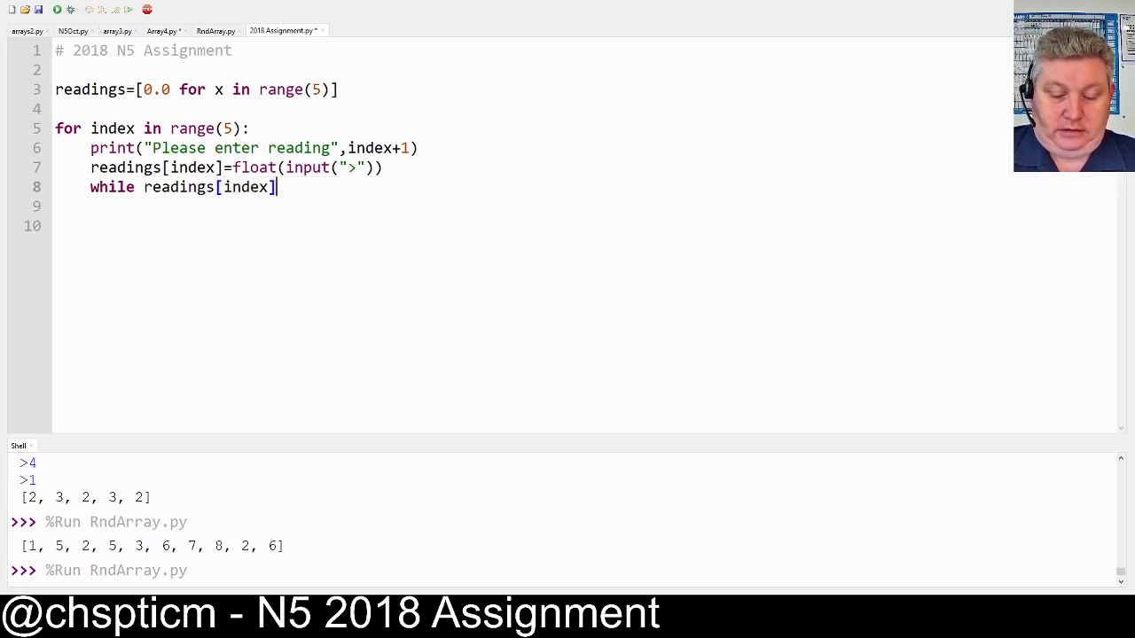
{"action": "type", "text": "<0 or"}
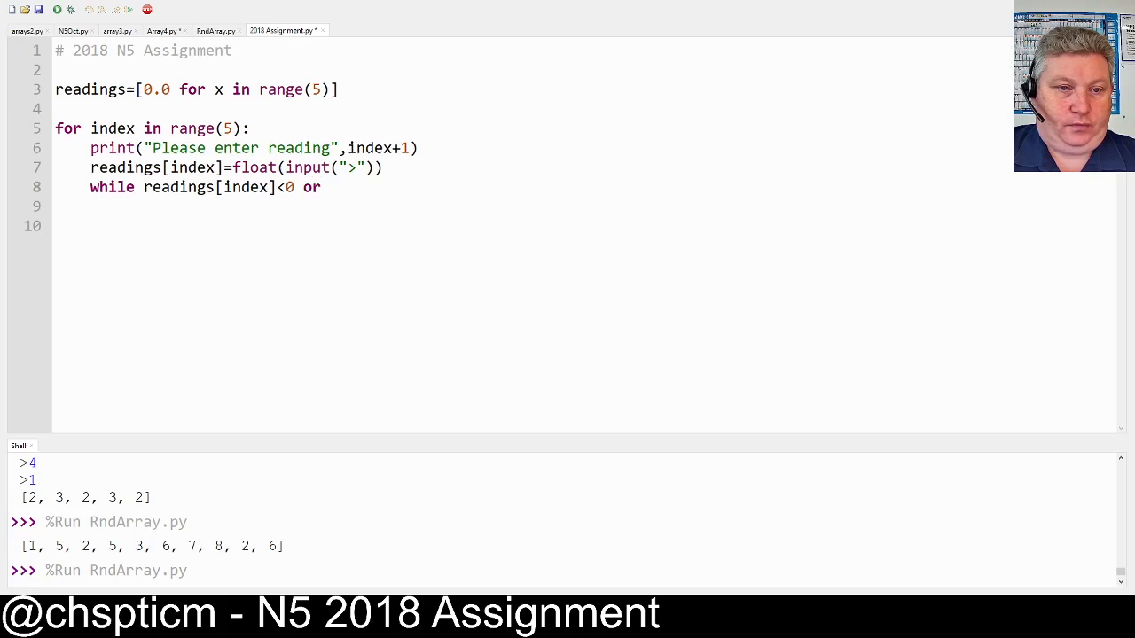
{"action": "type", "text": "readings[ind"}
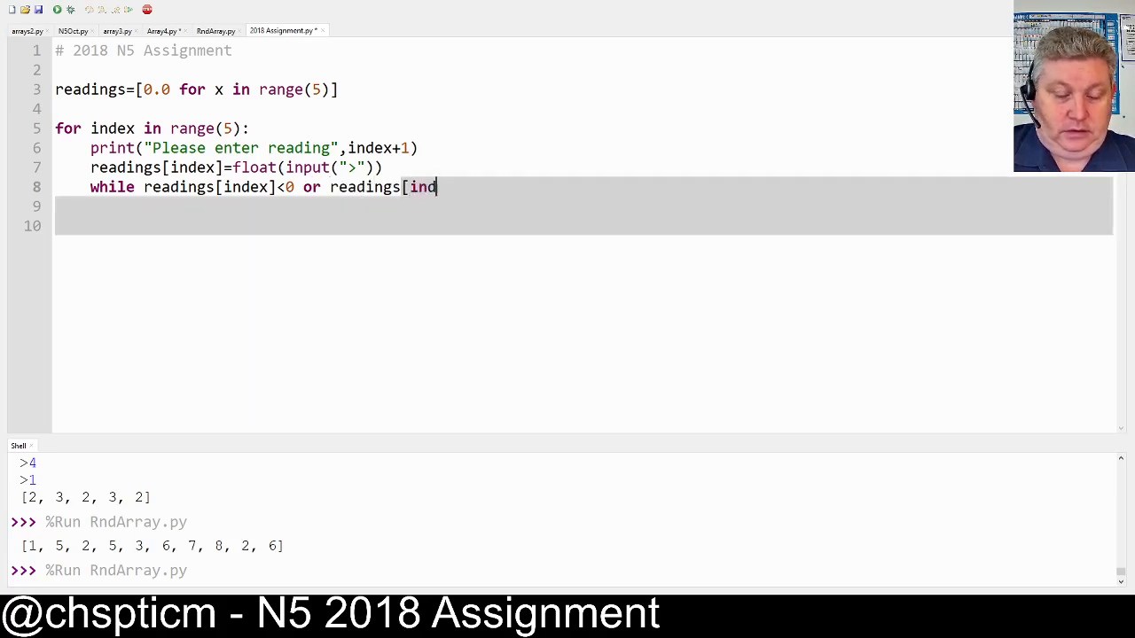
{"action": "type", "text": "ex]>"}
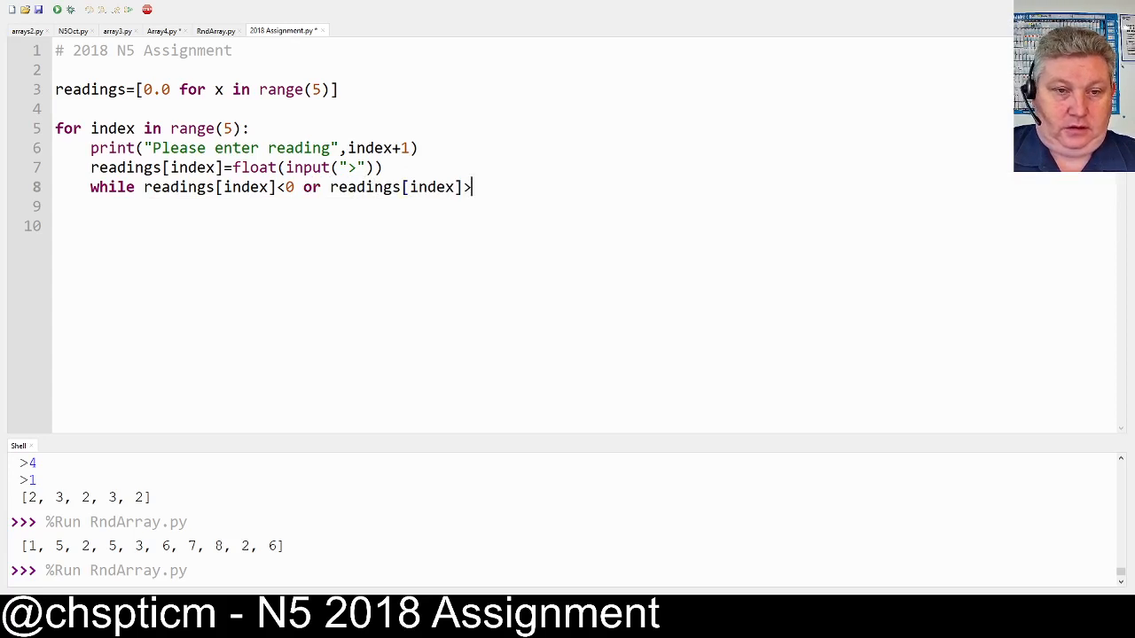
{"action": "type", "text": "100"}
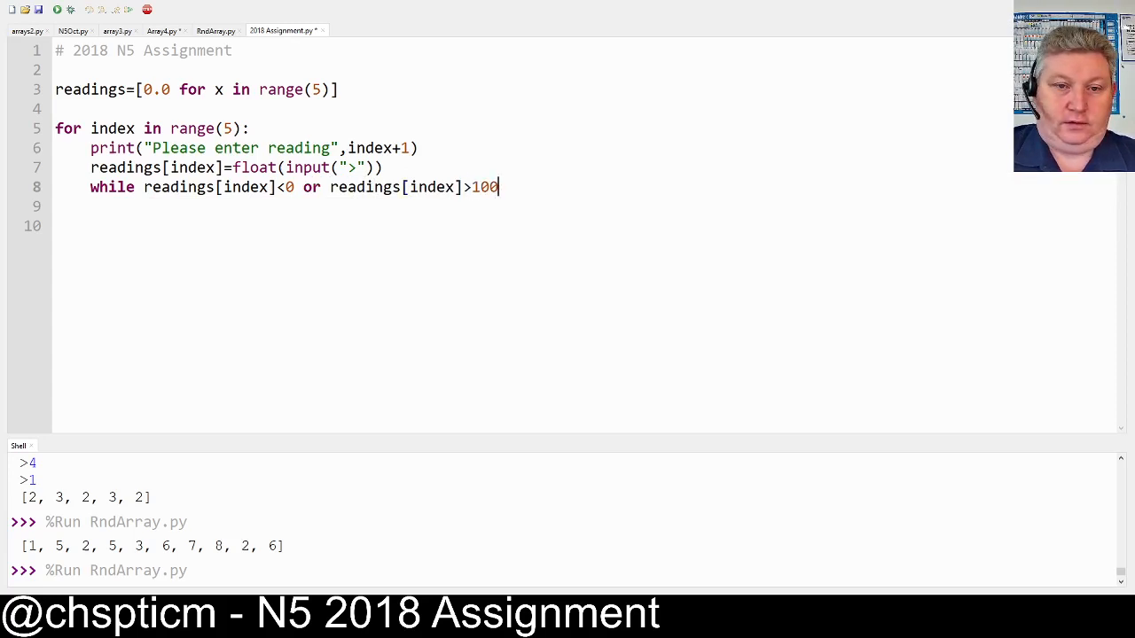
{"action": "type", "text": ":"}
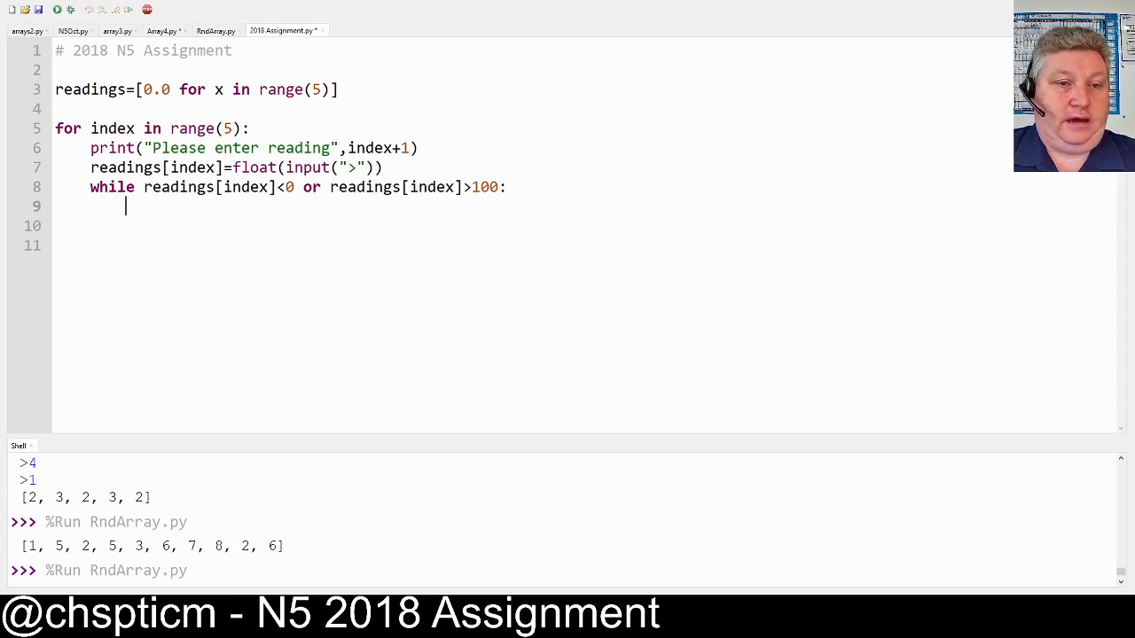
In the while loop, print a 0-to-100 warning and re-prompt 'Please enter reading', index+1
{"action": "type", "text": "p"}
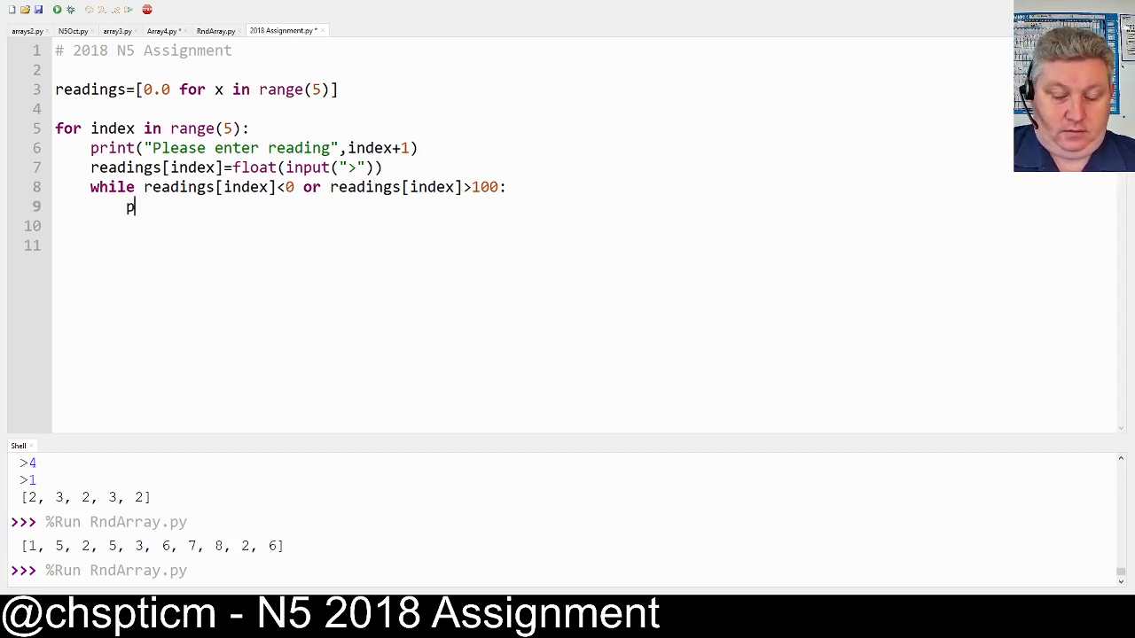
{"action": "type", "text": "rint(\""}
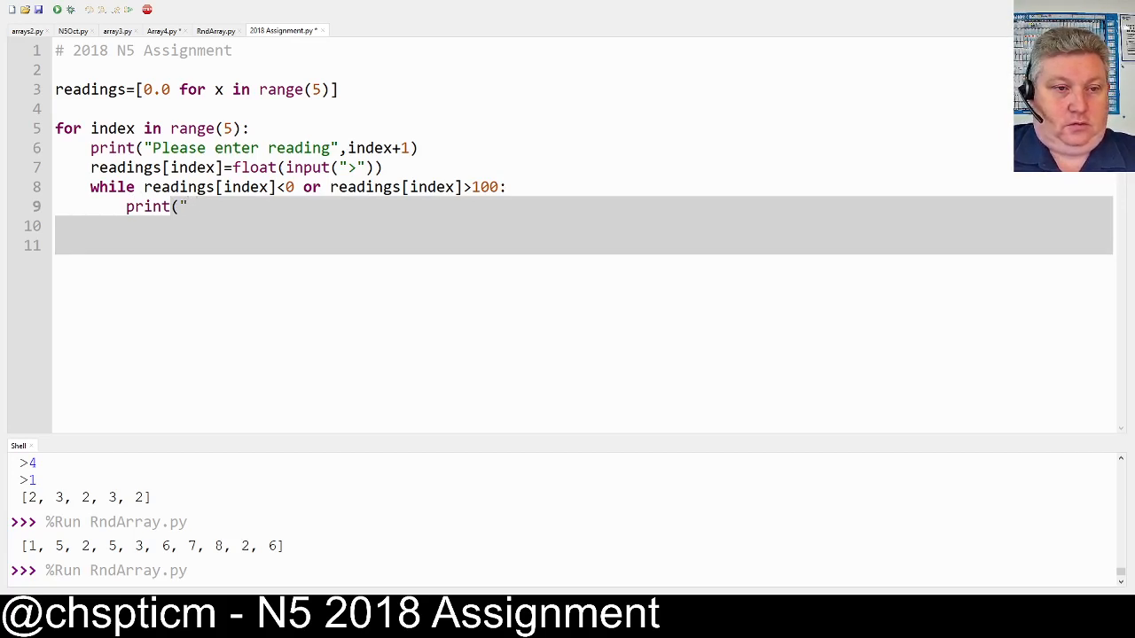
{"action": "type", "text": "Reading"}
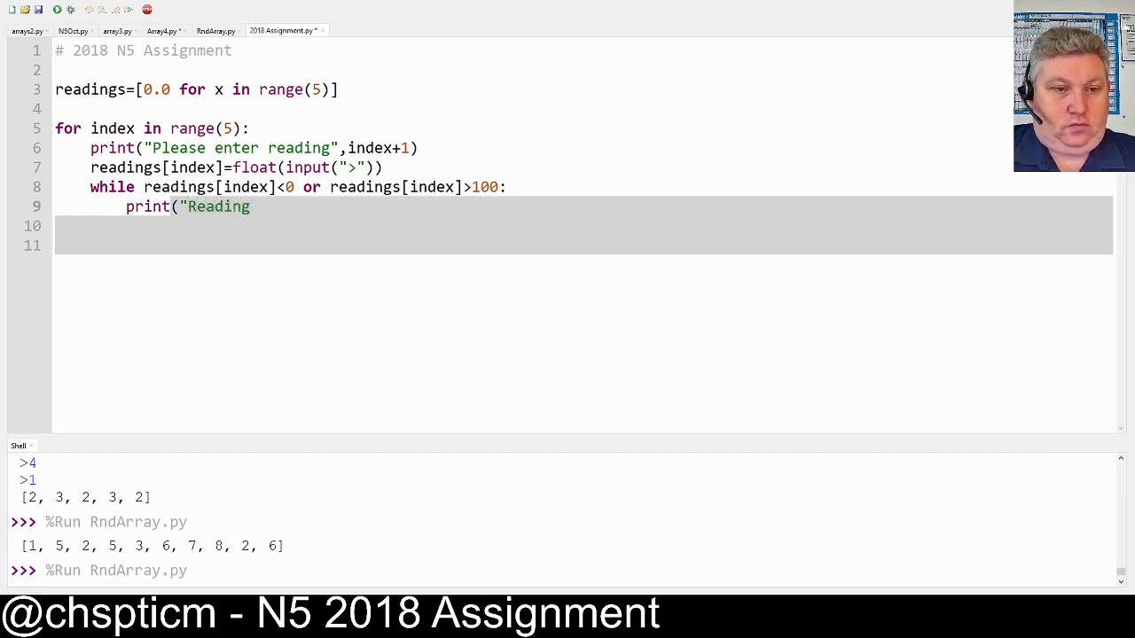
{"action": "type", "text": "s shoul"}
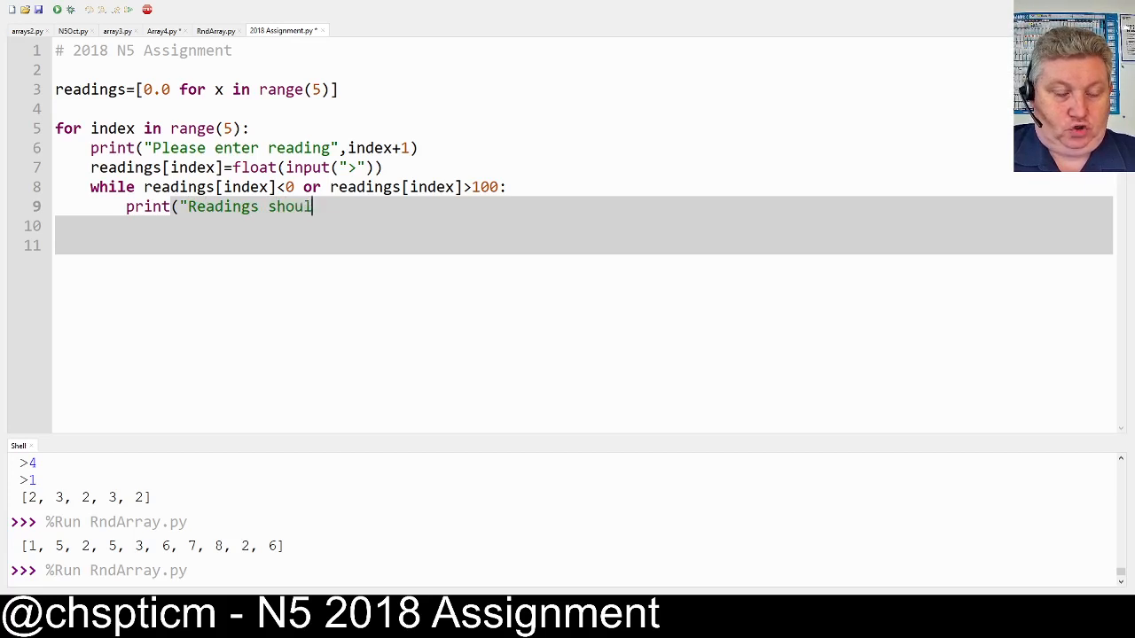
{"action": "type", "text": "d be between"}
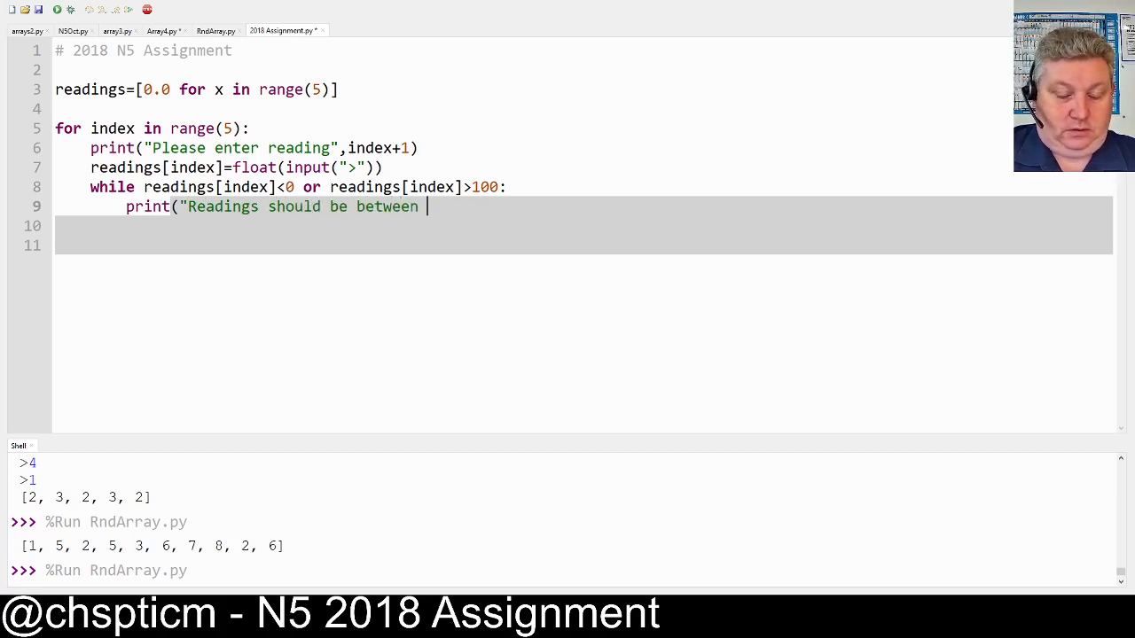
{"action": "type", "text": "0 and 100"}
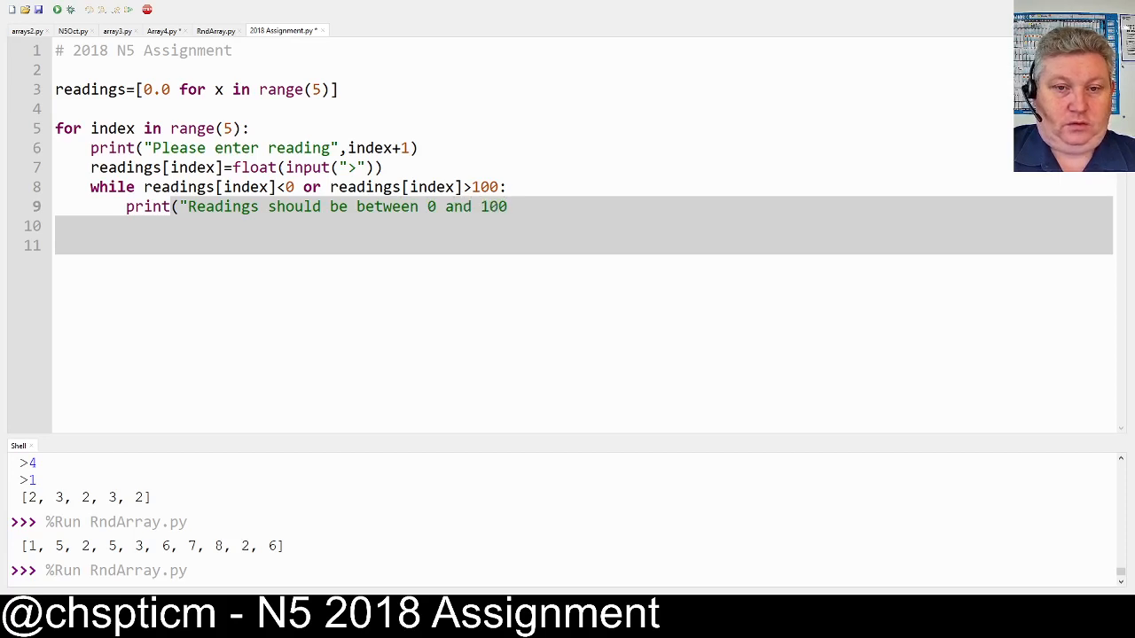
{"action": "type", "text": "\")"}
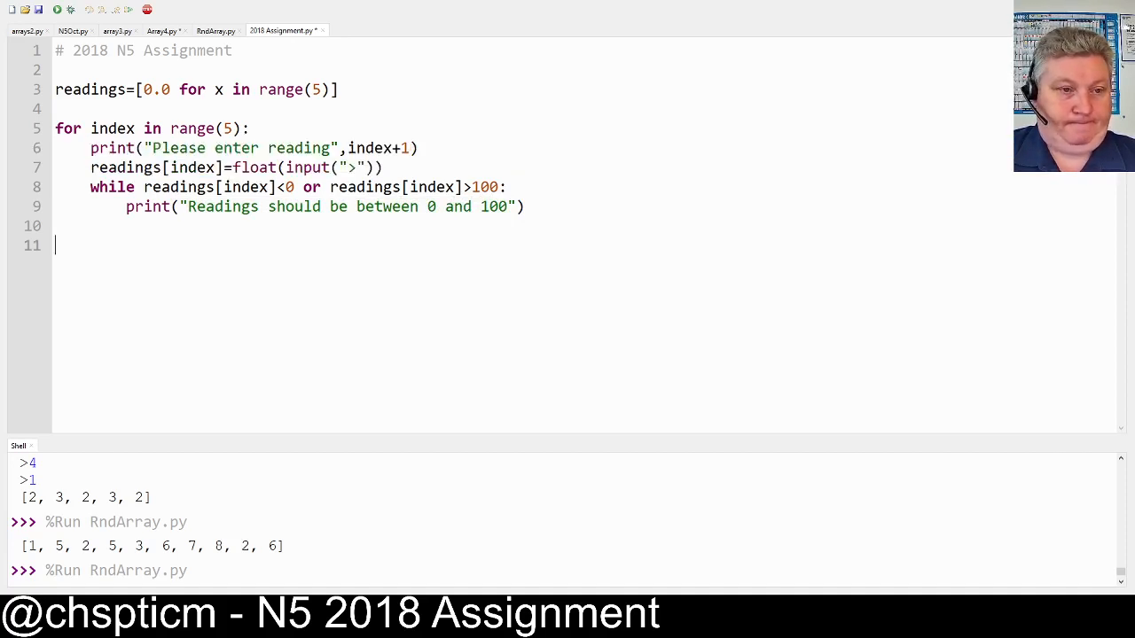
{"action": "type", "text": "print(\"Please enter reading\",index+1)"}
{"action": "type", "text": "readings[index]=float(input(\">"}
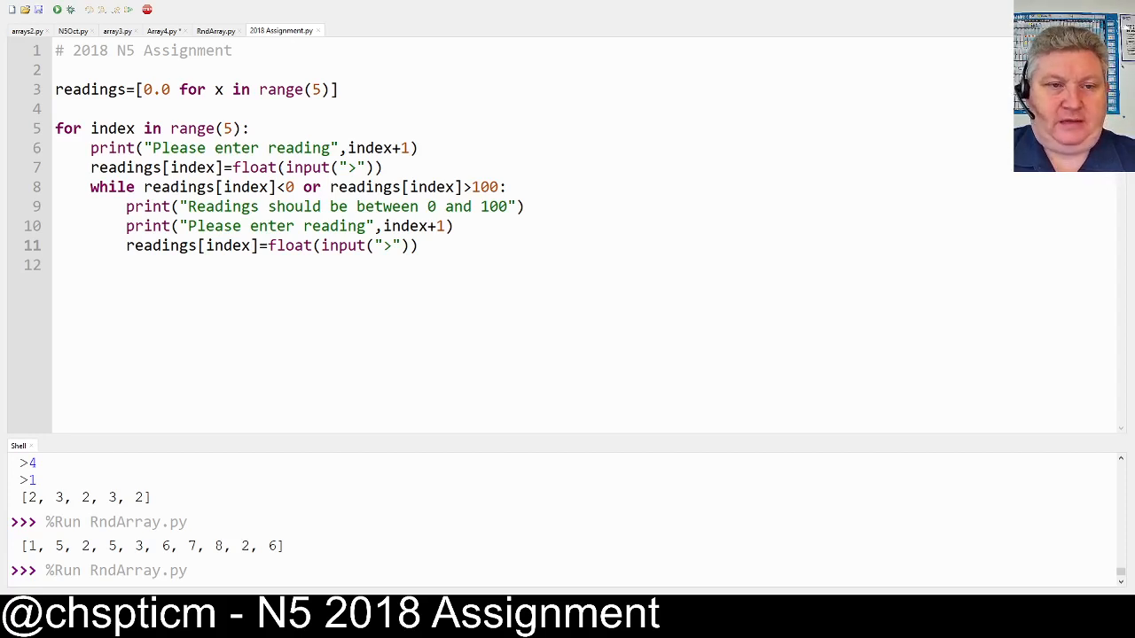
Fix the misspelt readings name, run the script and enter test values
{"action": "type", "text": "r"}
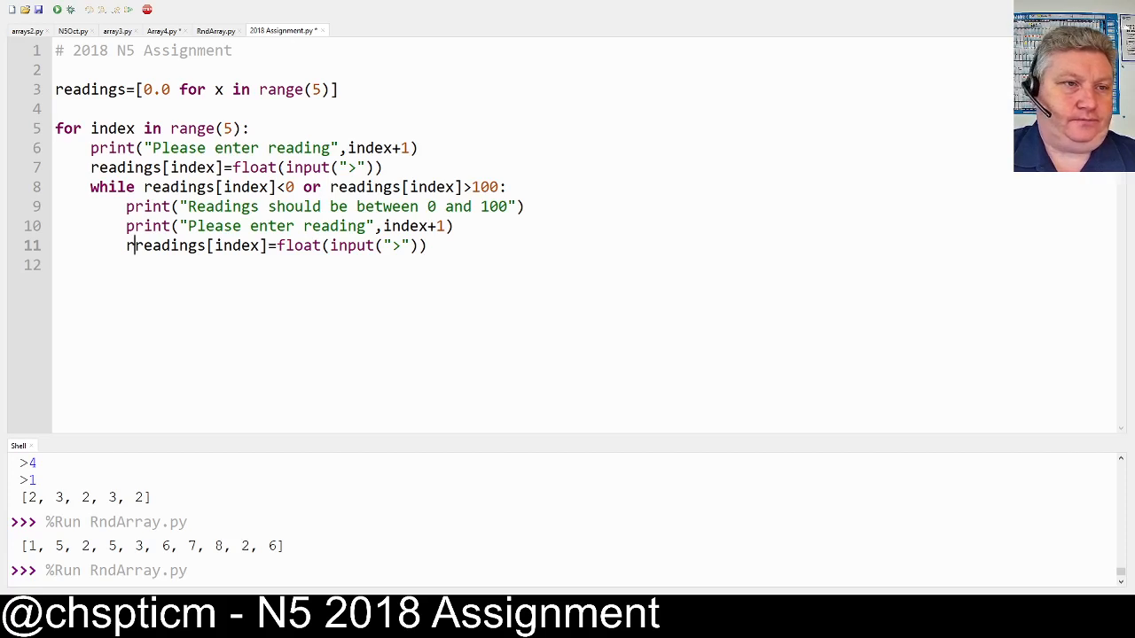
{"action": "left_click", "coordinate": [56, 9]}
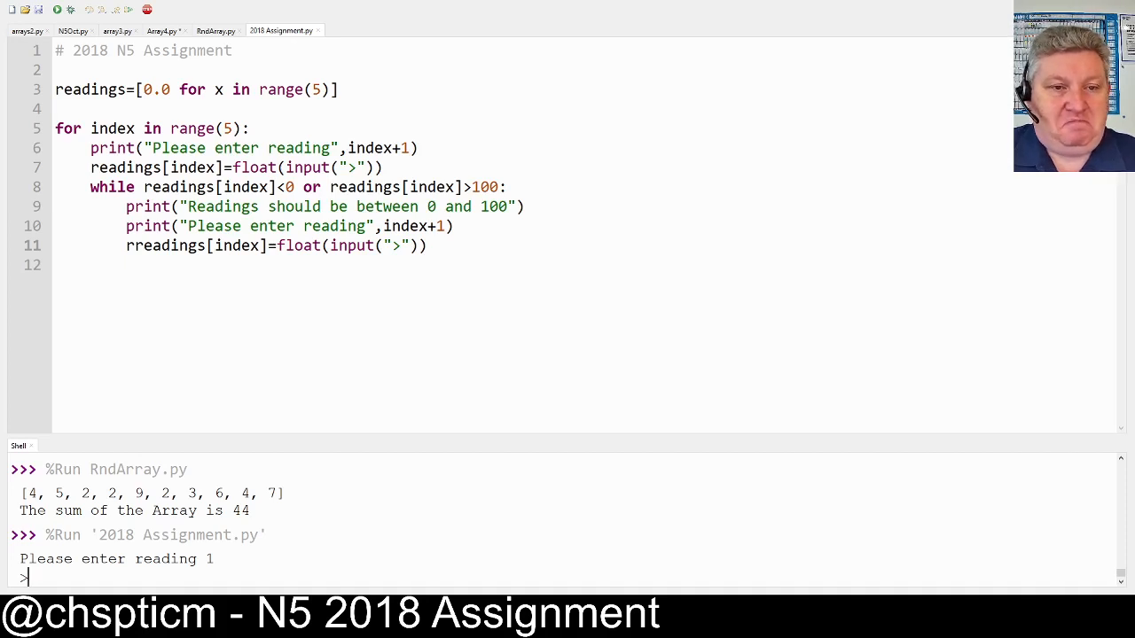
{"action": "type", "text": "-34"}
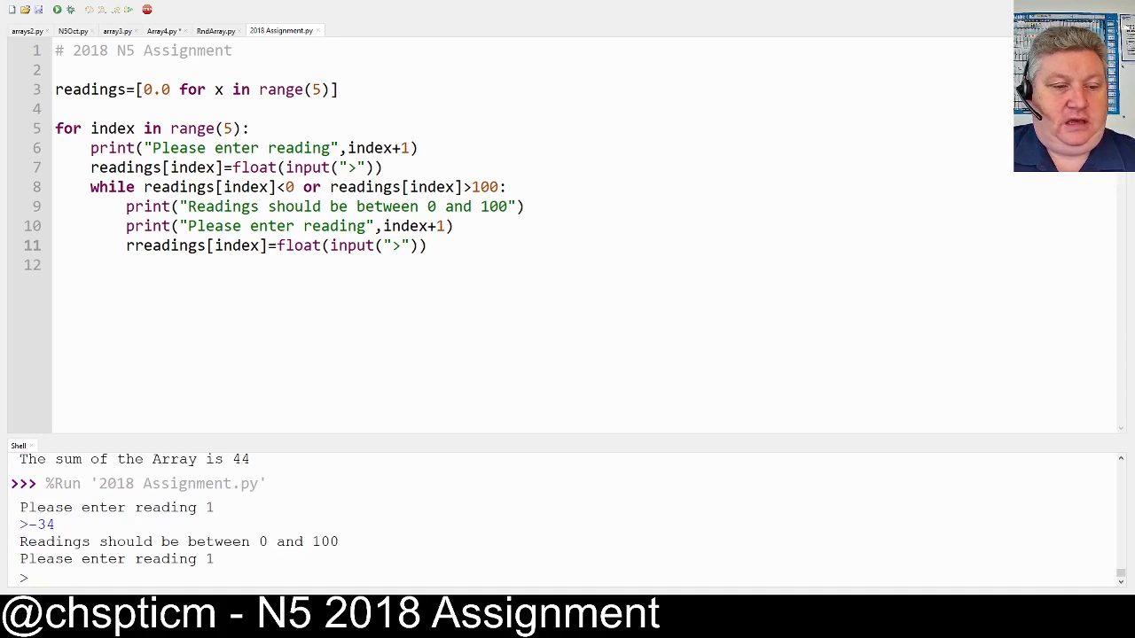
{"action": "type", "text": "12"}
{"action": "type", "text": "03"}
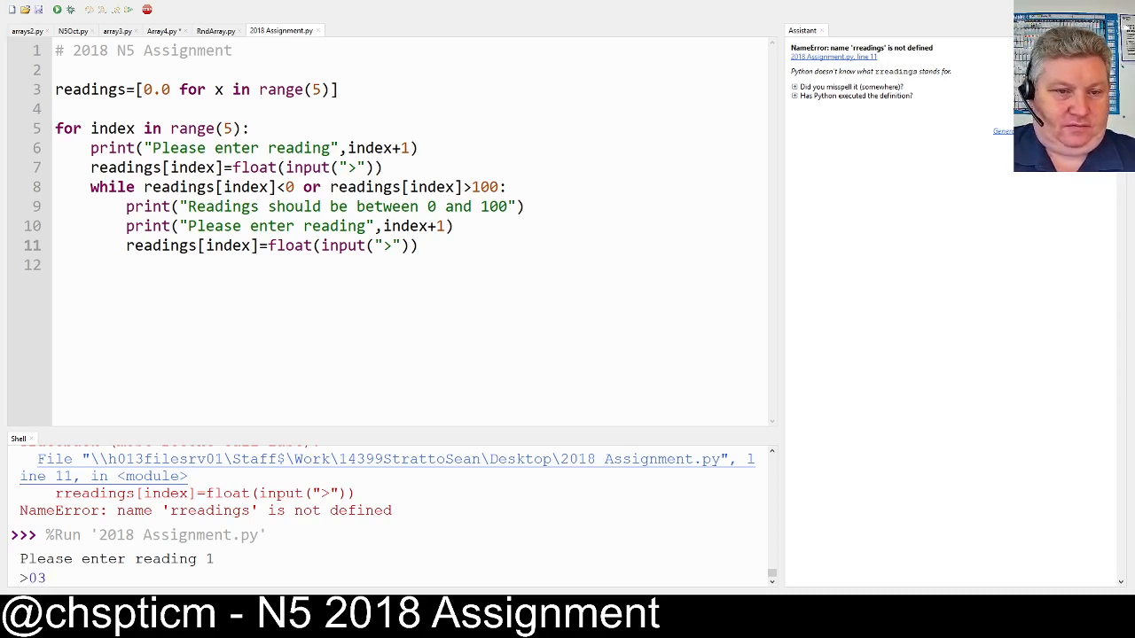
Rerun, entering out-of-range -23 and 121, then valid reading 4
{"action": "key", "text": "Backspace"}
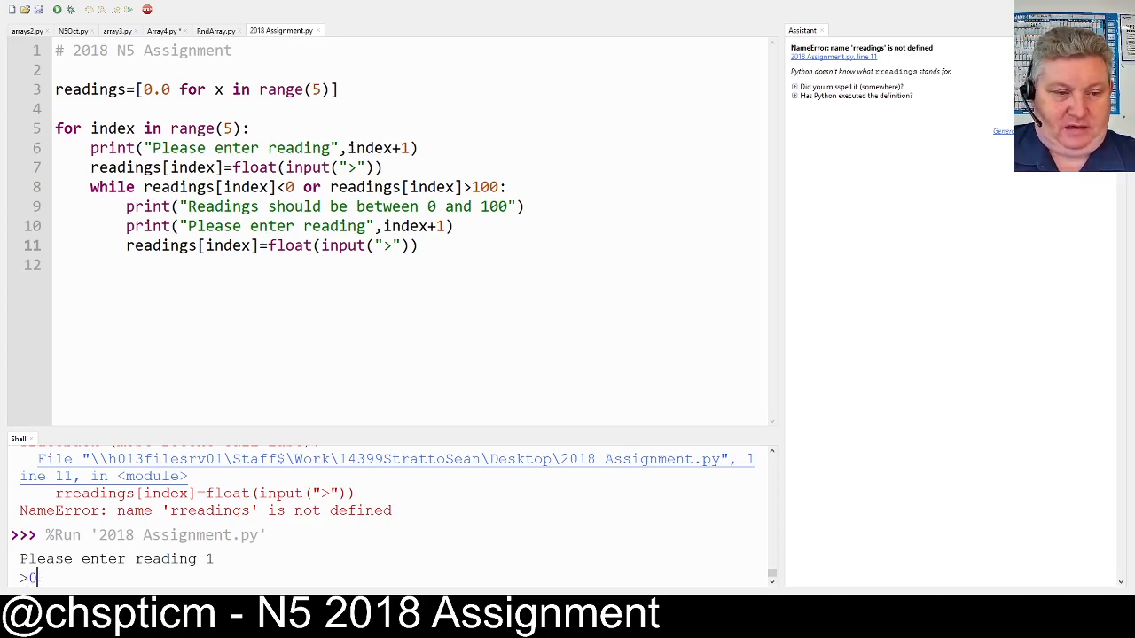
{"action": "type", "text": "-23"}
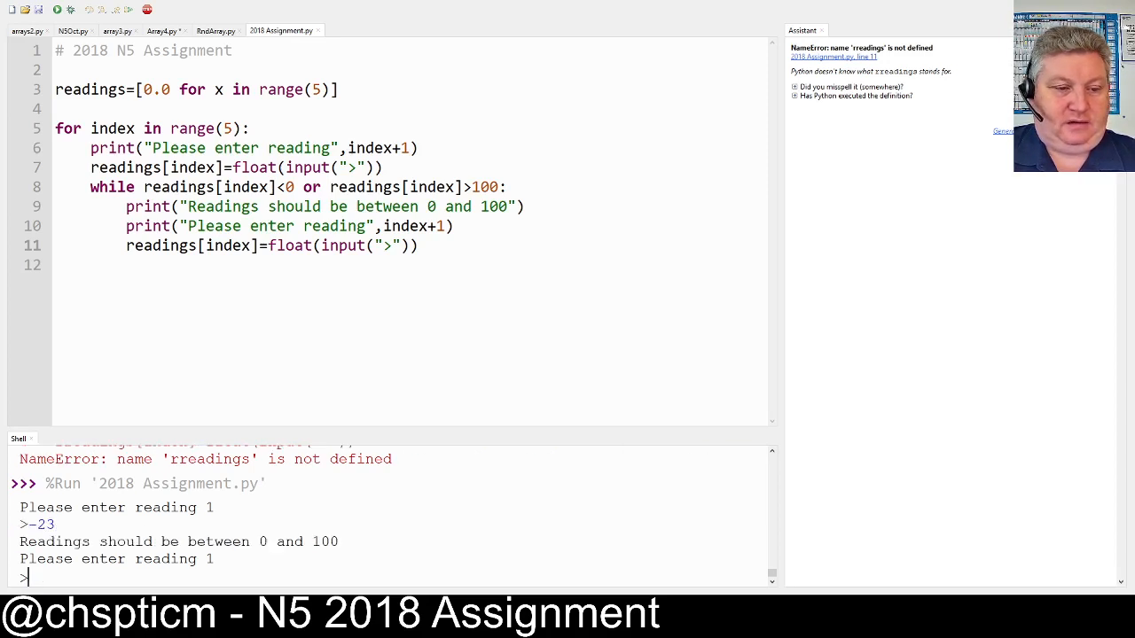
{"action": "type", "text": "121"}
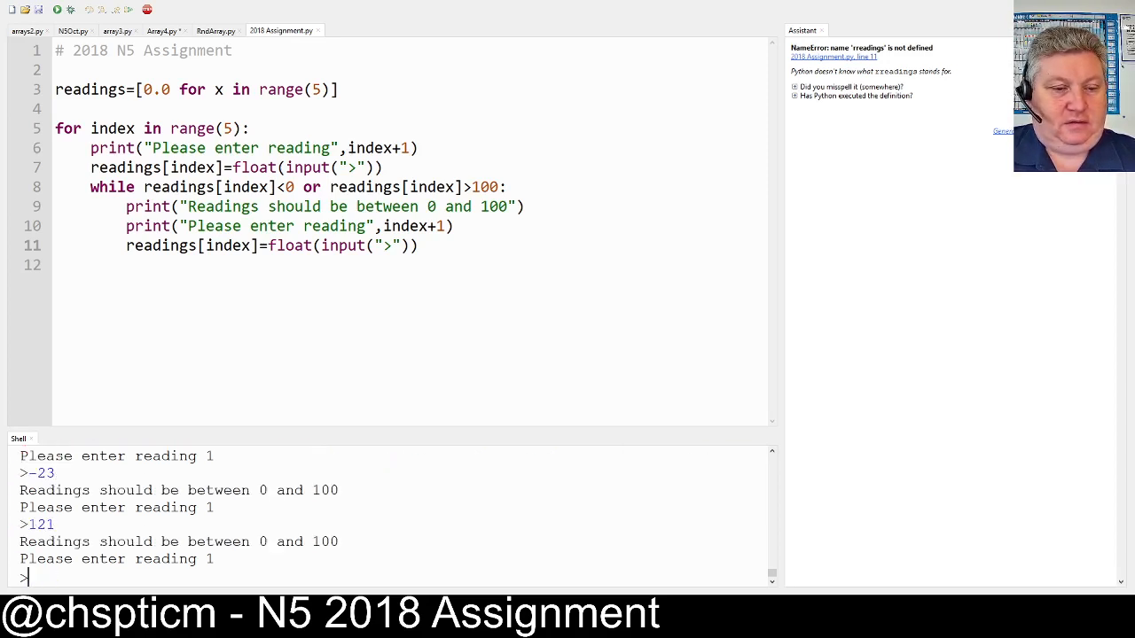
{"action": "type", "text": "4"}
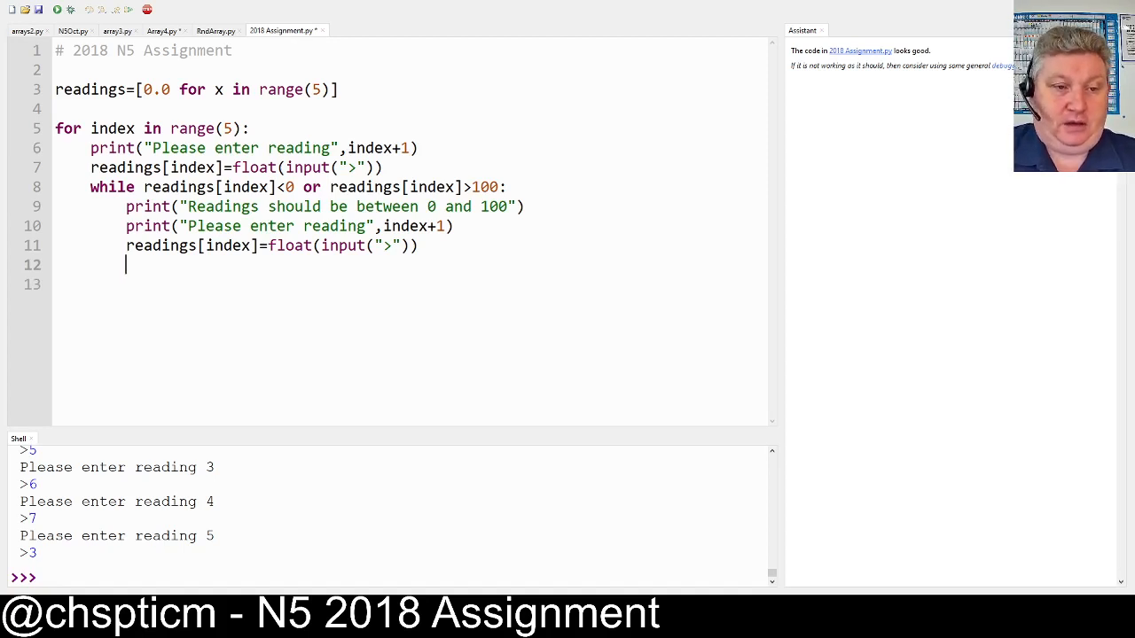
Write 'readings[index]=round(readings[index],0)' on line 12, dedented out of the while loop
{"action": "type", "text": "readings"}
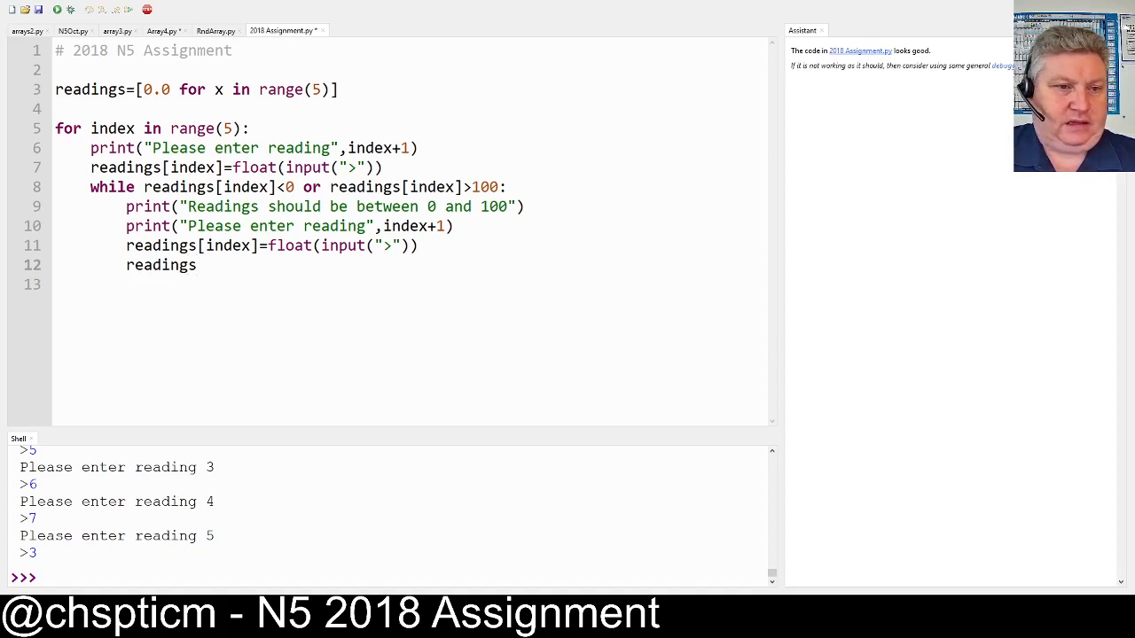
{"action": "left_click", "coordinate": [197, 264]}
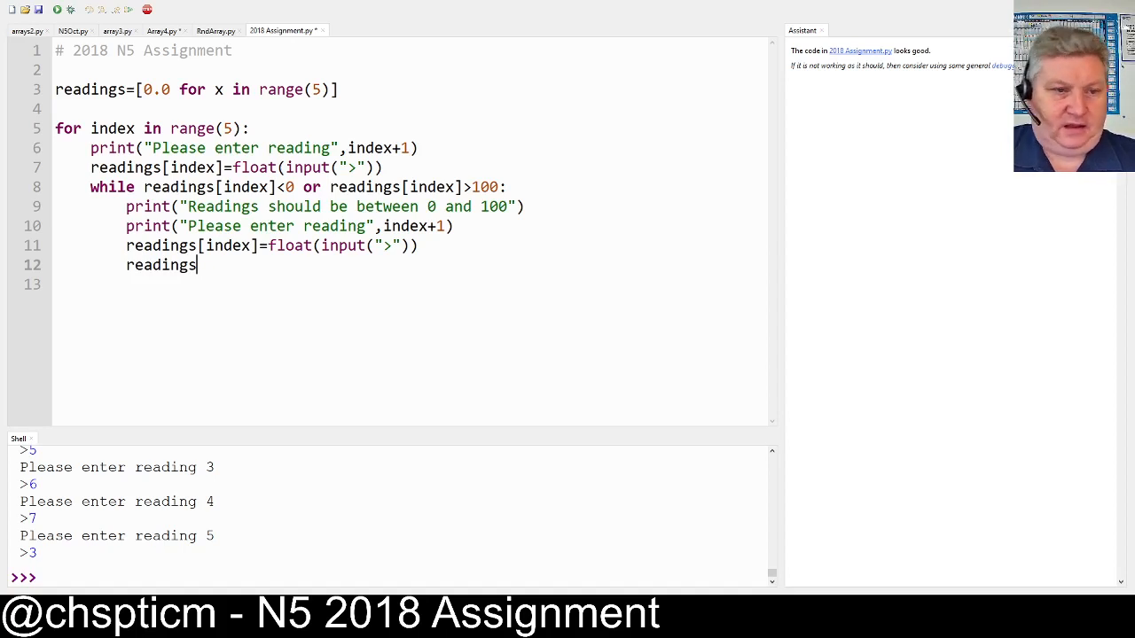
{"action": "type", "text": "[i"}
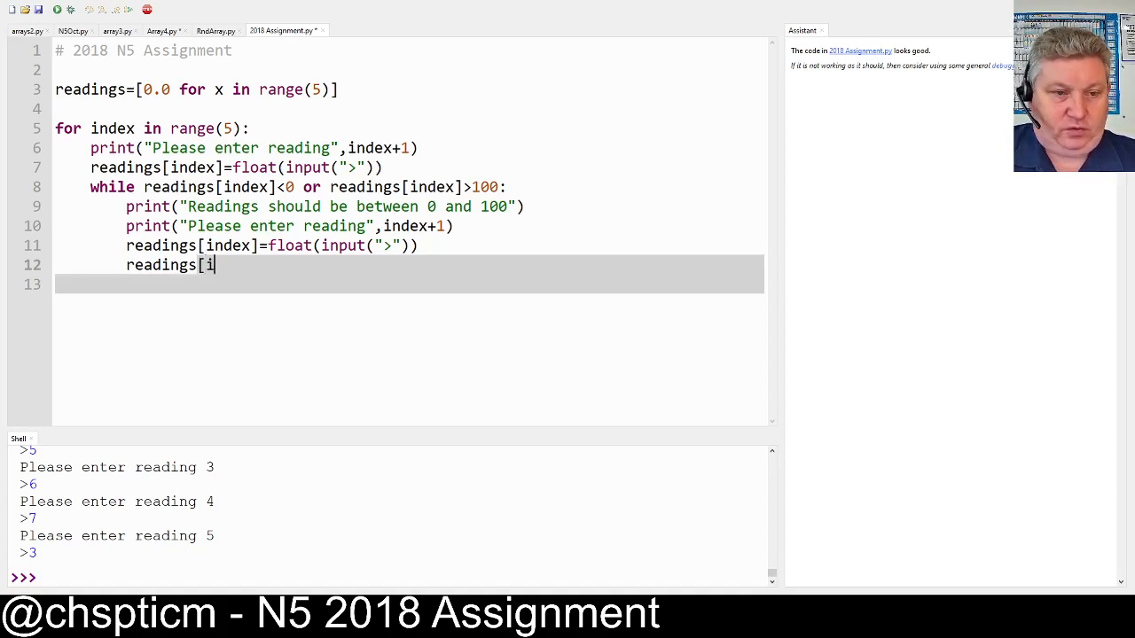
{"action": "type", "text": "ndex]"}
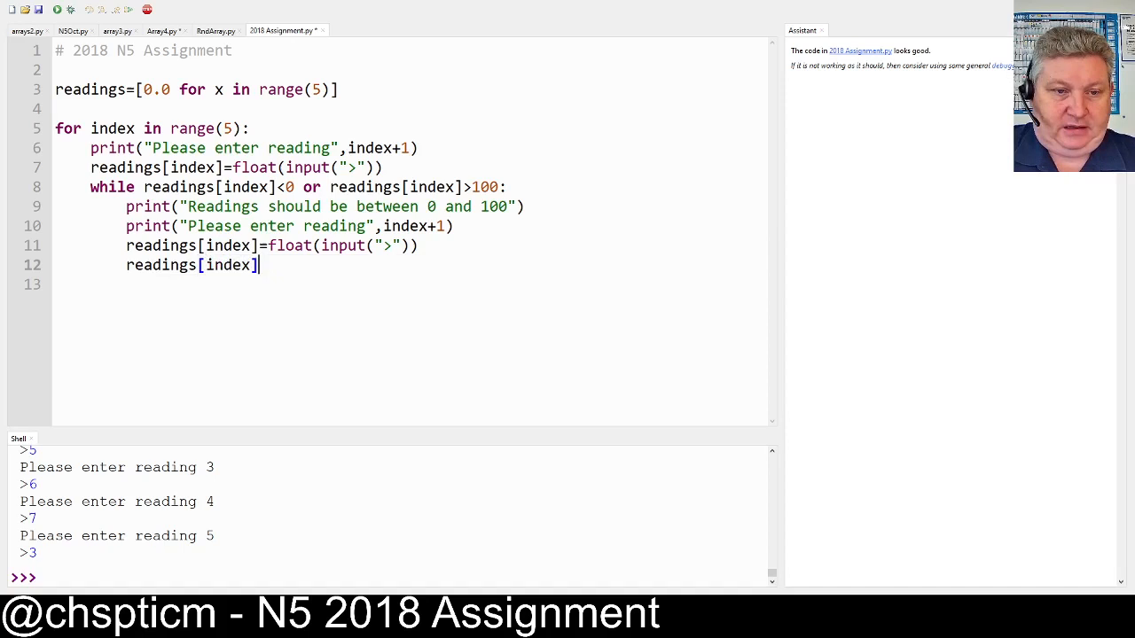
{"action": "type", "text": "=round["}
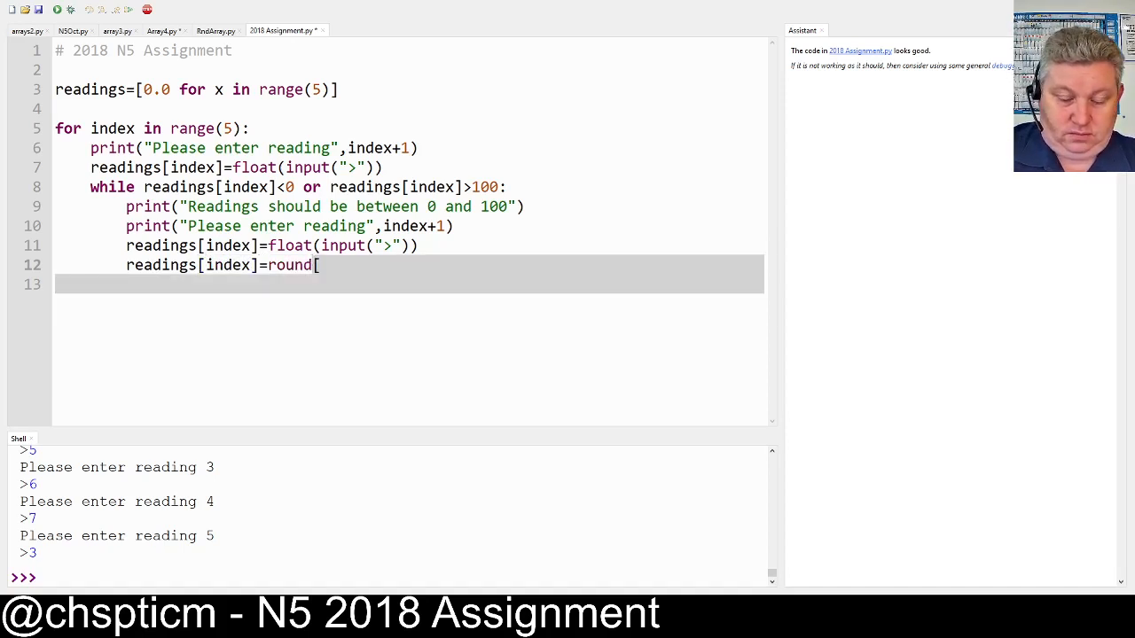
{"action": "type", "text": "reading"}
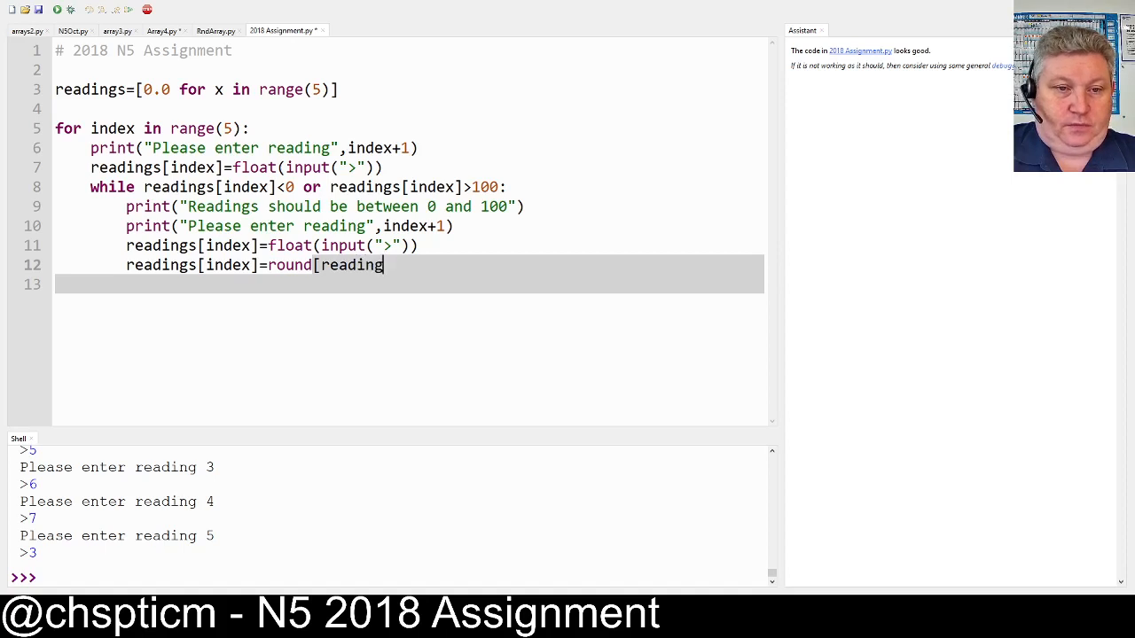
{"action": "type", "text": "s["}
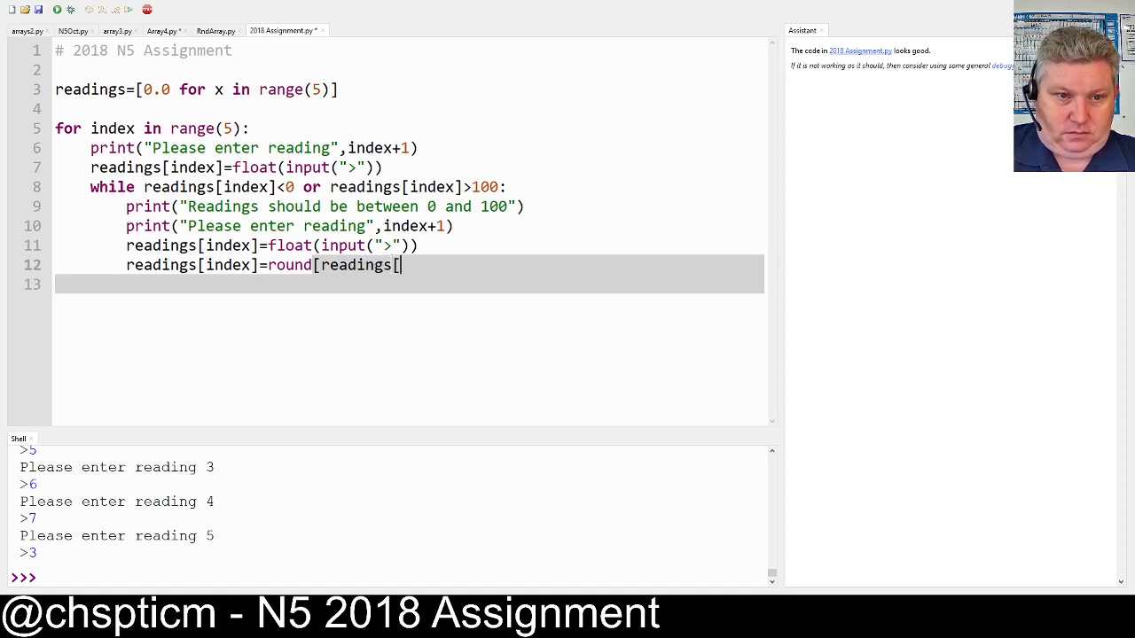
{"action": "type", "text": "index"}
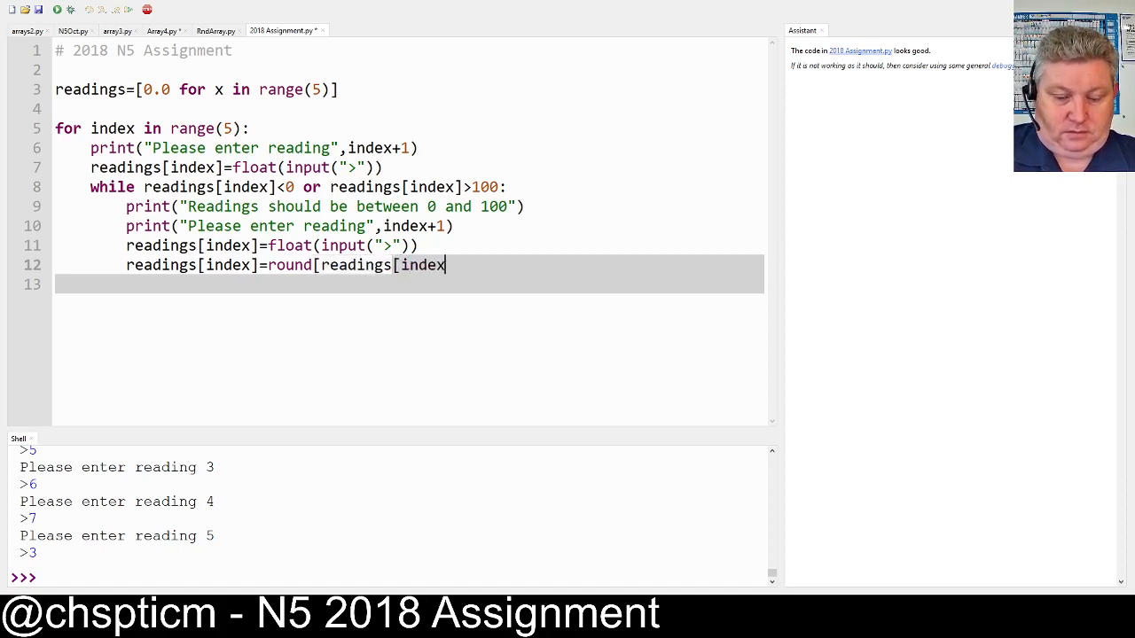
{"action": "type", "text": "])"}
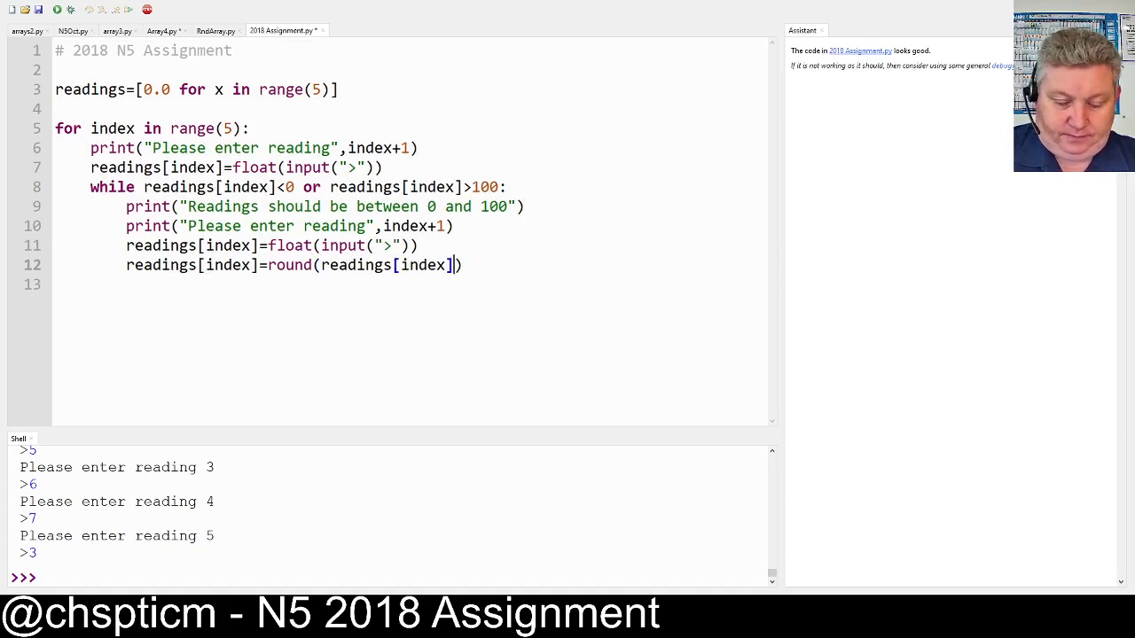
{"action": "type", "text": ",0"}
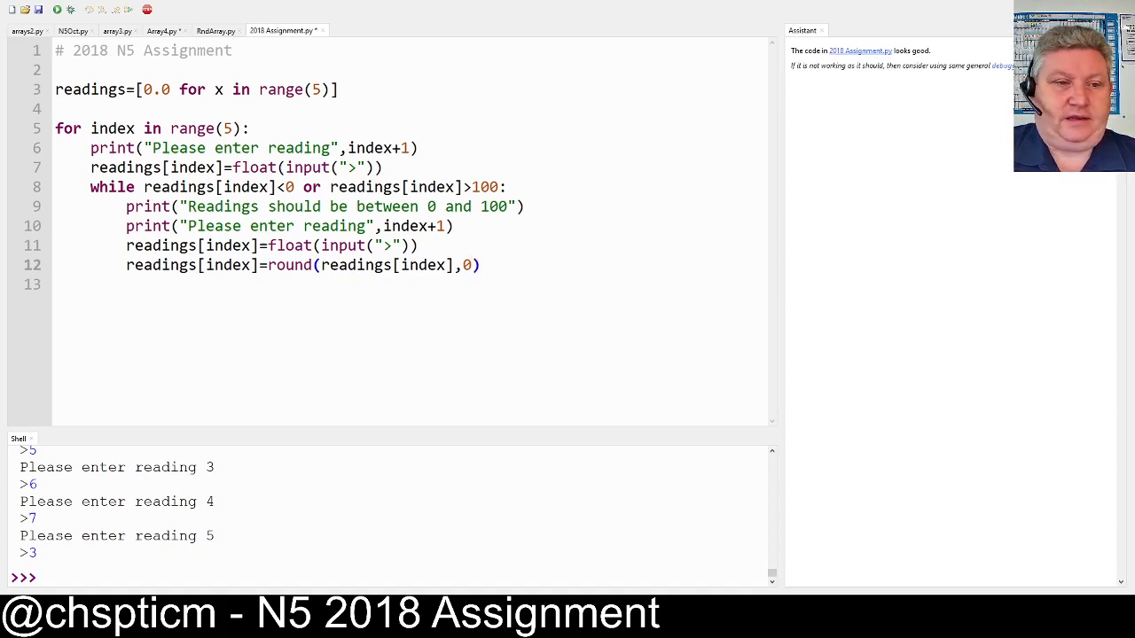
{"action": "key", "text": "enter"}
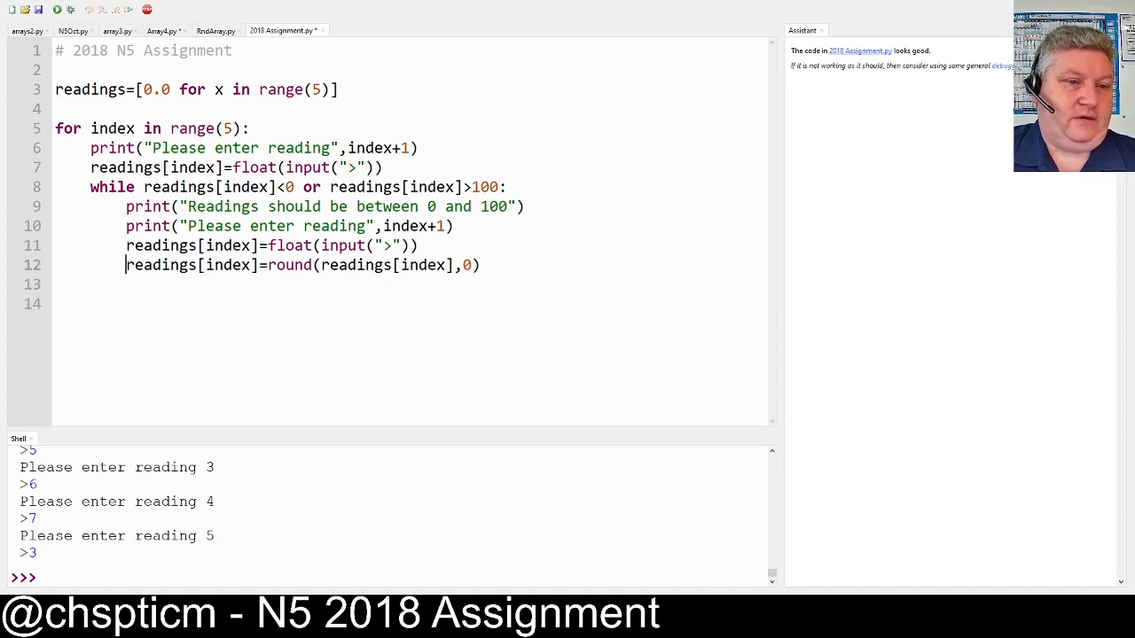
{"action": "key", "text": "Backspace"}
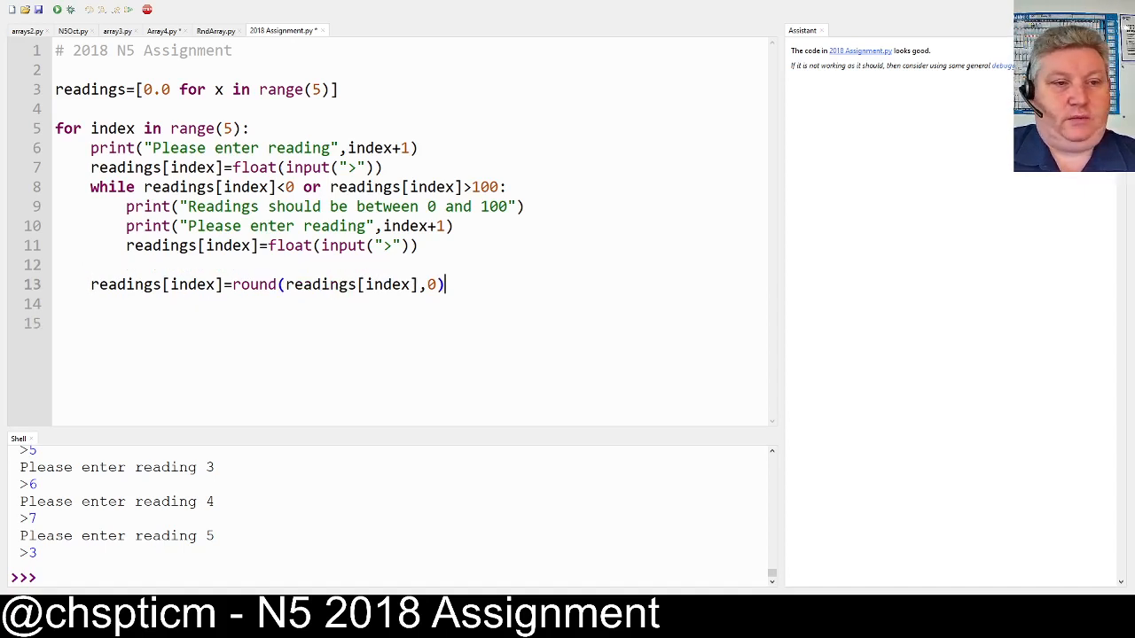
{"action": "key", "text": "enter"}
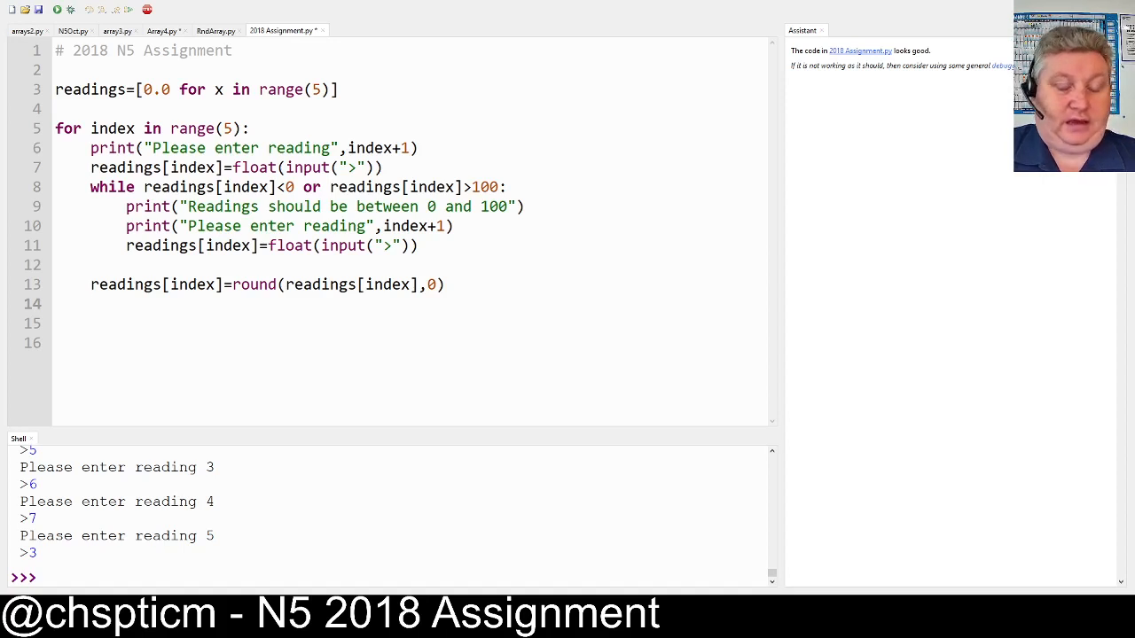
Add 'if readings[index]>80:' with body signal=signal+'s', then start new lines
{"action": "type", "text": "if readings["}
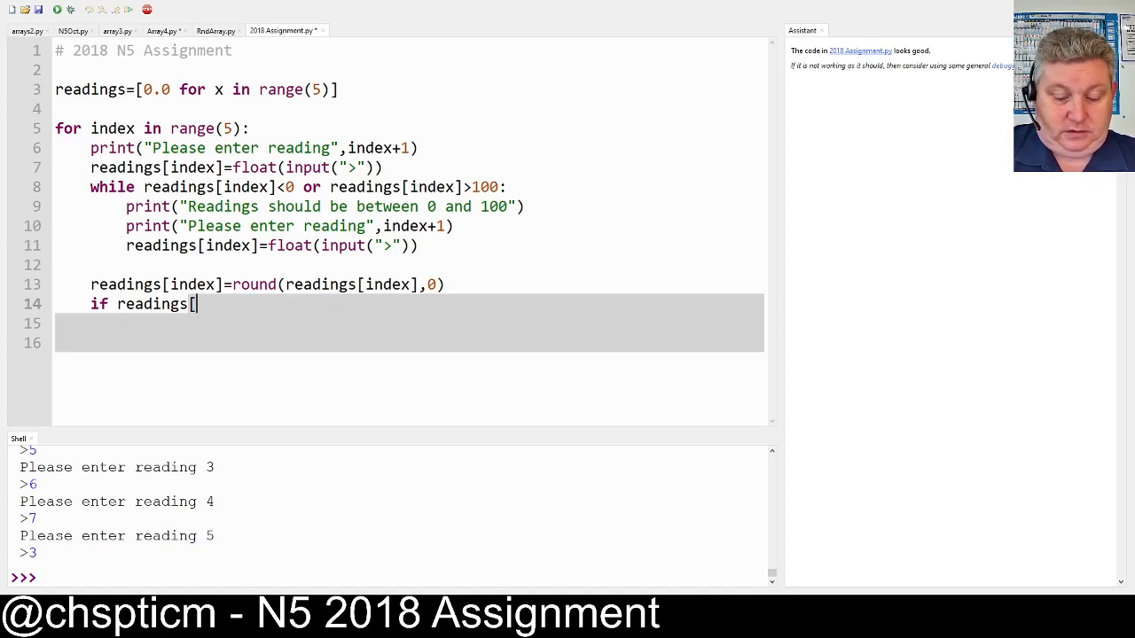
{"action": "type", "text": "index]"}
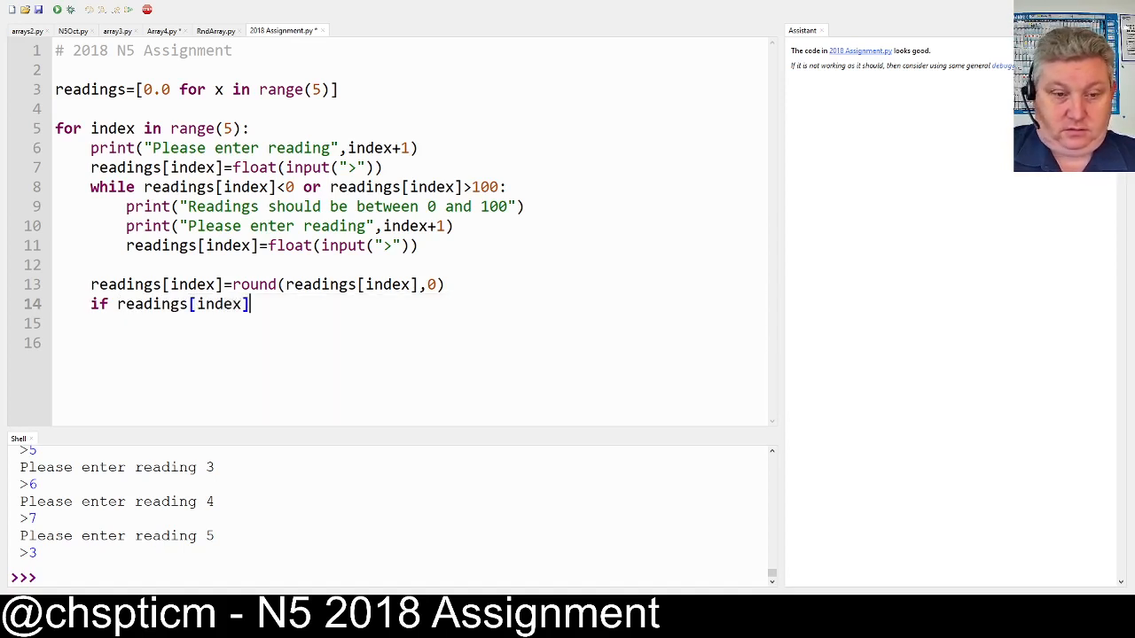
{"action": "type", "text": ">80:"}
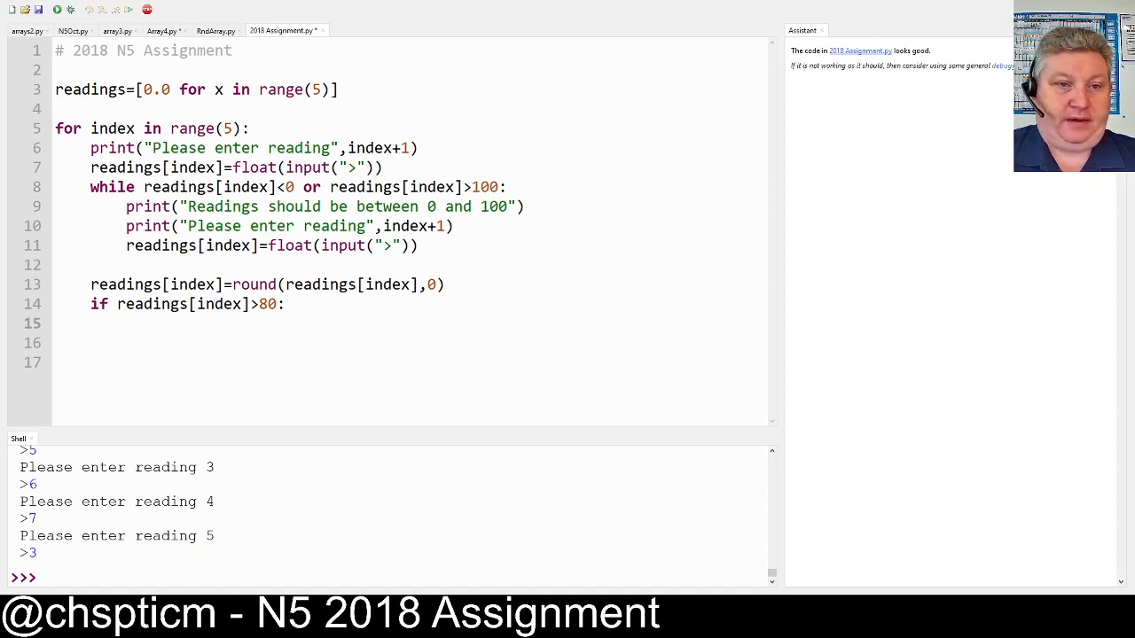
{"action": "type", "text": "s"}
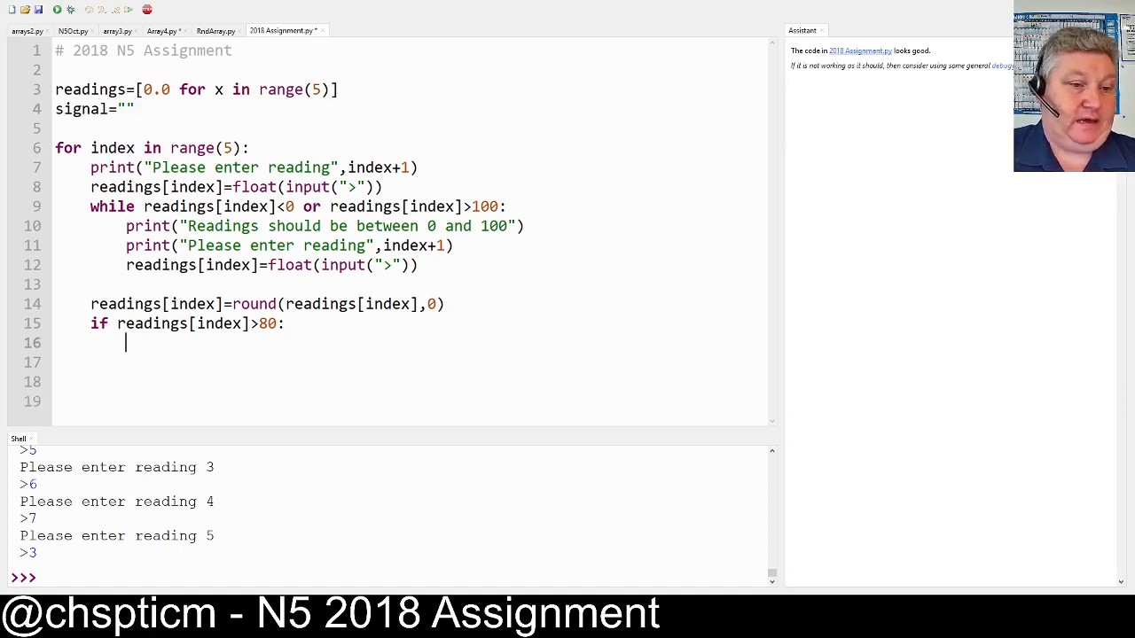
{"action": "type", "text": "signal=s"}
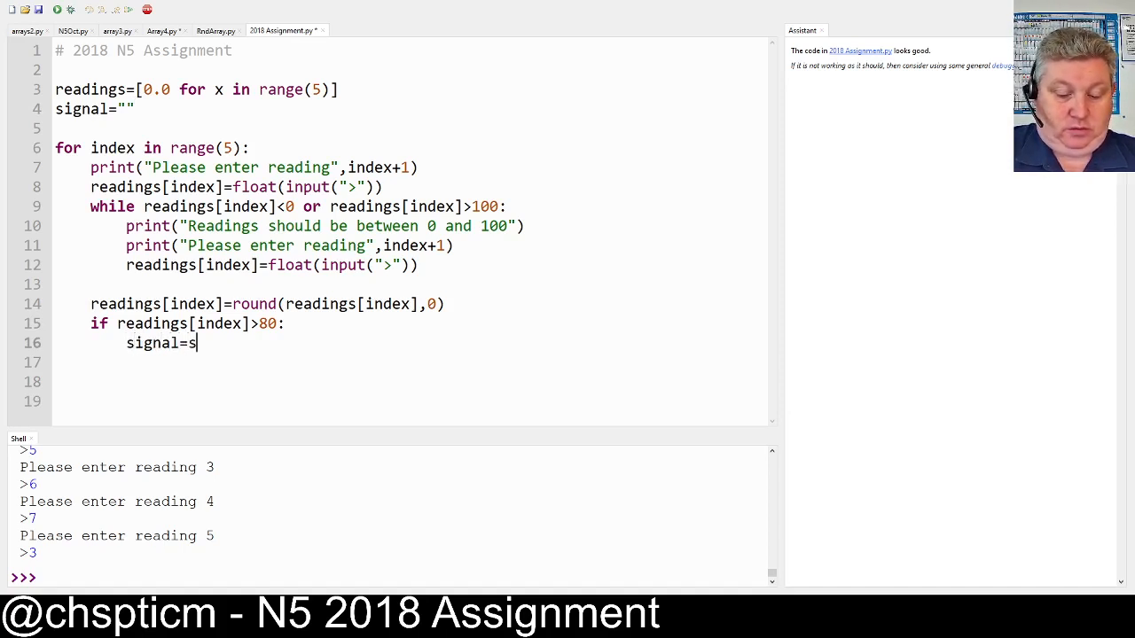
{"action": "type", "text": "ignal+"}
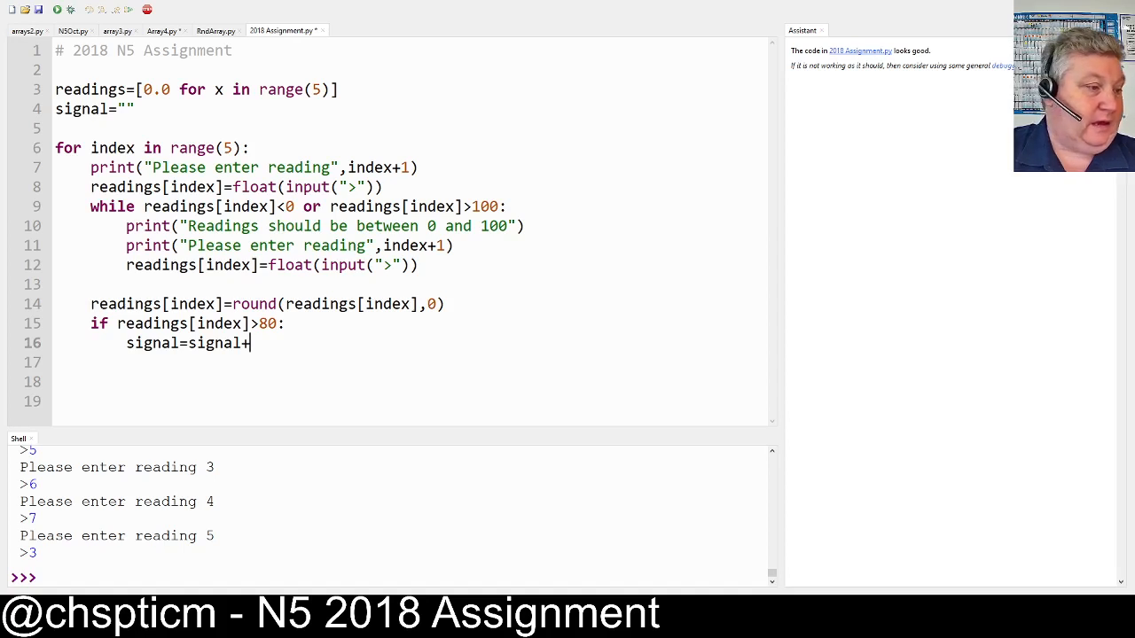
{"action": "type", "text": "'"}
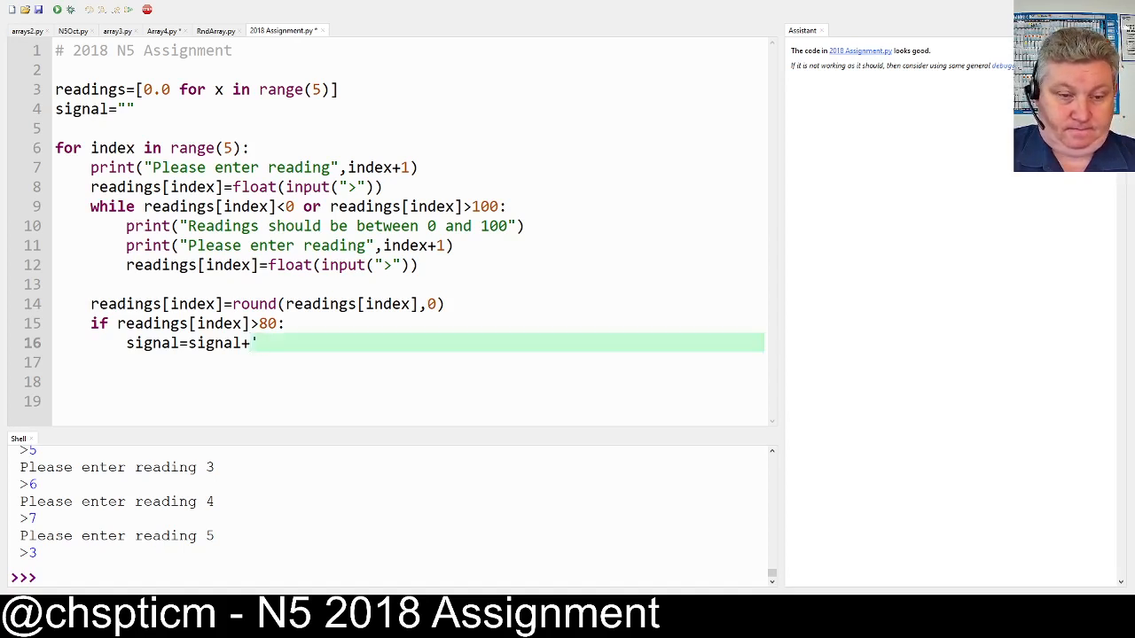
{"action": "type", "text": "s'"}
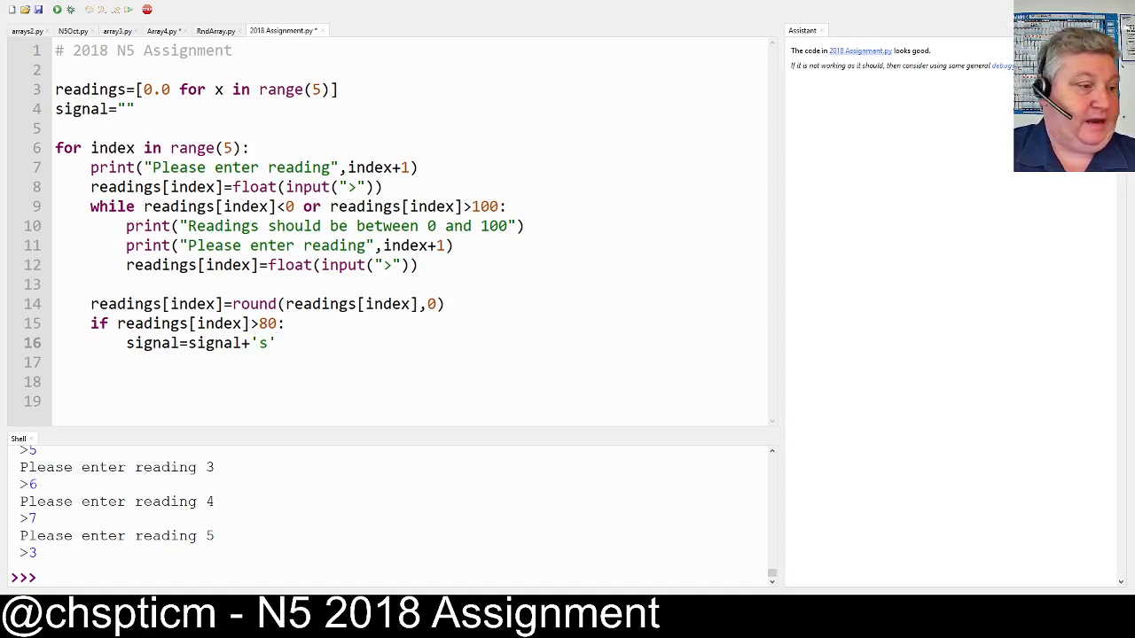
{"action": "left_click", "coordinate": [276, 343]}
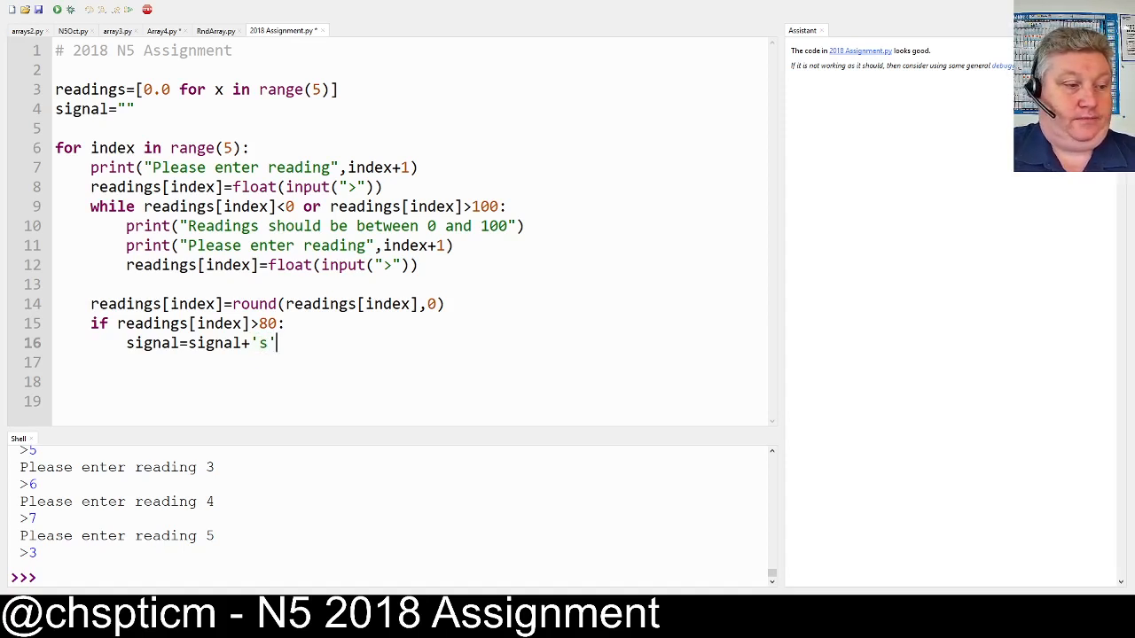
{"action": "key", "text": "enter"}
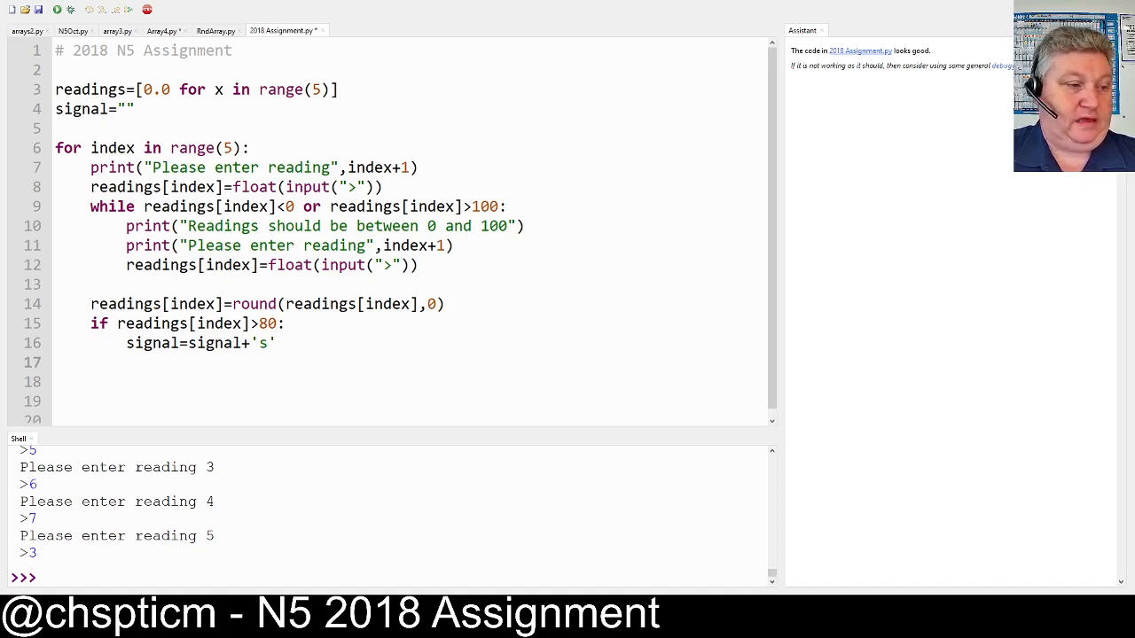
{"action": "key", "text": "enter"}
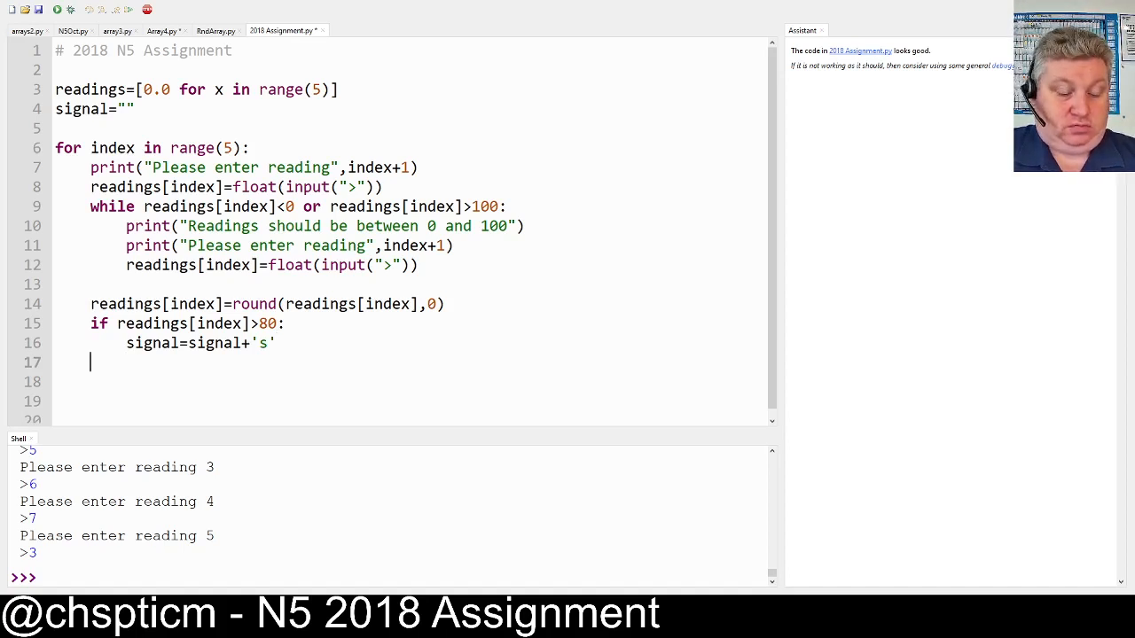
Add 'elif readings[index]<30:' branch appending 'p' to signal
{"action": "type", "text": "eli"}
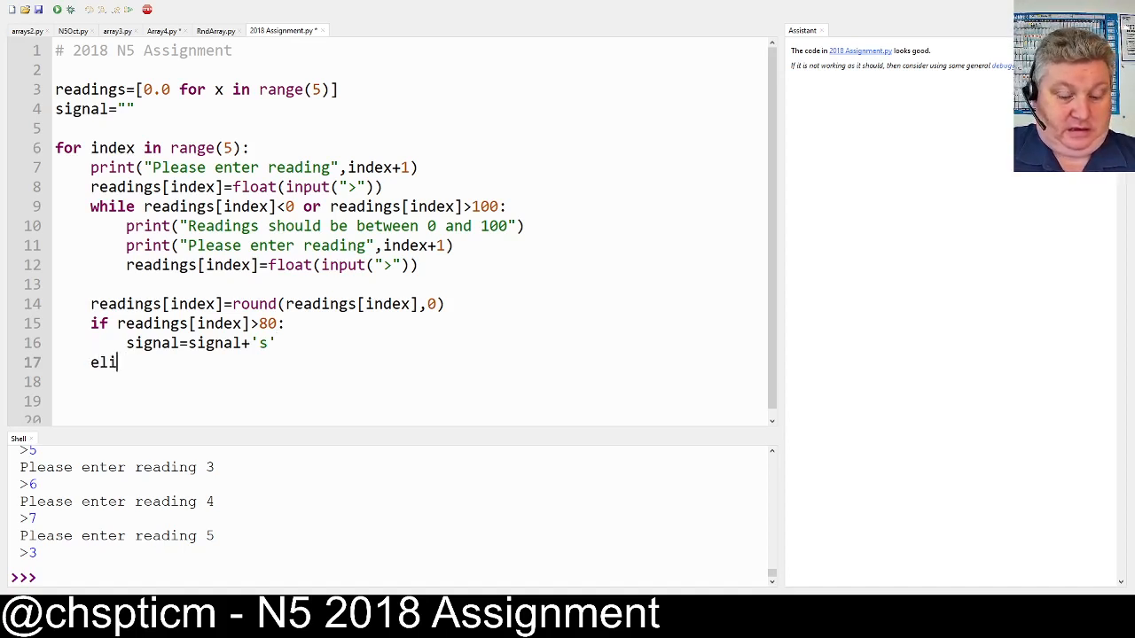
{"action": "type", "text": "f readings[io"}
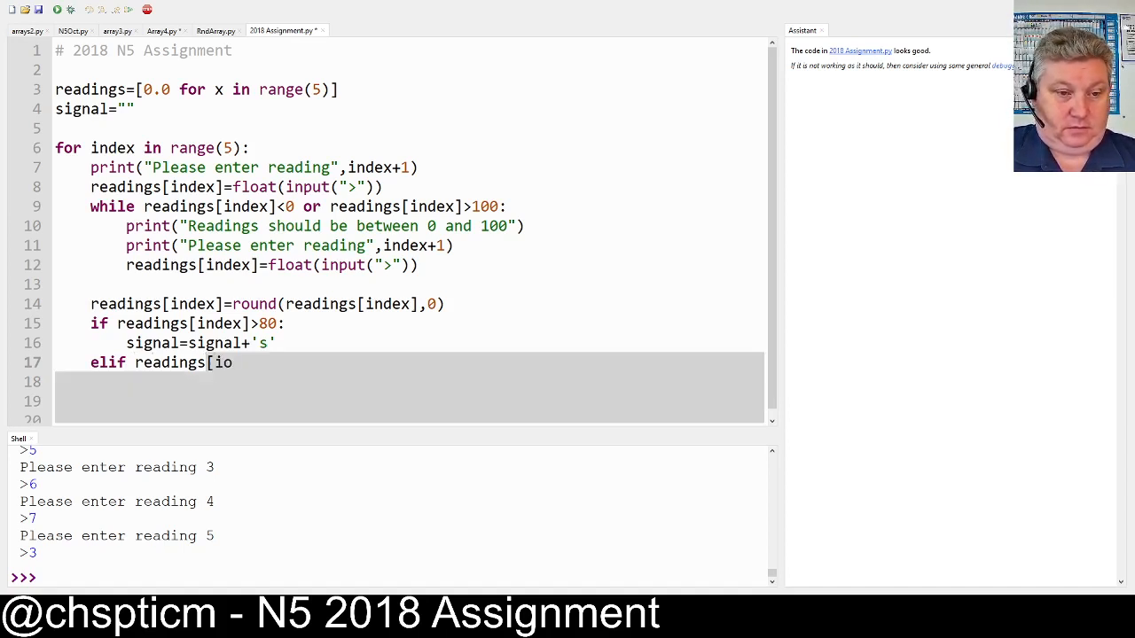
{"action": "type", "text": "ndex"}
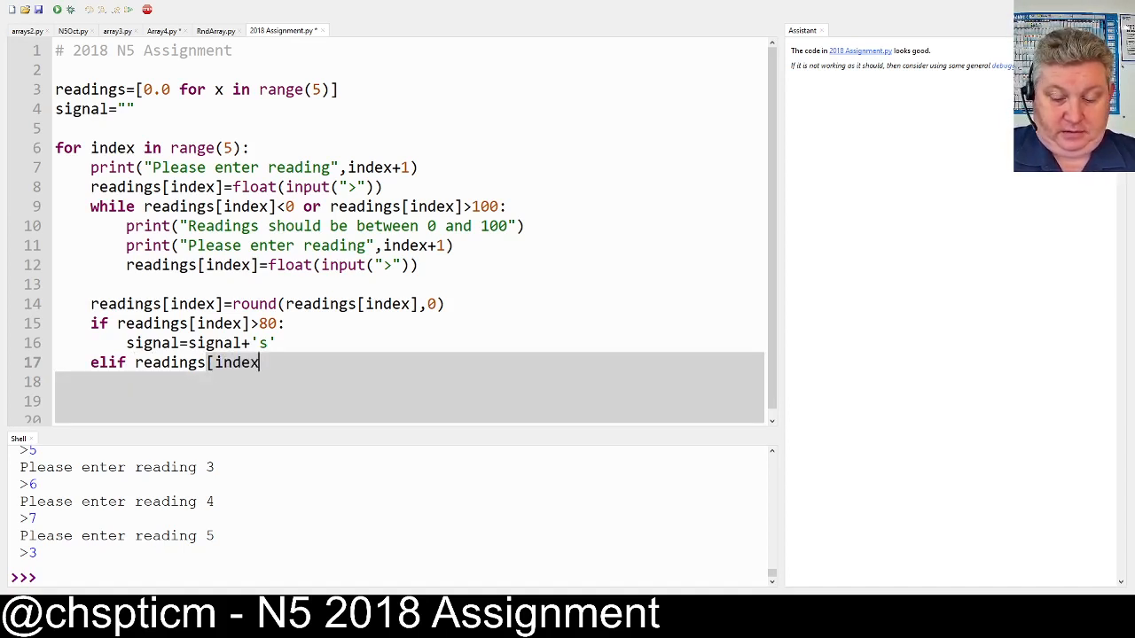
{"action": "type", "text": "]"}
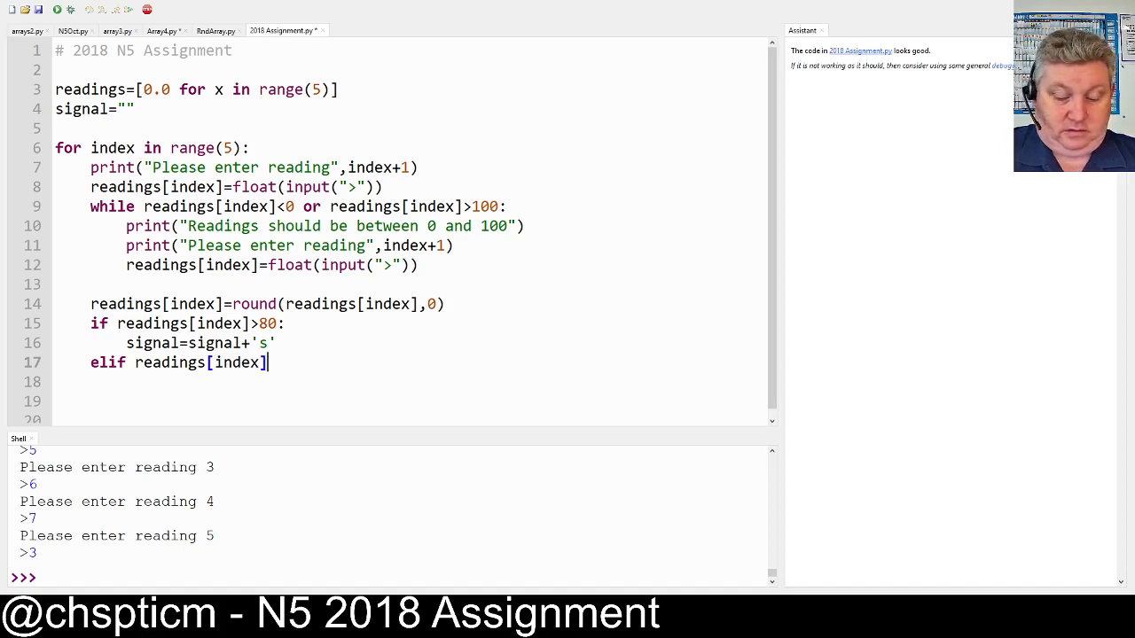
{"action": "type", "text": "<30"}
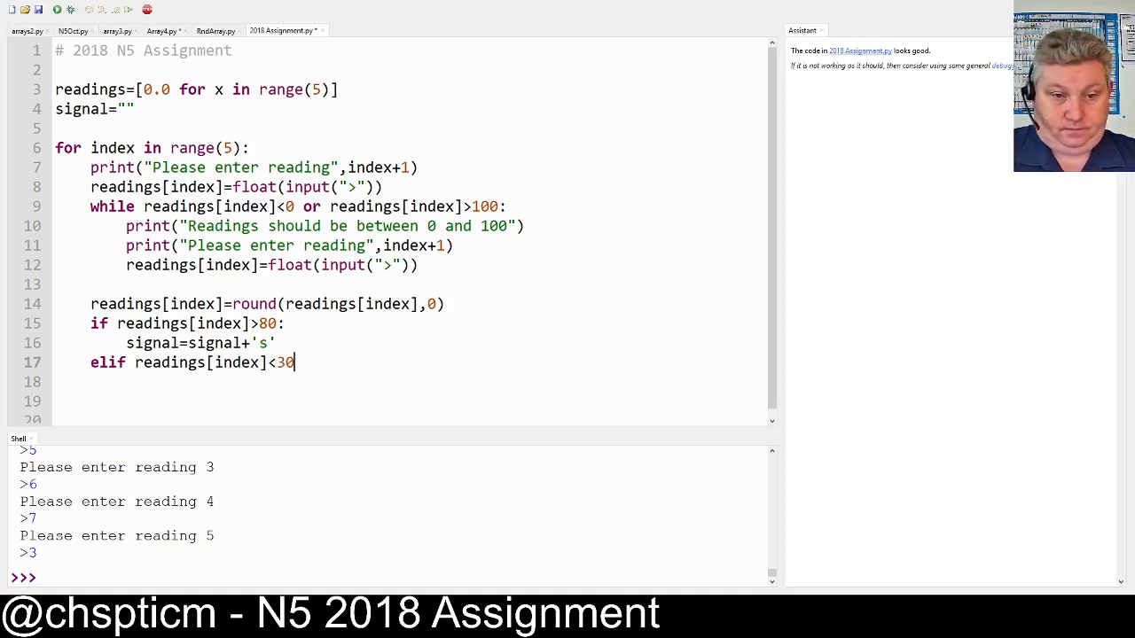
{"action": "type", "text": ":"}
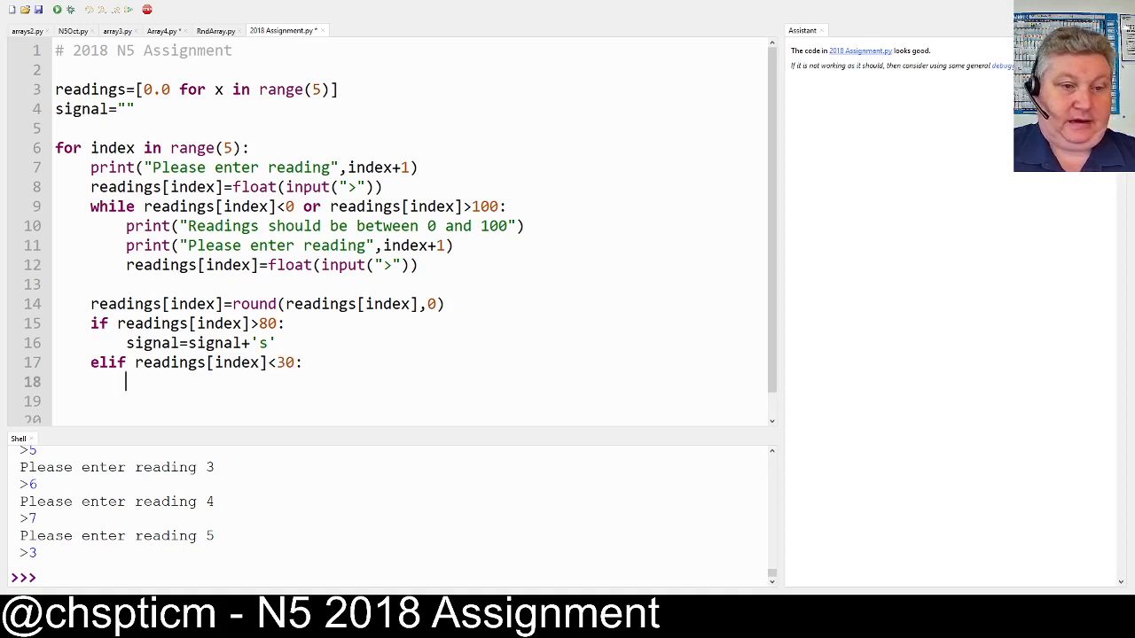
{"action": "type", "text": "signal"}
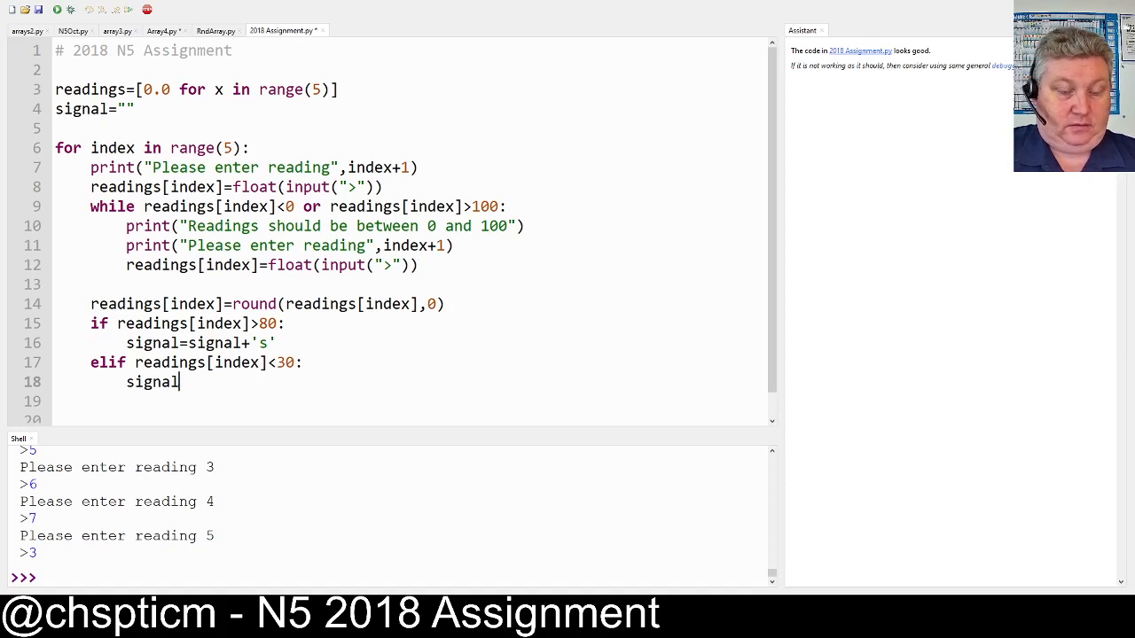
{"action": "type", "text": "=singal+"}
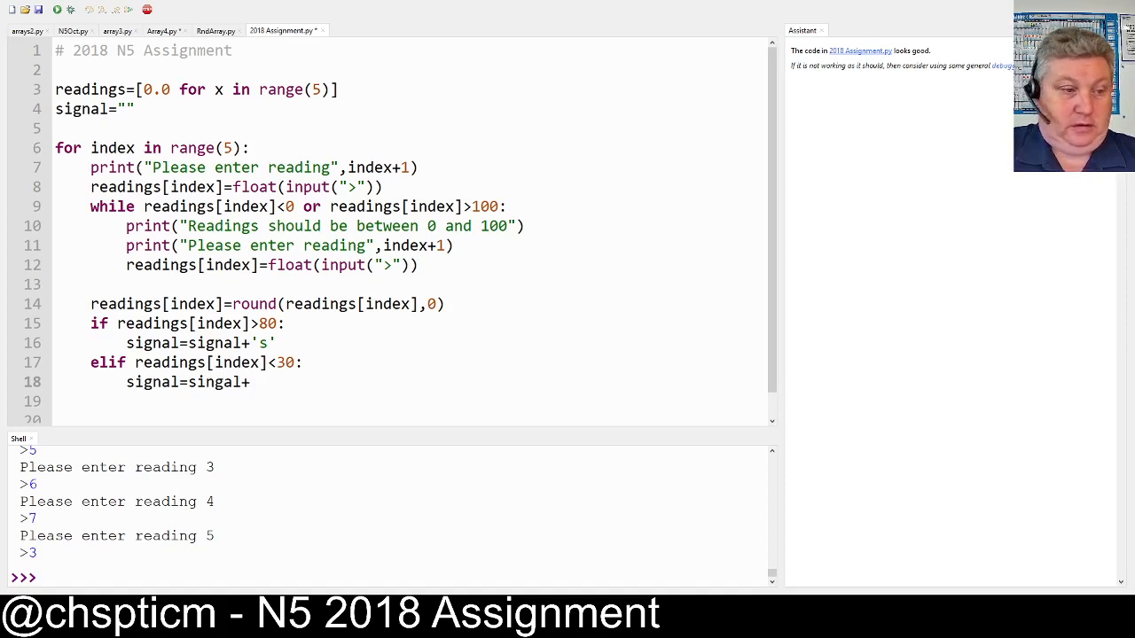
{"action": "type", "text": "'p'"}
{"action": "type", "text": "else:"}
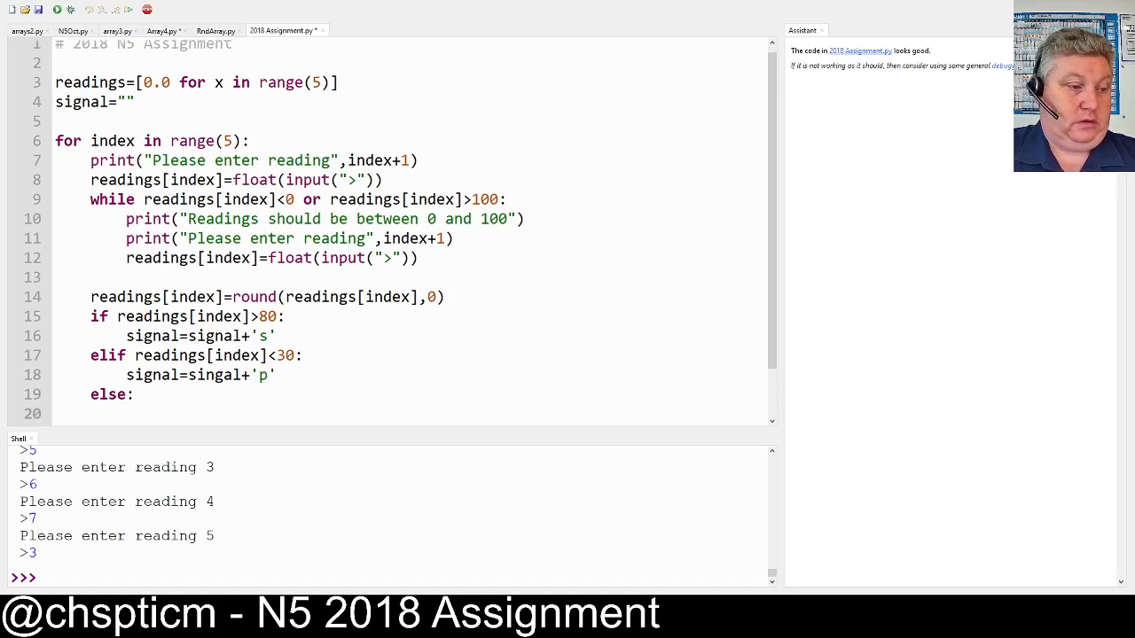
Add the branch appending 'M' to signal and select the misspelt variable on line 18
{"action": "type", "text": "signal=sign"}
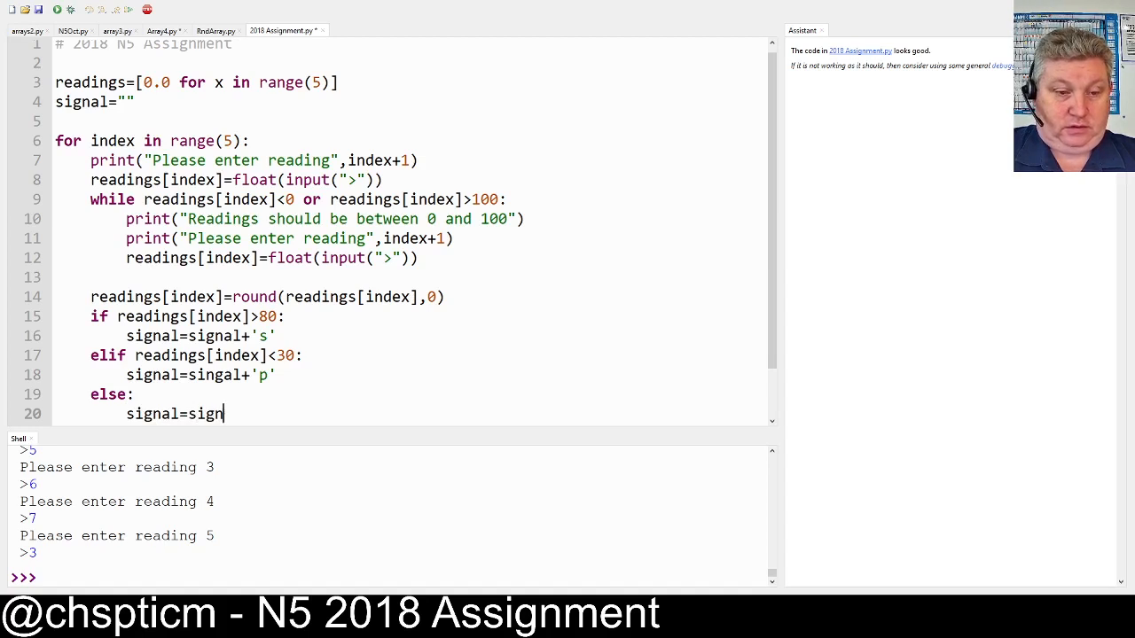
{"action": "type", "text": "al+"}
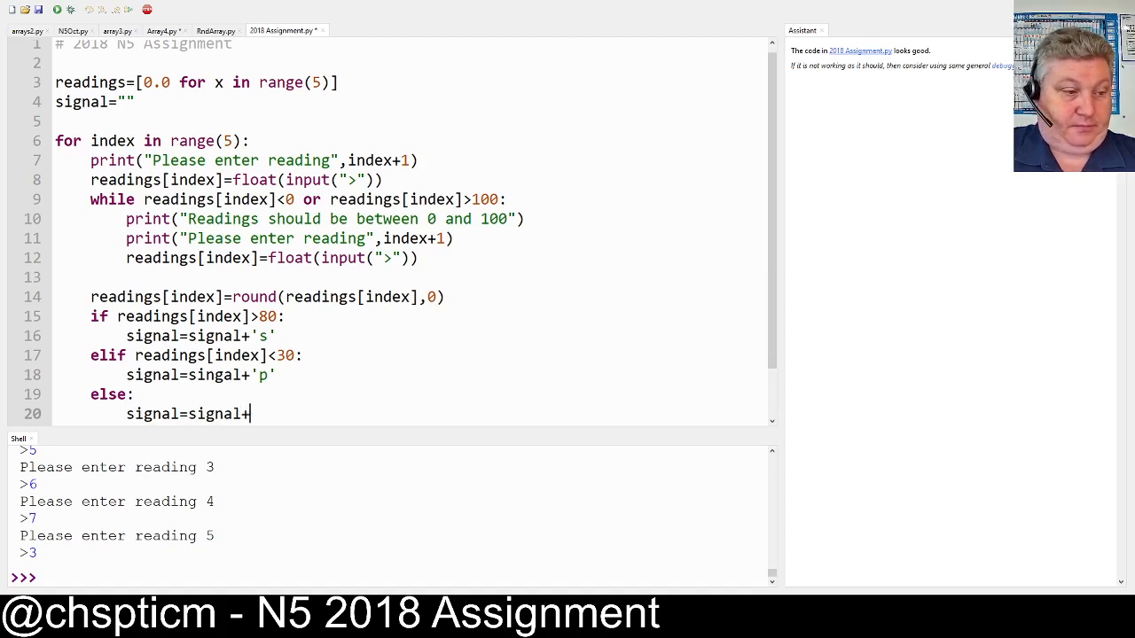
{"action": "type", "text": "m"}
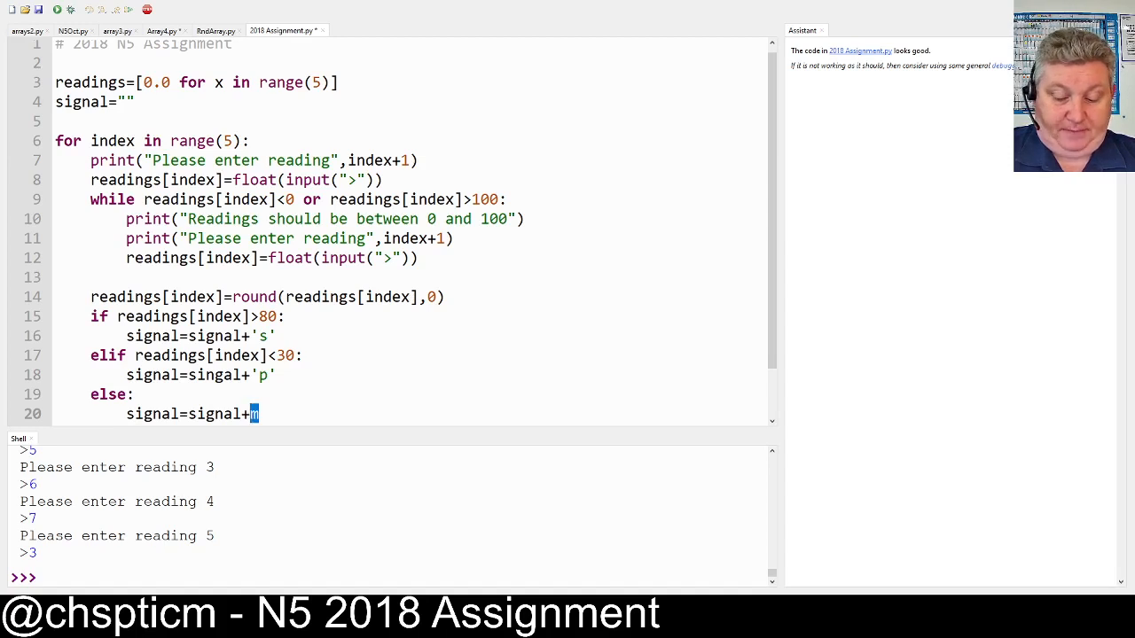
{"action": "type", "text": "M'"}
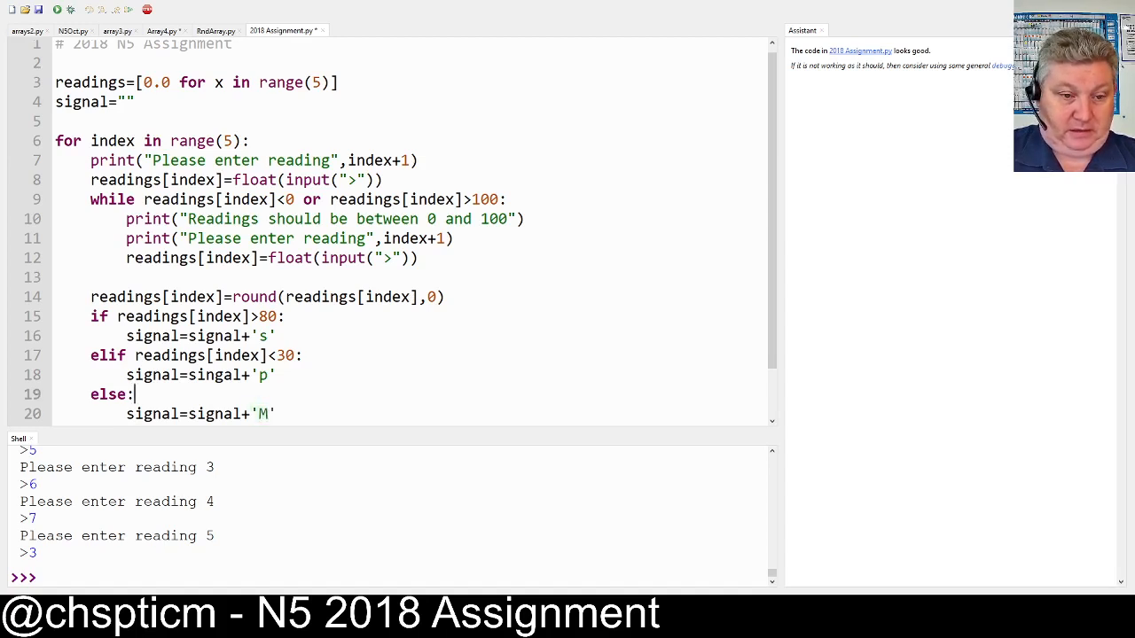
{"action": "left_click", "coordinate": [132, 374]}
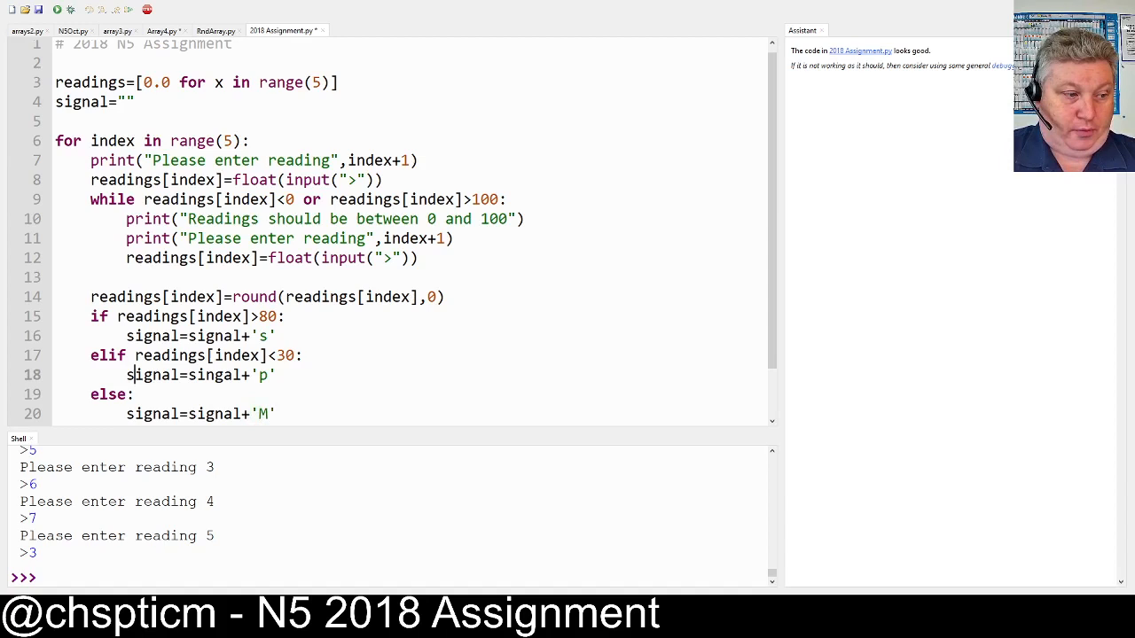
{"action": "double_click", "coordinate": [262, 374]}
{"action": "type", "text": "P"}
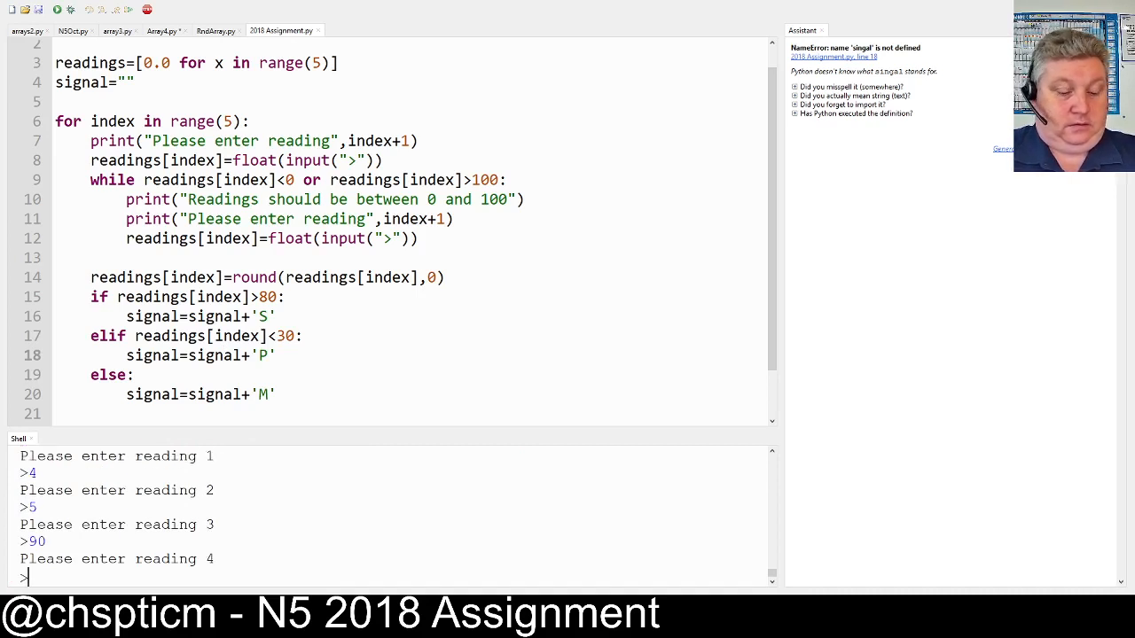
Enter 57 as a reading in the Shell during the test run
{"action": "type", "text": "57"}
{"action": "type", "text": "43"}
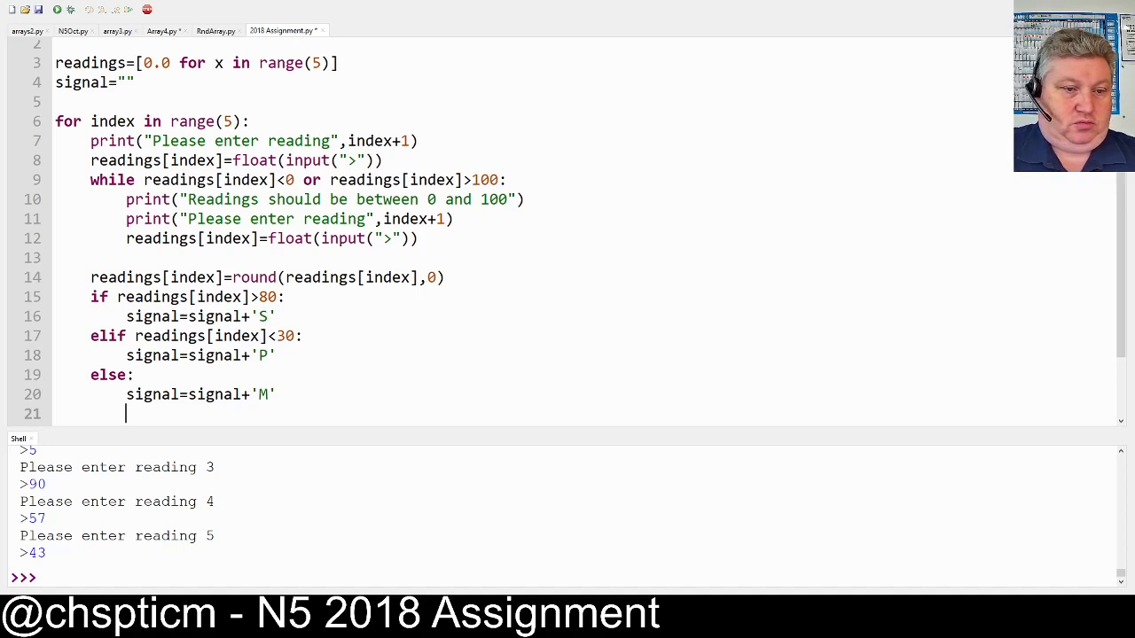
Add print("Signal Pattern is:",signal) on an unindented line after the loop
{"action": "type", "text": "p"}
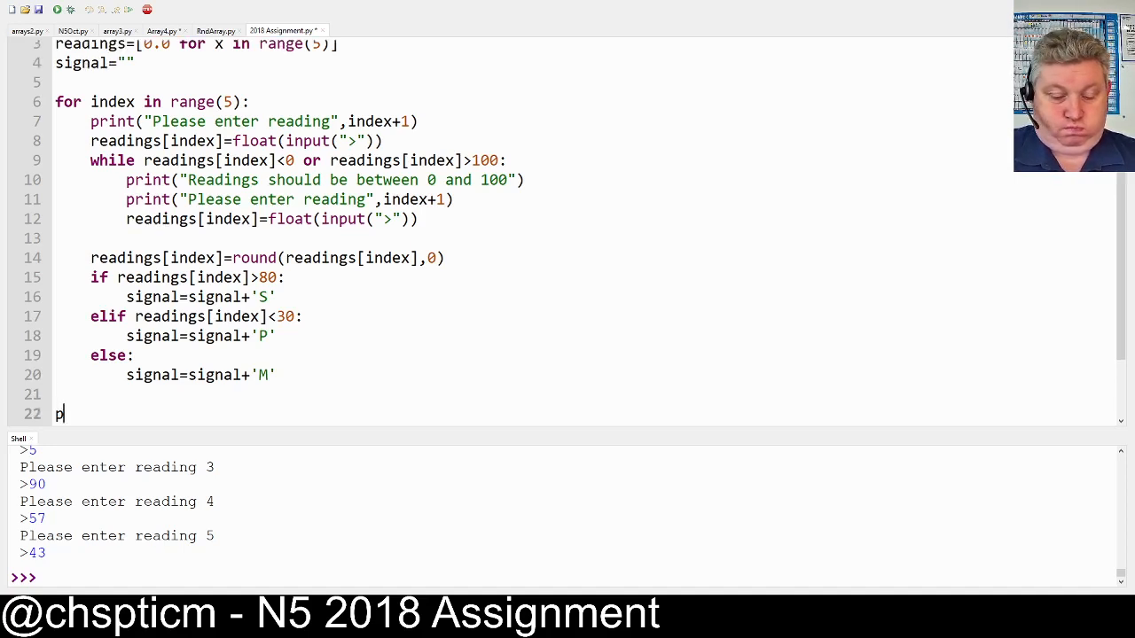
{"action": "type", "text": "rint(\""}
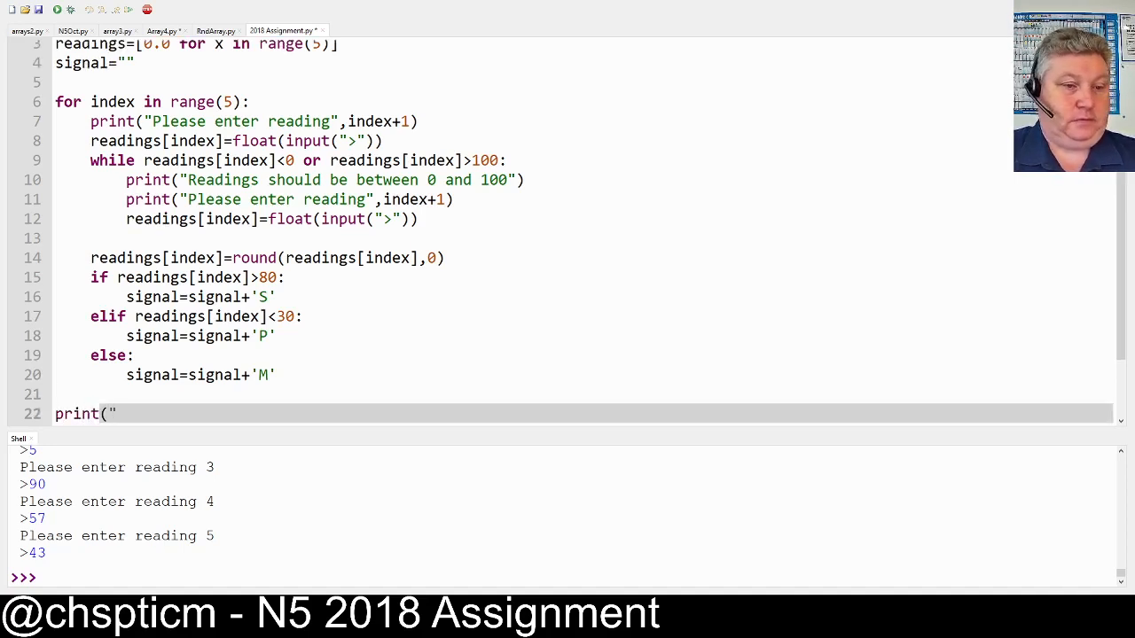
{"action": "type", "text": "Signal"}
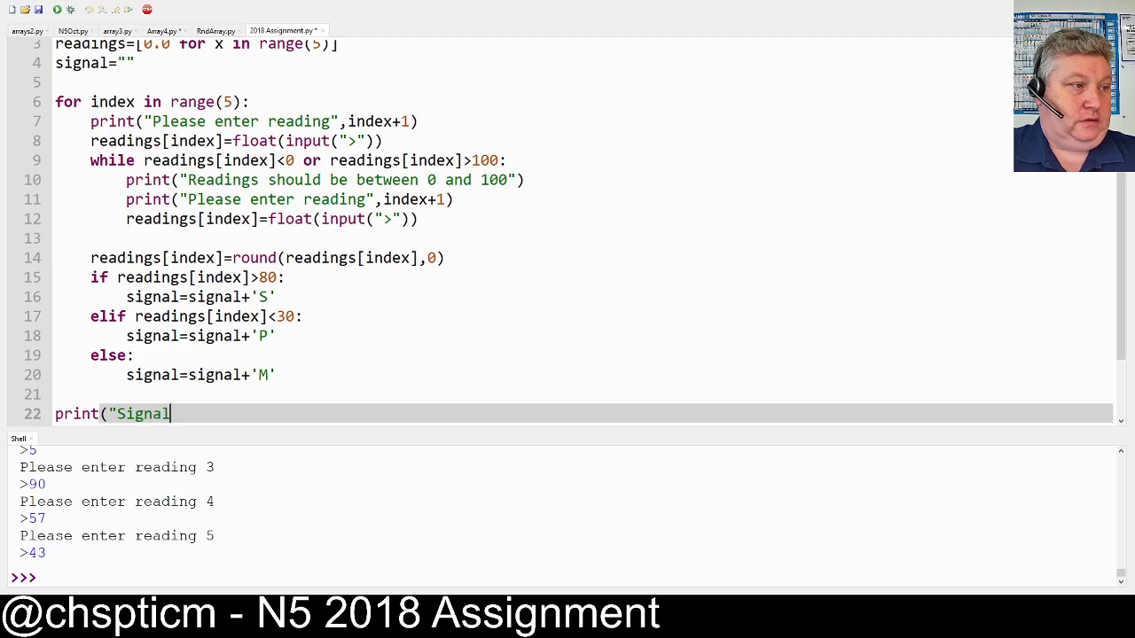
{"action": "type", "text": "Pat"}
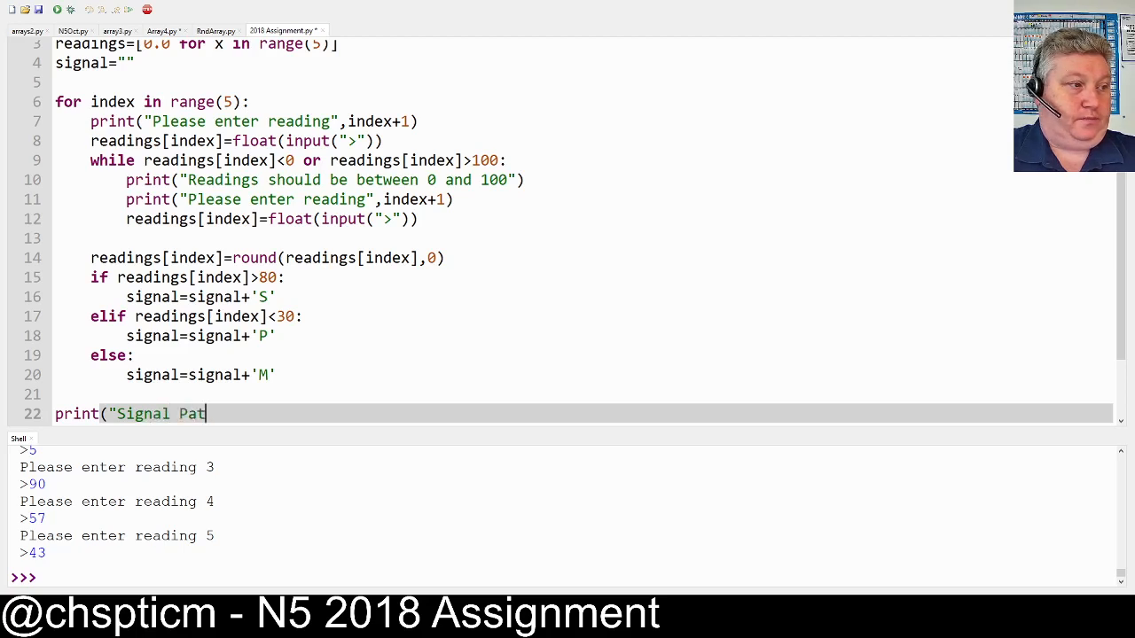
{"action": "type", "text": "tern is"}
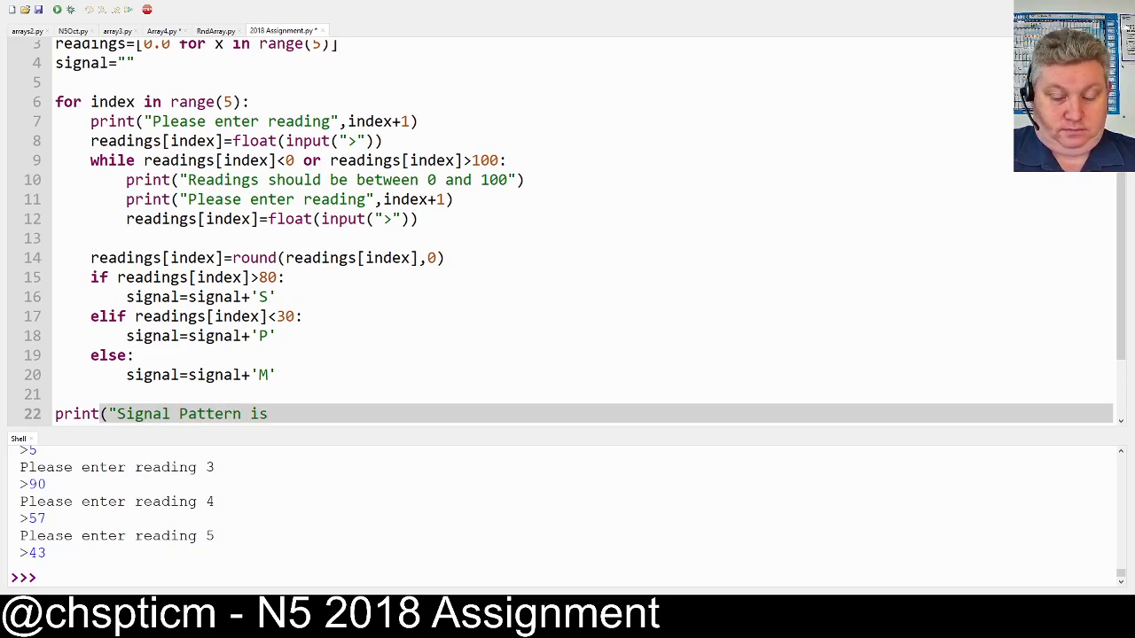
{"action": "type", "text": ":\""}
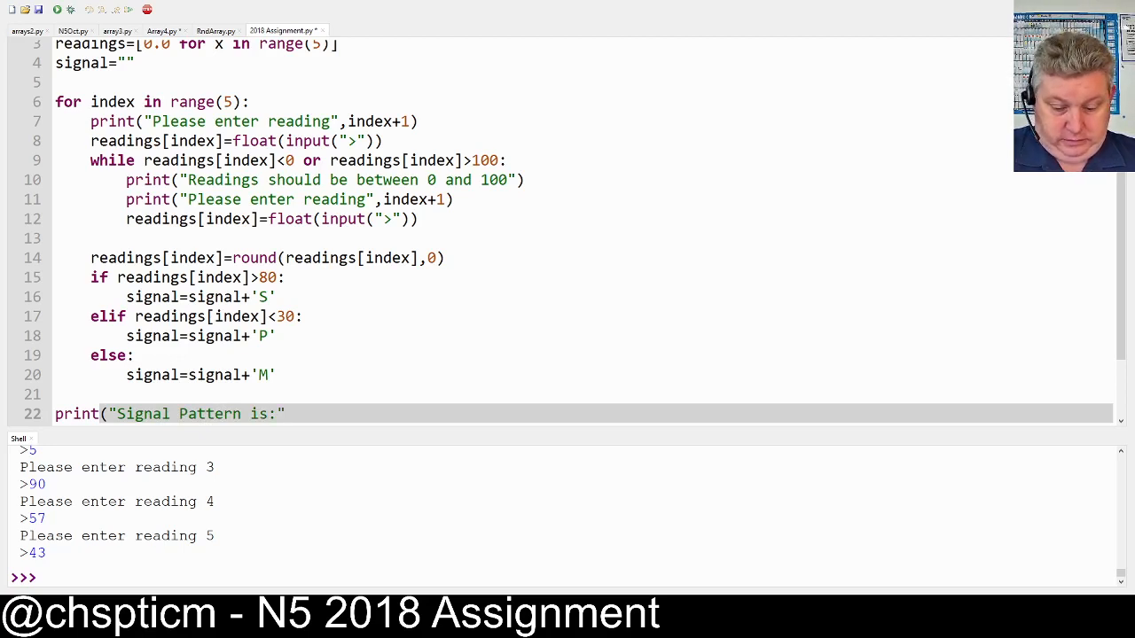
{"action": "type", "text": ",signal"}
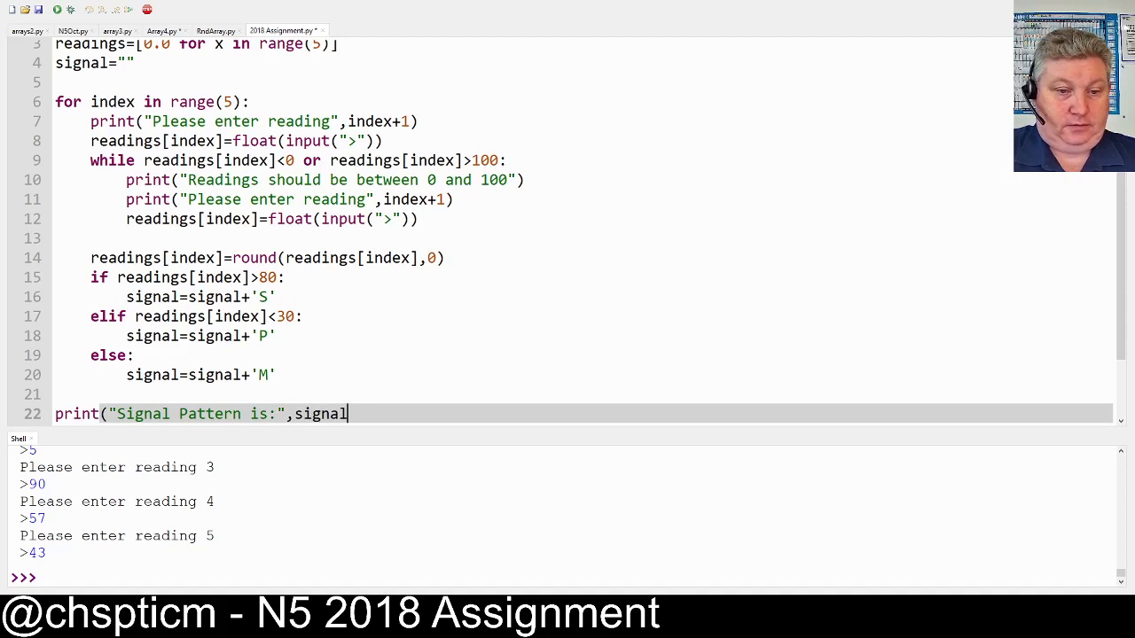
{"action": "type", "text": ")"}
{"action": "left_click", "coordinate": [563, 578]}
{"action": "type", "text": "89"}
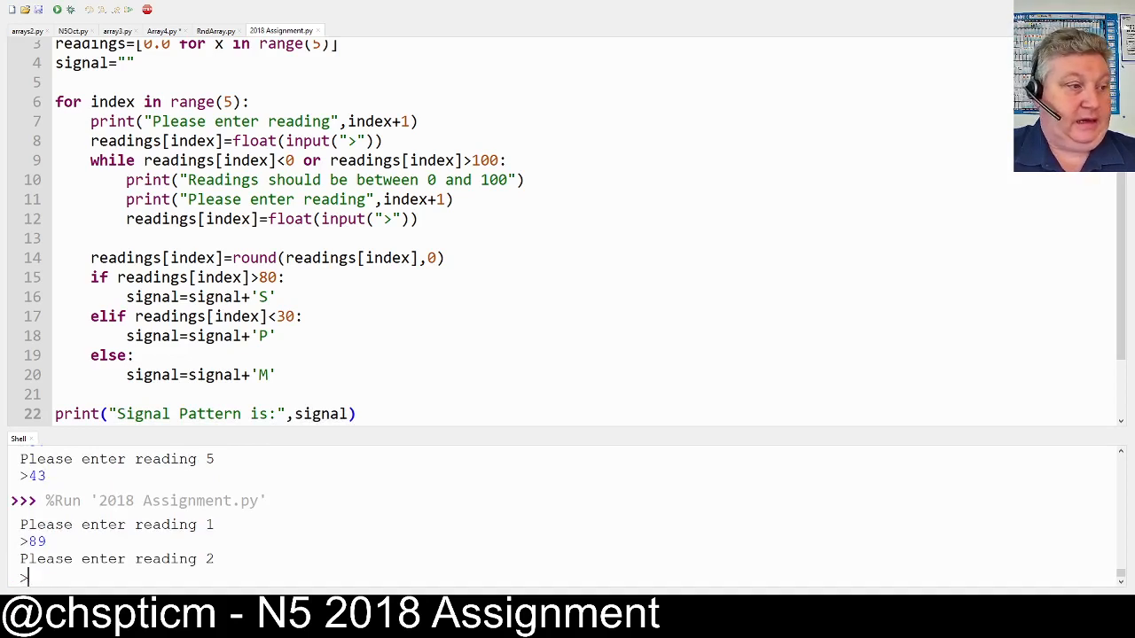
Enter readings 89, 82, 56, 12 and 99, getting Signal Pattern is: SSMPS
{"action": "type", "text": "82"}
{"action": "type", "text": "56"}
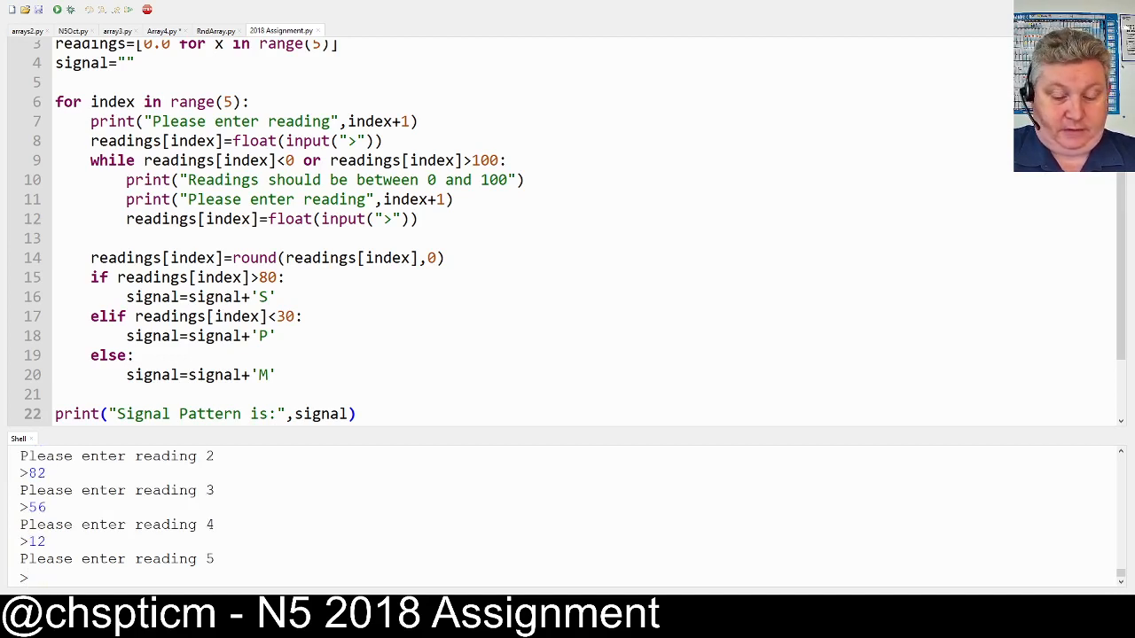
{"action": "type", "text": "99"}
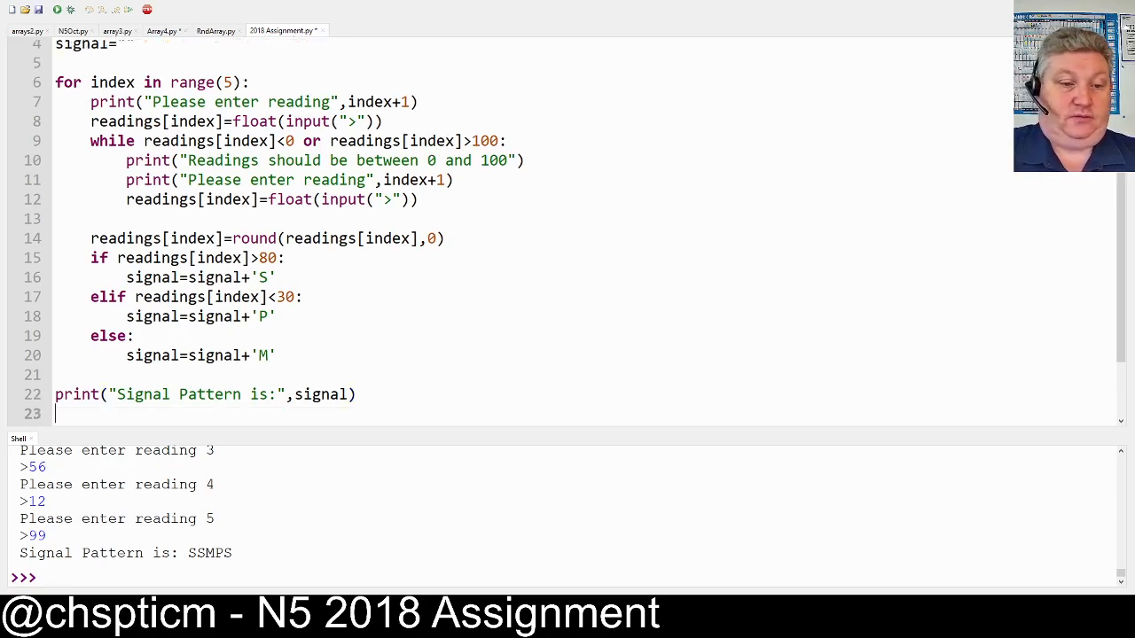
Start a for loop over range(5) that prints the label "Reading"
{"action": "type", "text": "for index in ran"}
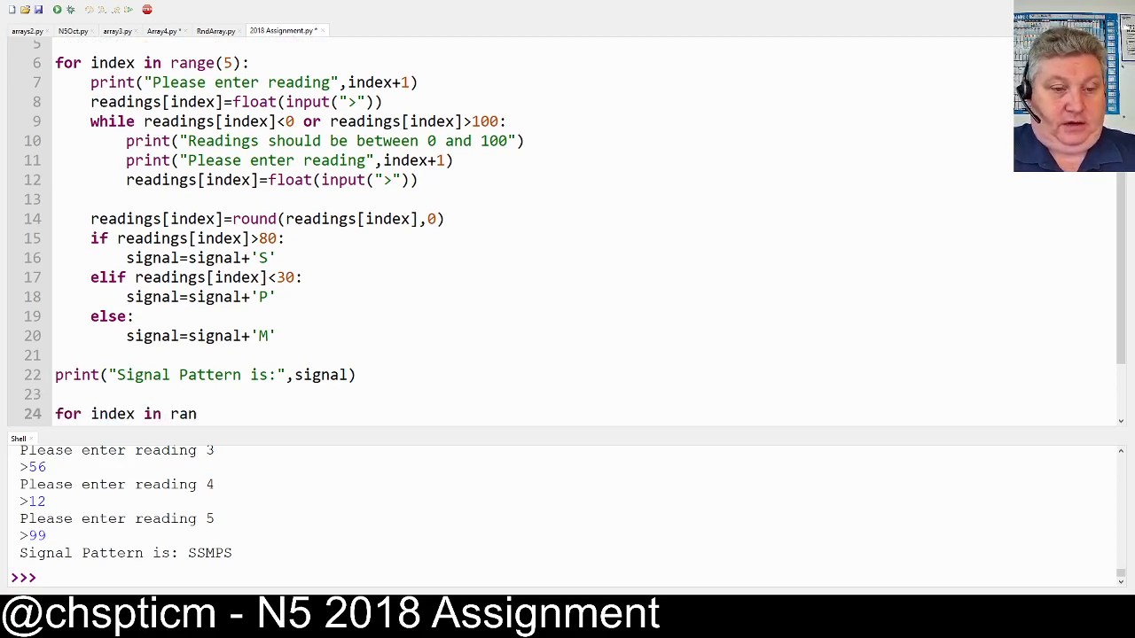
{"action": "type", "text": "ge(5):"}
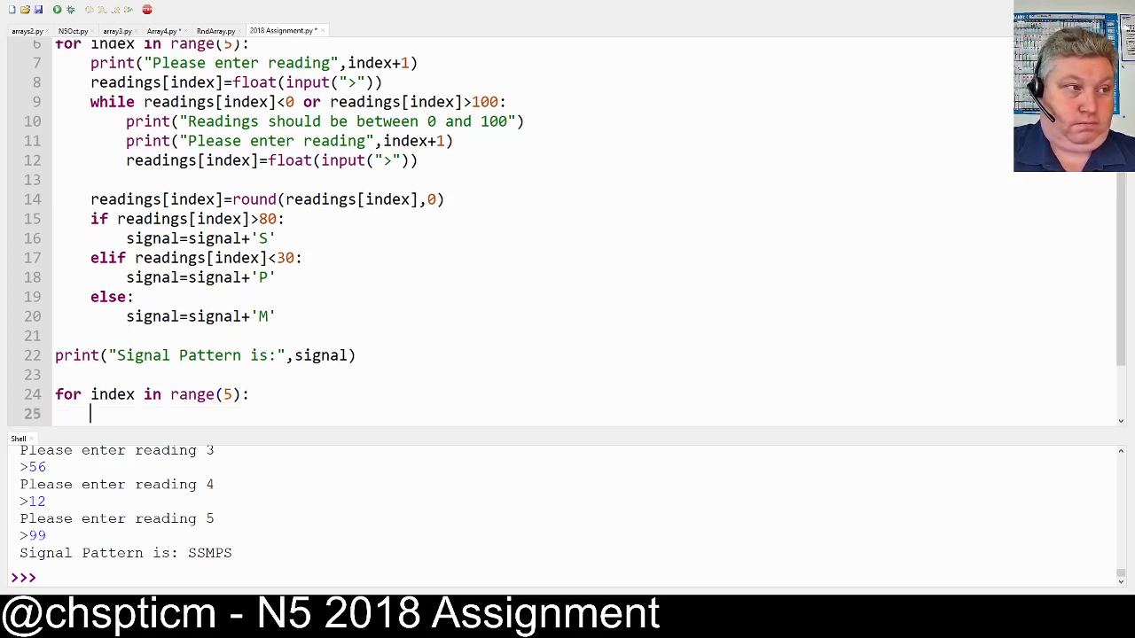
{"action": "type", "text": "print("}
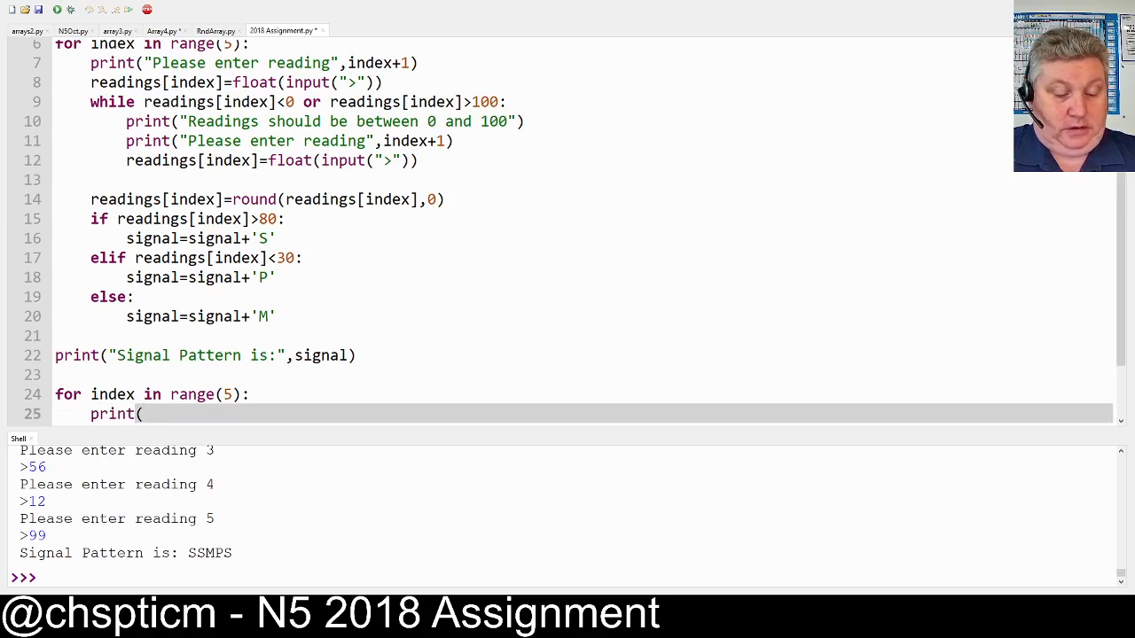
{"action": "type", "text": "Read"}
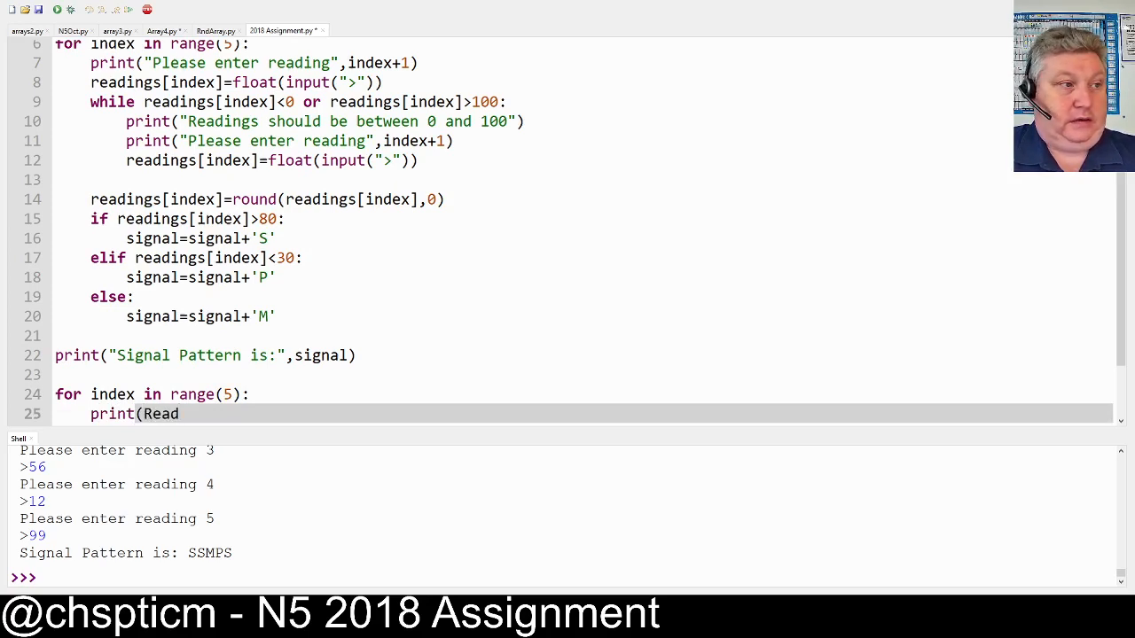
{"action": "type", "text": "ing"}
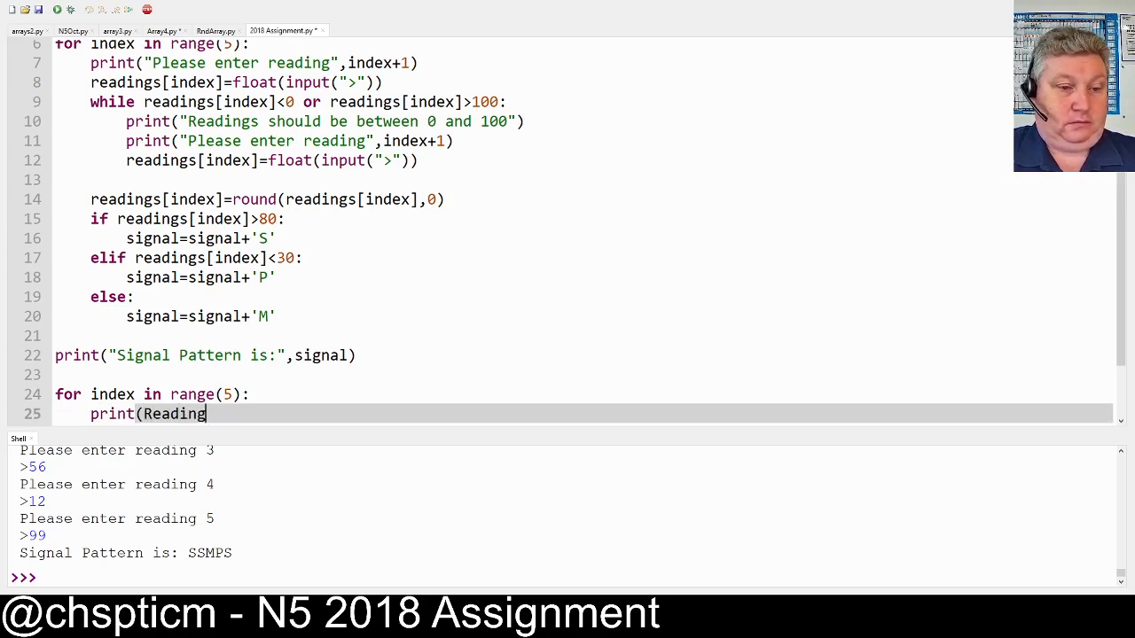
{"action": "type", "text": "\""}
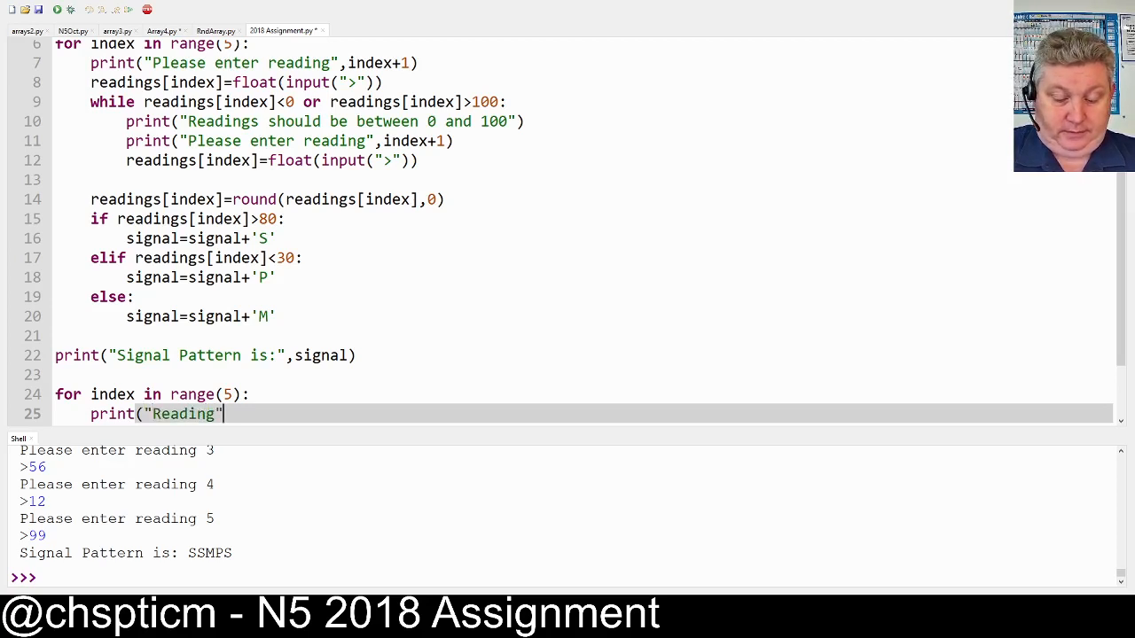
Complete the print with index+1, "-" and readings[index], then save and run
{"action": "type", "text": ",indce"}
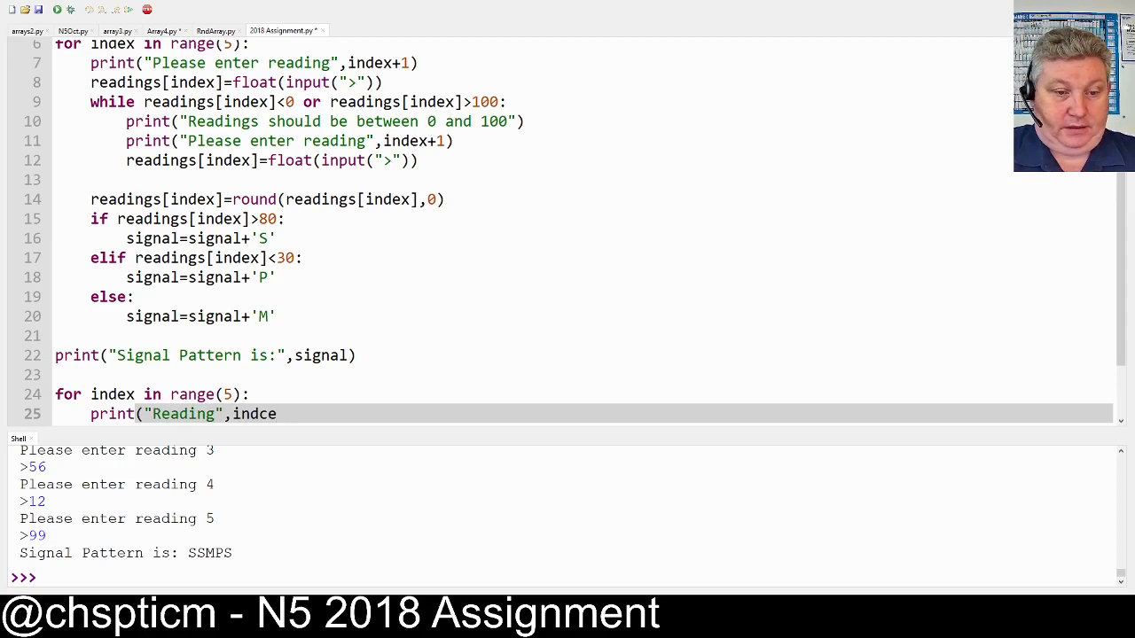
{"action": "type", "text": "index+1"}
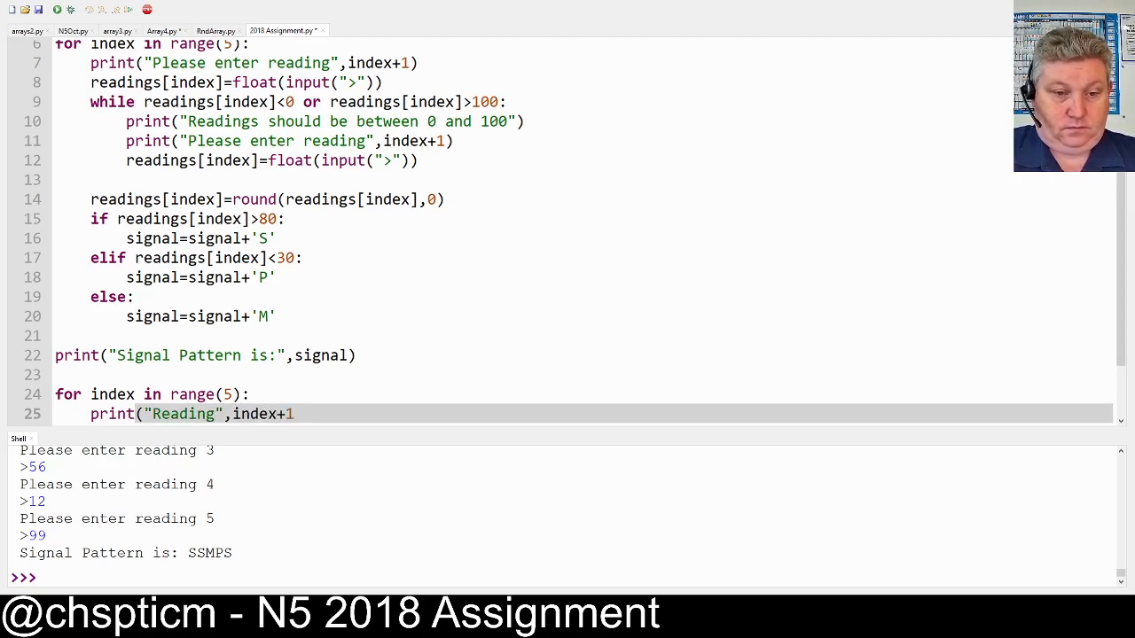
{"action": "type", "text": ",\""}
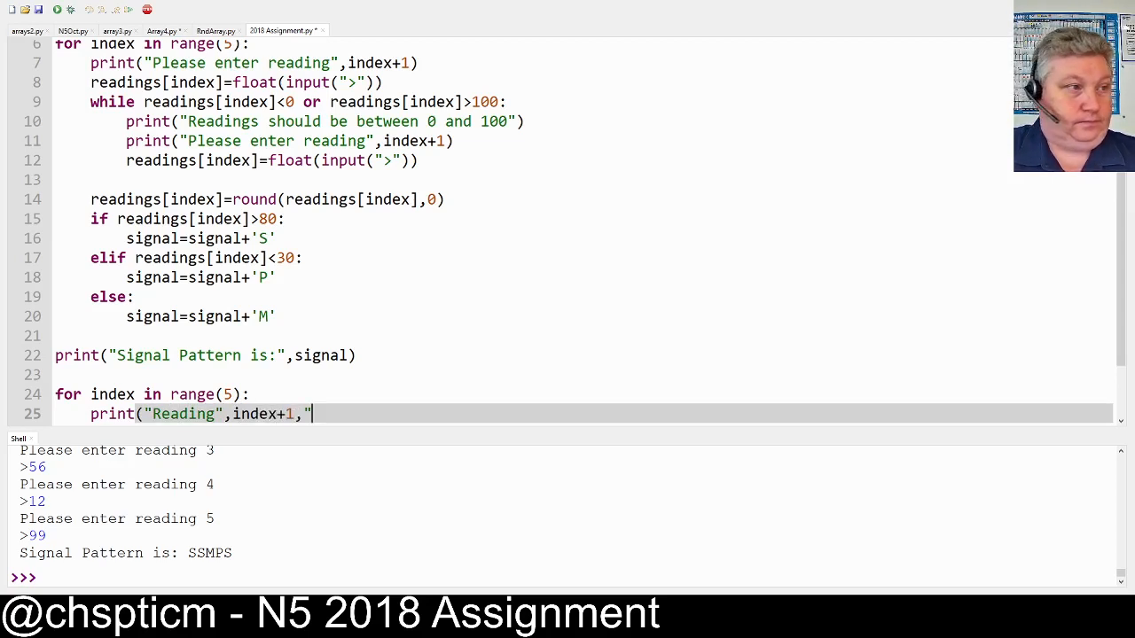
{"action": "type", "text": "-"}
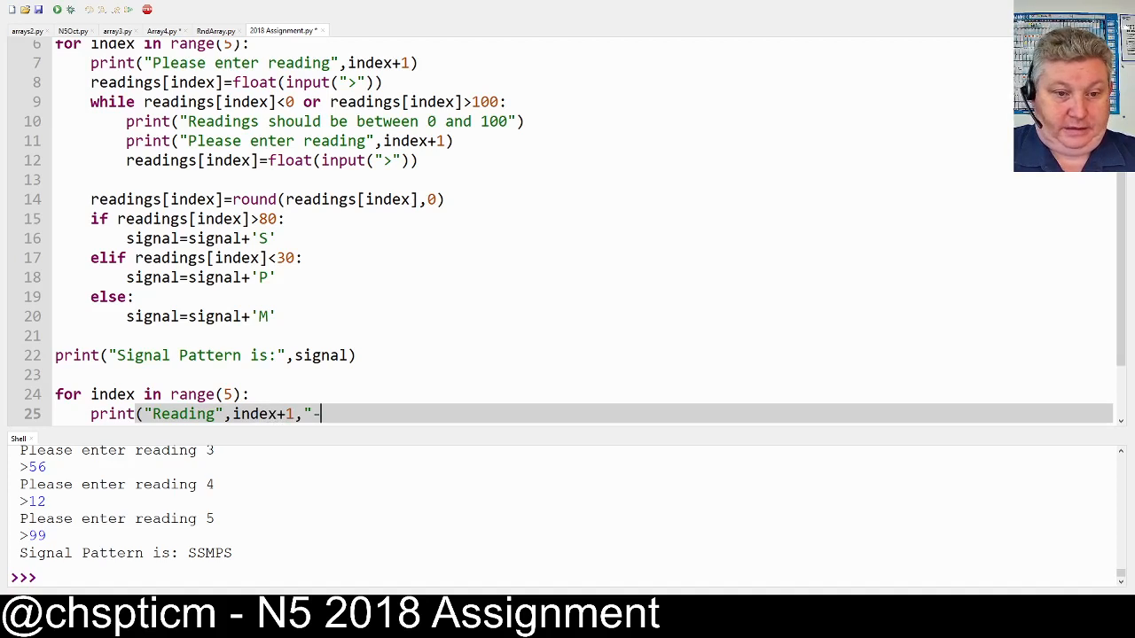
{"action": "type", "text": ","}
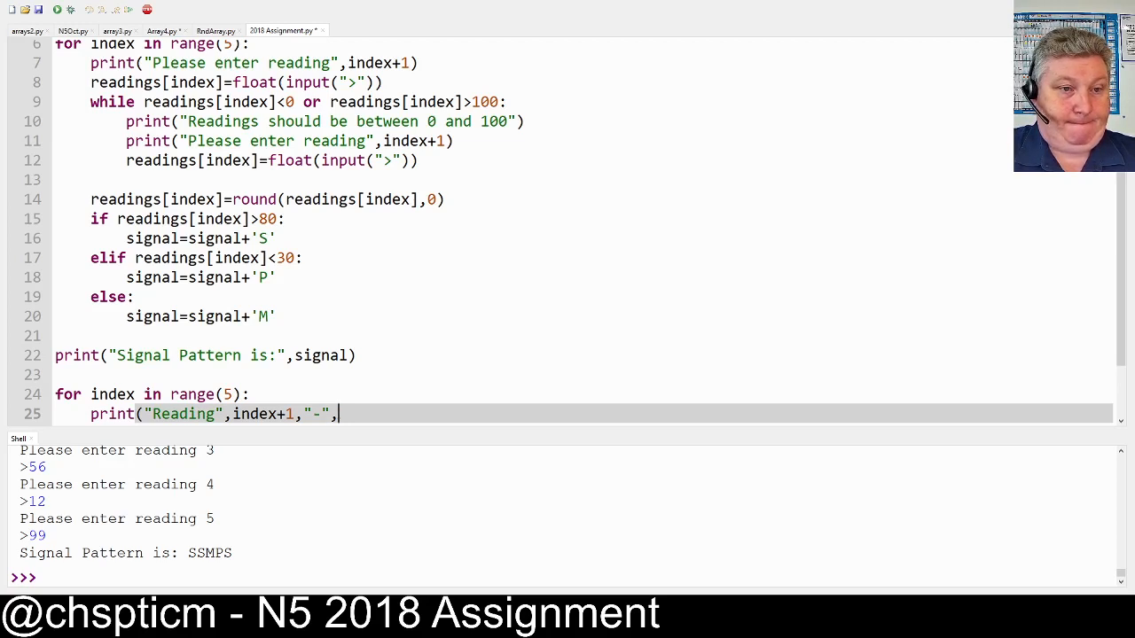
{"action": "type", "text": "readings[in"}
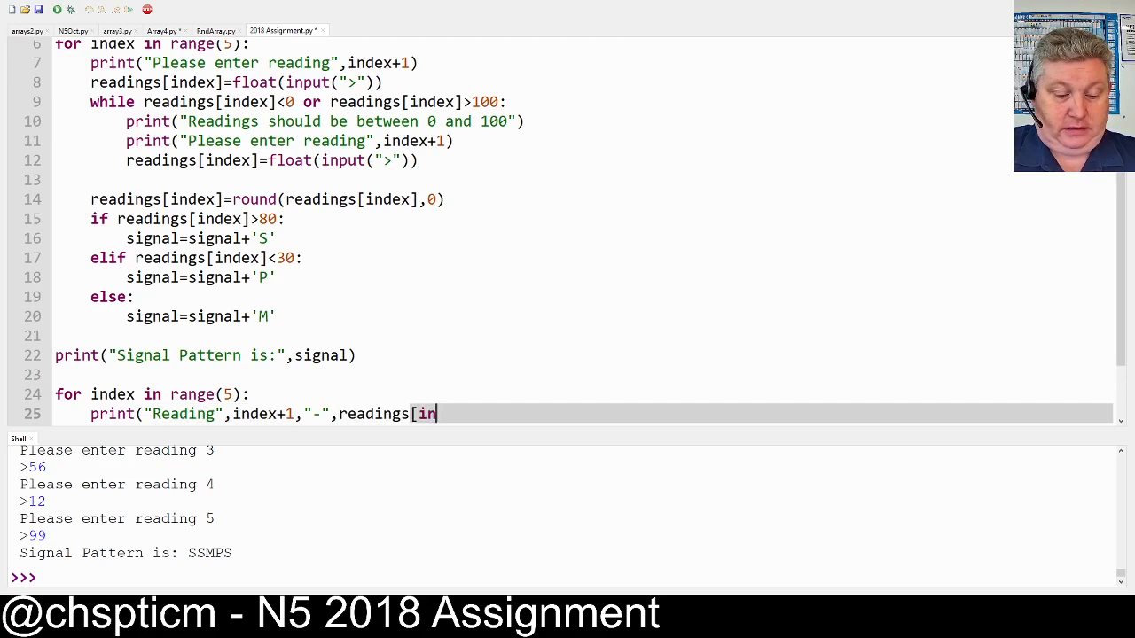
{"action": "type", "text": "dex]"}
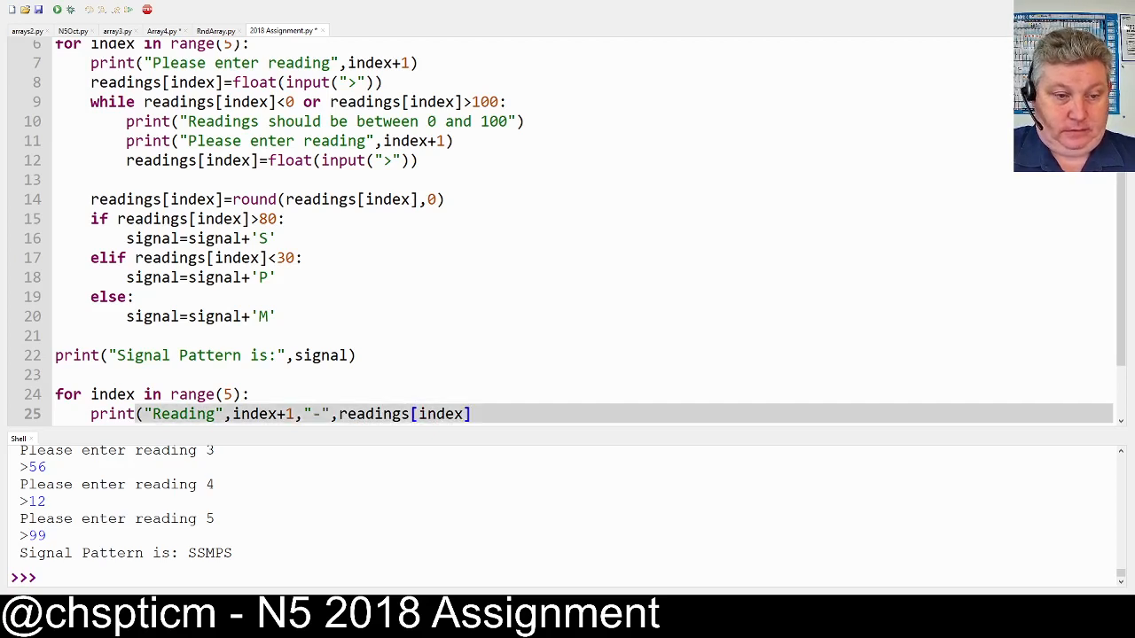
{"action": "type", "text": ")"}
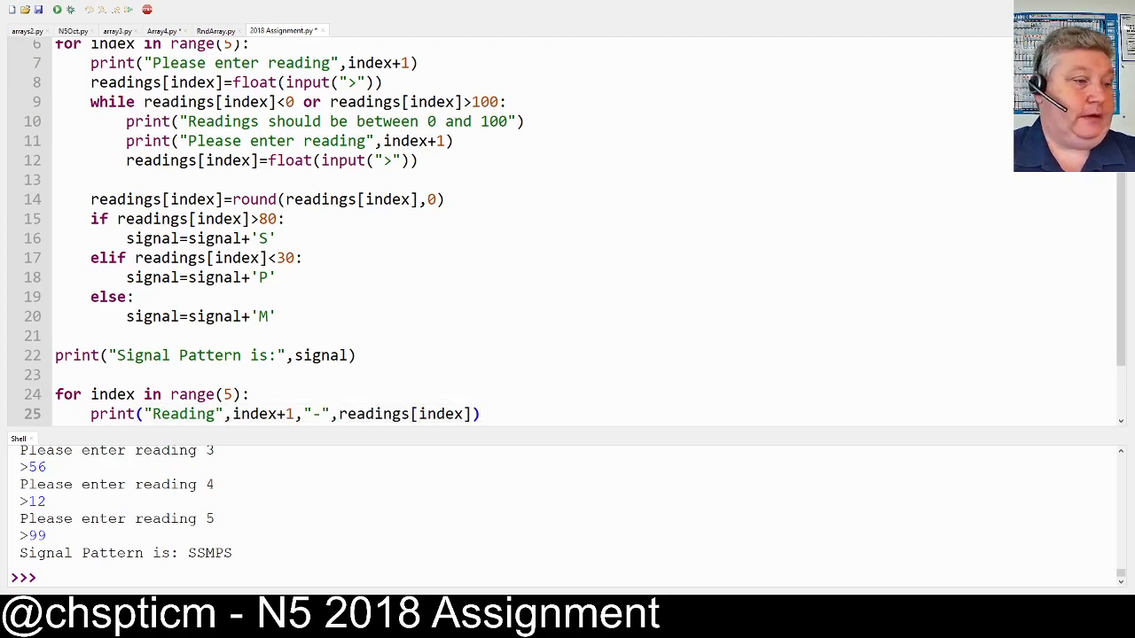
{"action": "left_click", "coordinate": [481, 414]}
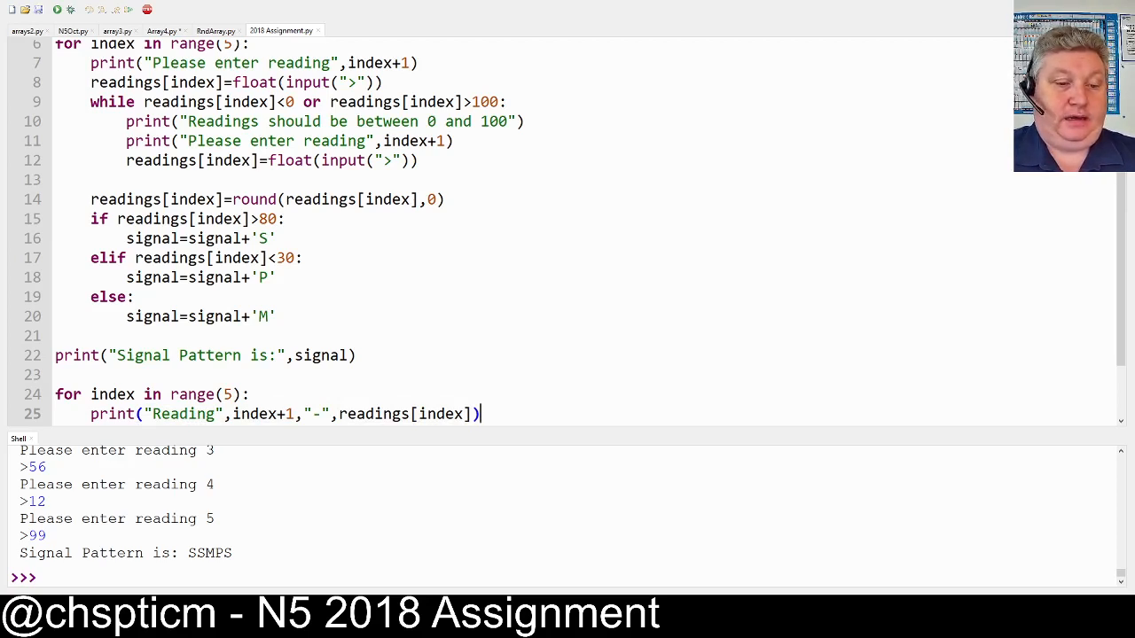
{"action": "left_click", "coordinate": [55, 10]}
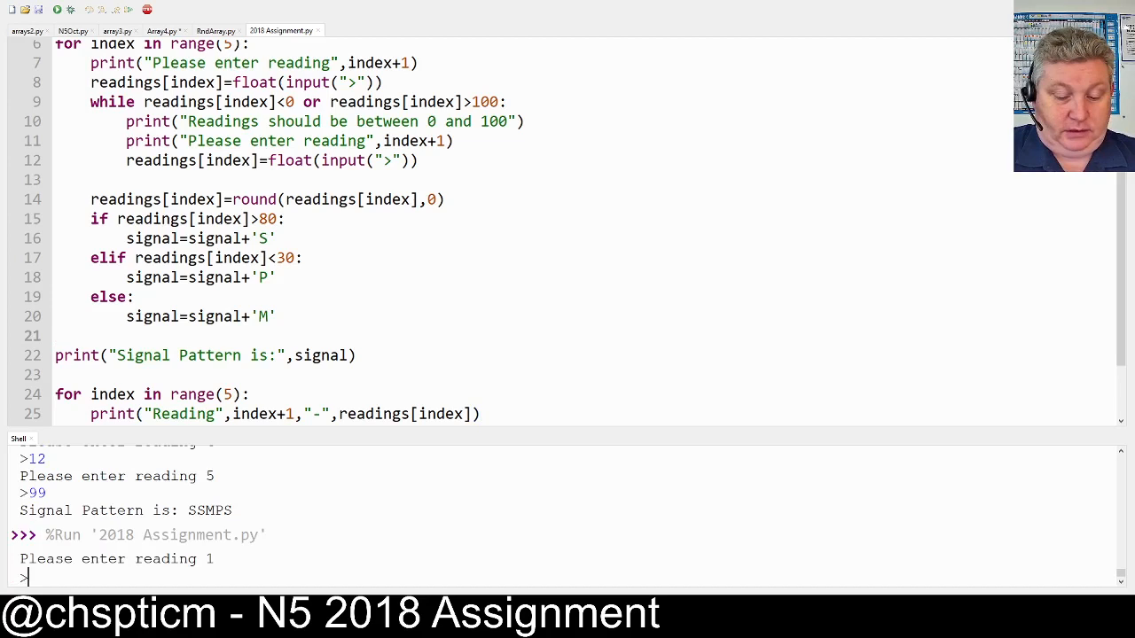
Enter readings 89, 82, 56, 12, 99 and check the Reading 1-5 output lines
{"action": "type", "text": "89"}
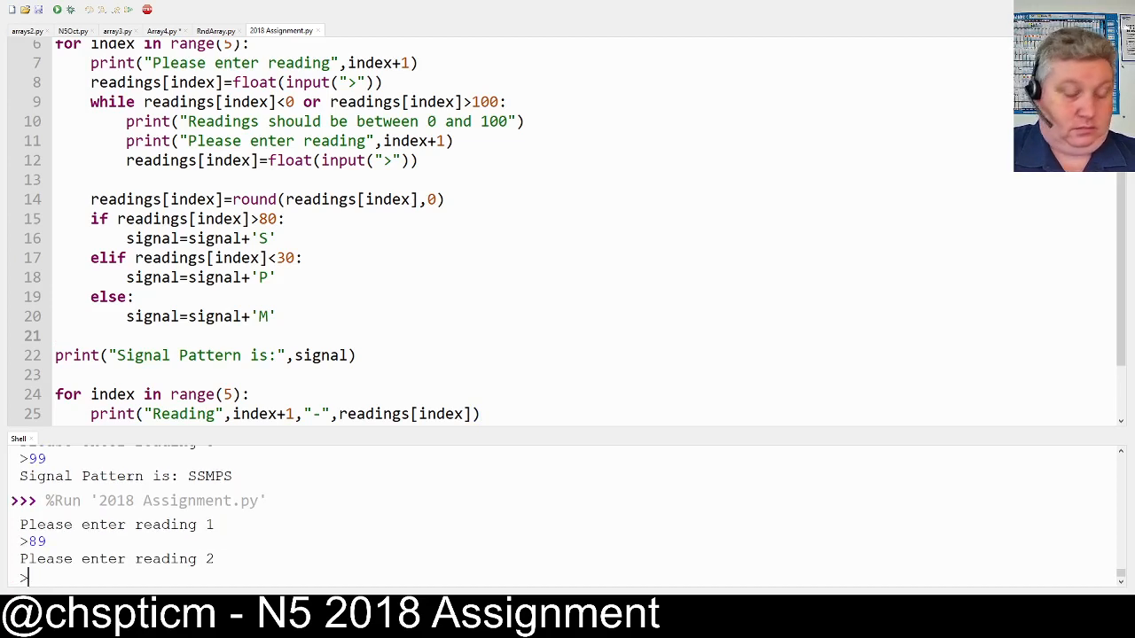
{"action": "type", "text": "82"}
{"action": "type", "text": "12"}
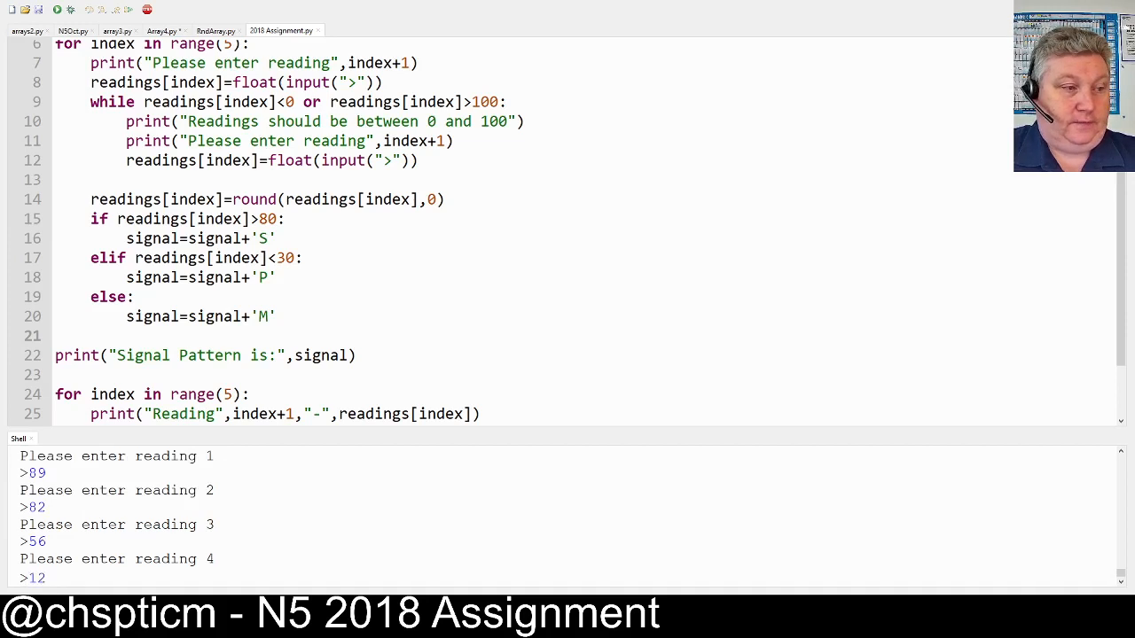
{"action": "type", "text": "99"}
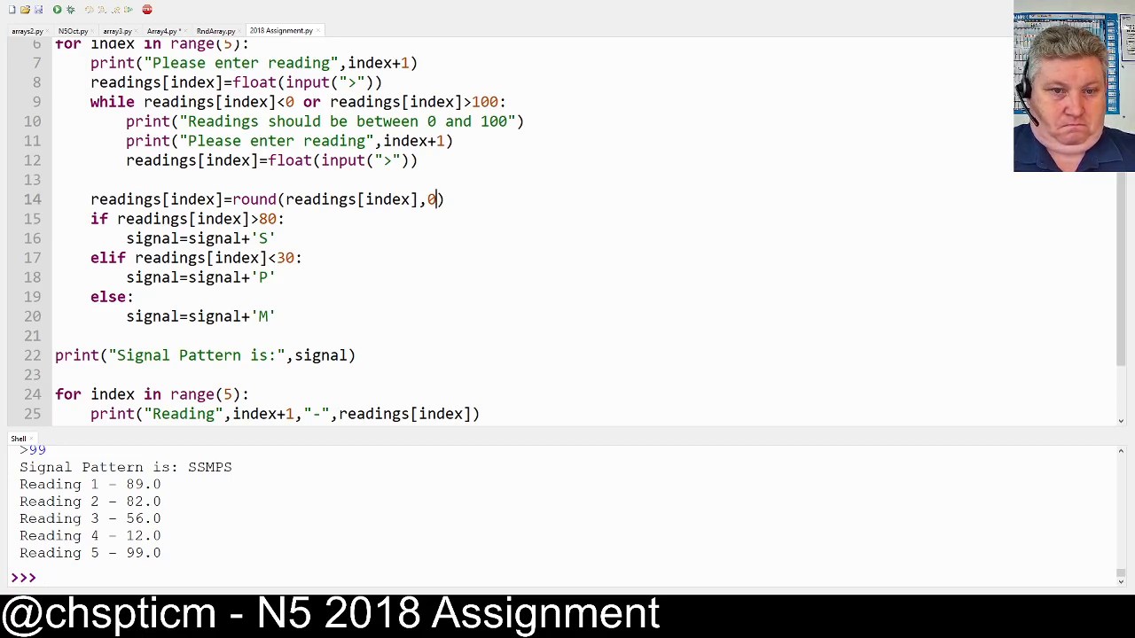
Remove the ,0 round() argument, rerun, and re-enter readings starting with 89
{"action": "key", "text": "BackSpace"}
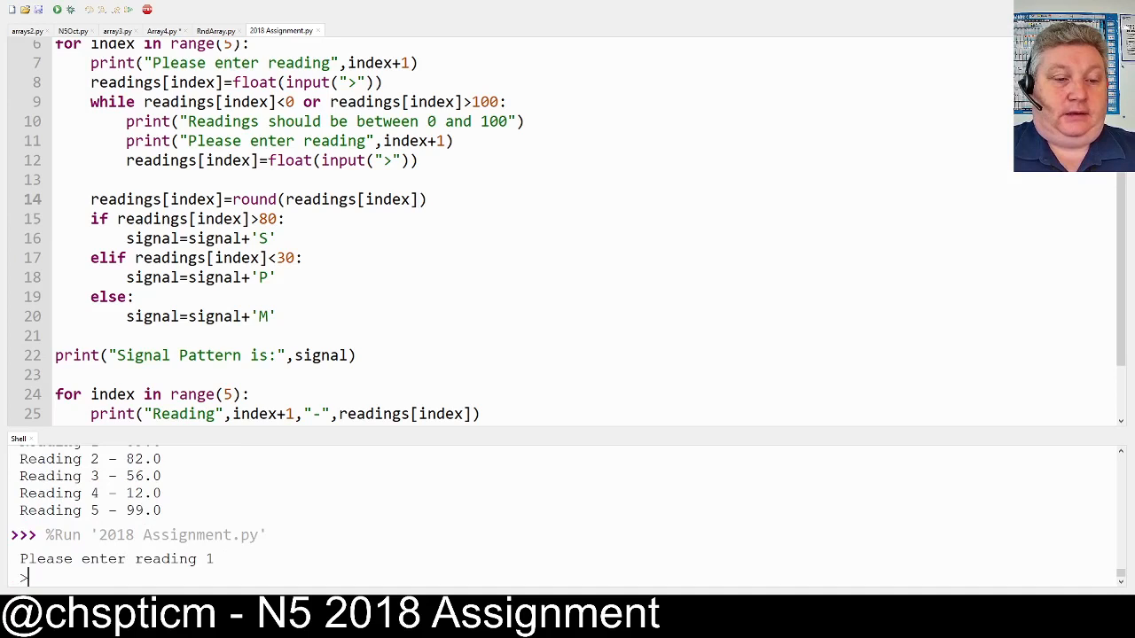
{"action": "type", "text": "89"}
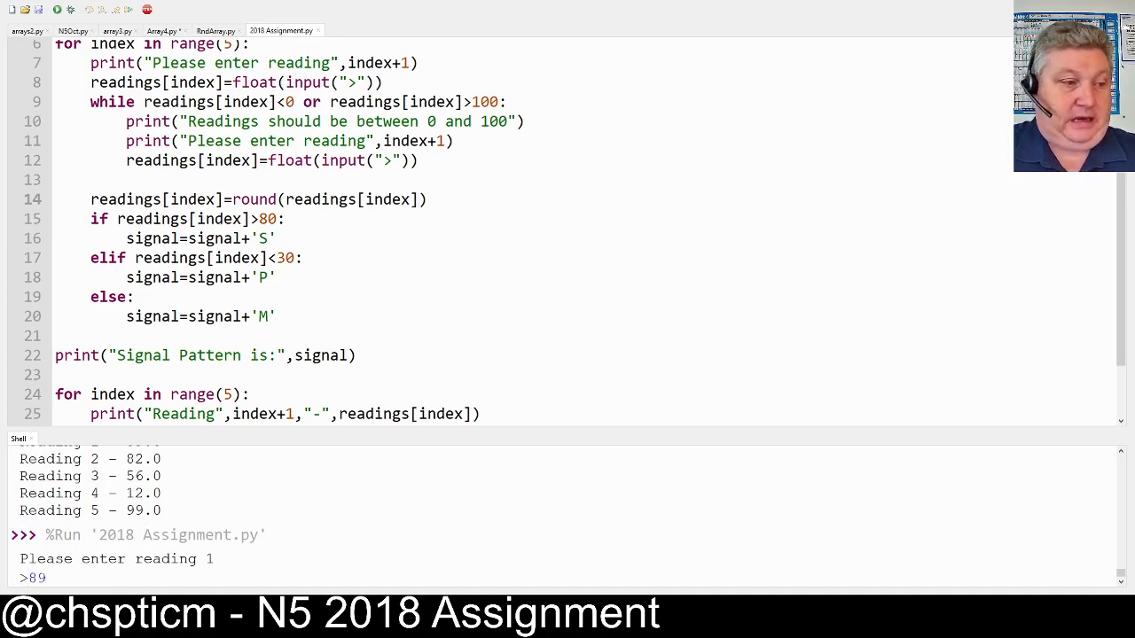
{"action": "key", "text": "enter"}
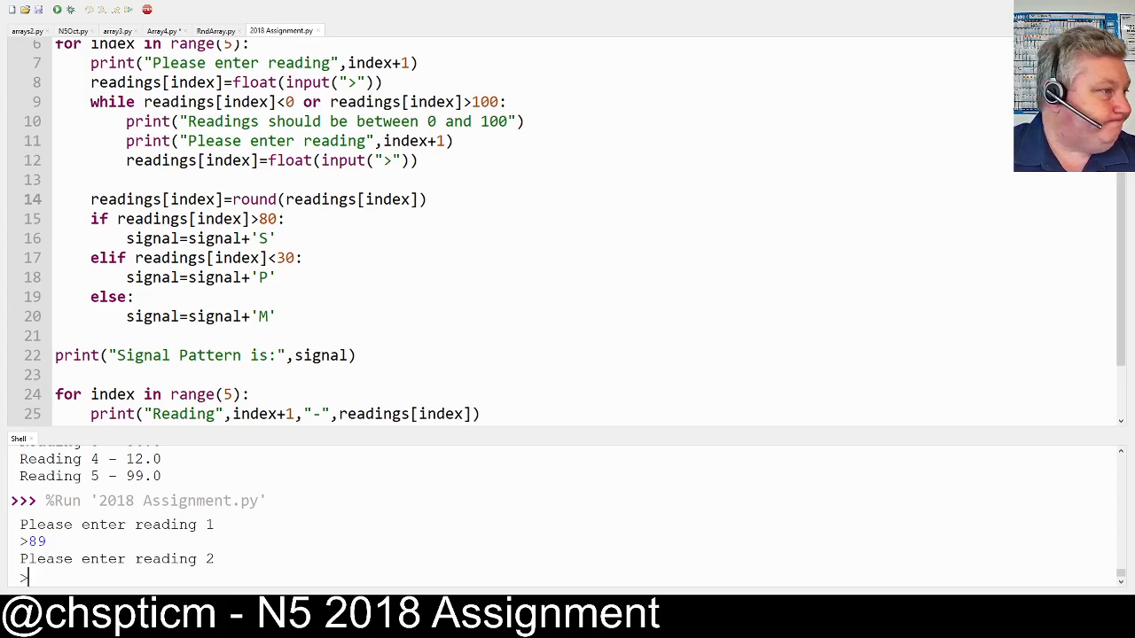
{"action": "type", "text": "8"}
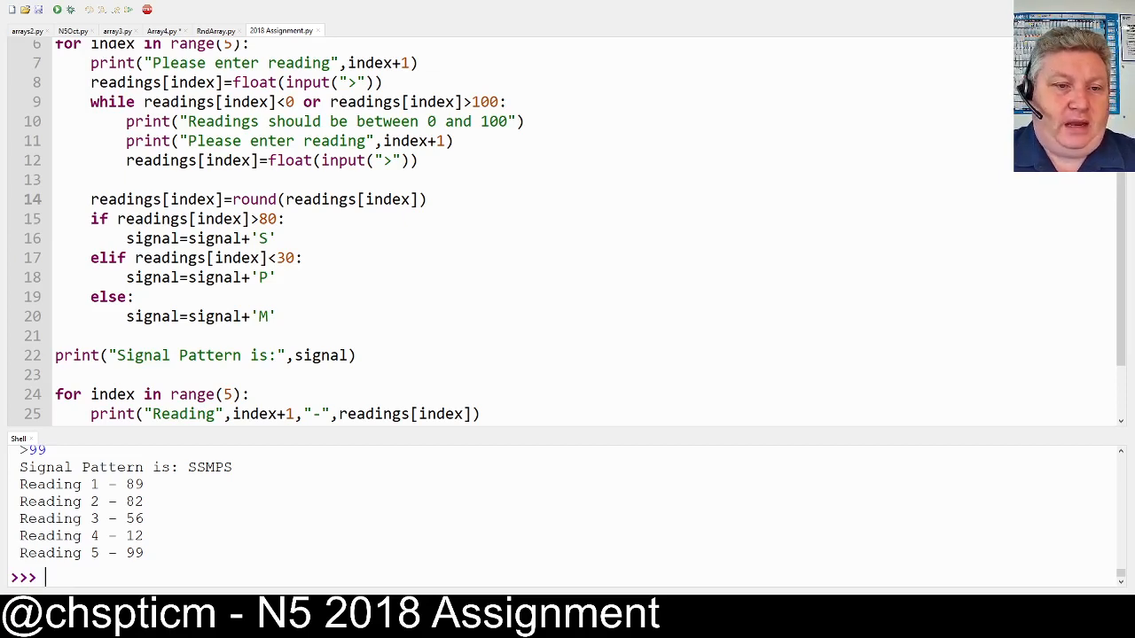
{"action": "scroll", "scroll_direction": "down", "scroll_amount": 3}
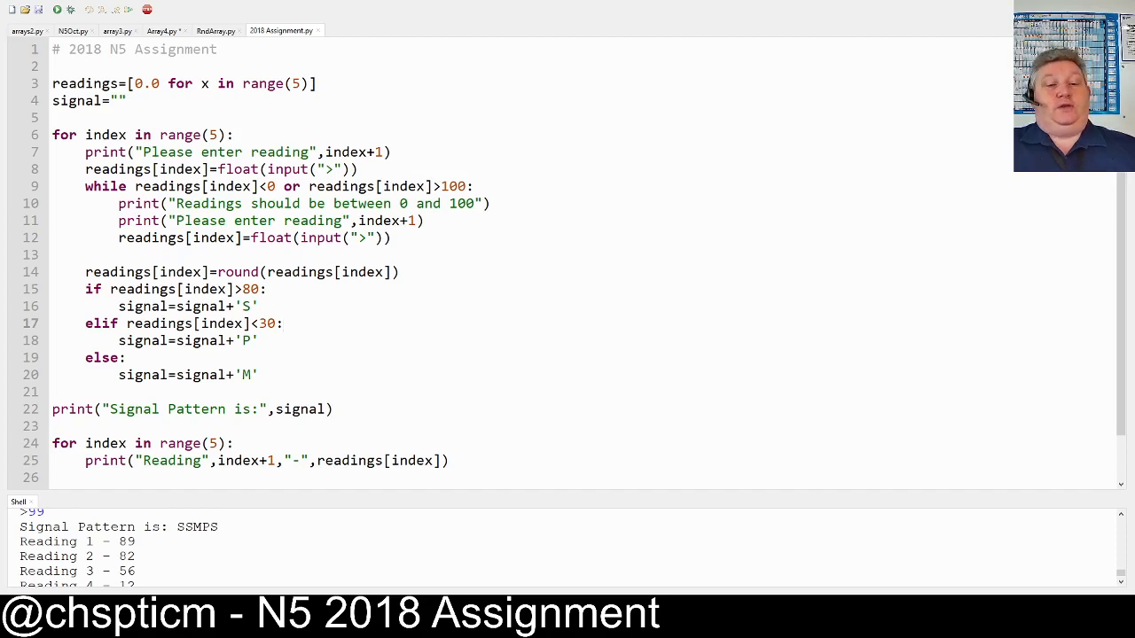
{"action": "left_click", "coordinate": [284, 322]}
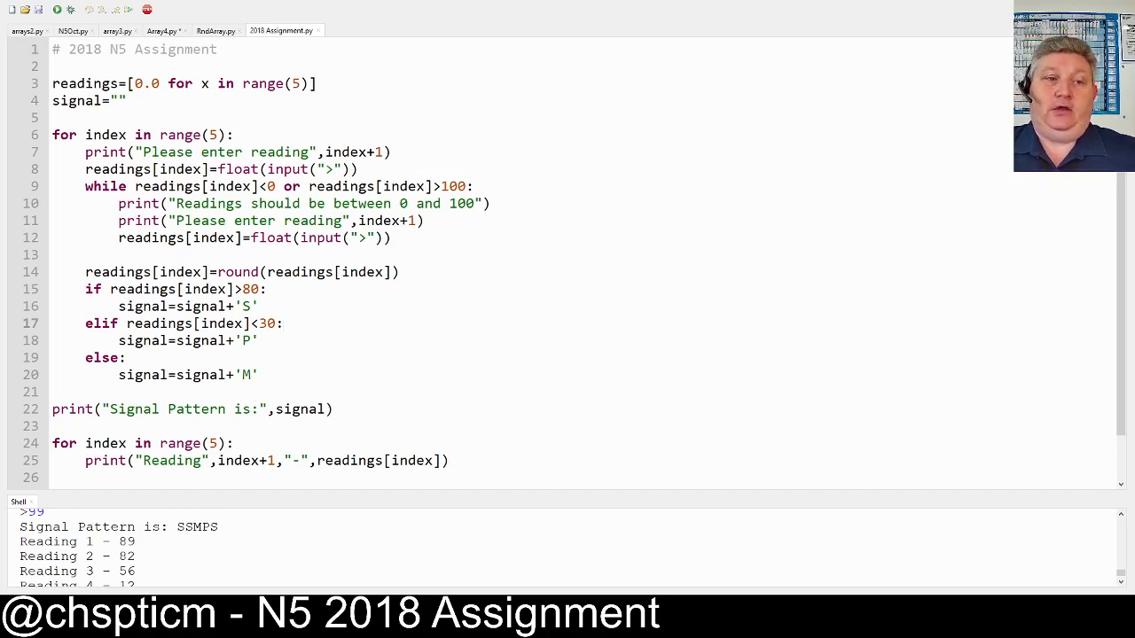
{"action": "left_click", "coordinate": [284, 323]}
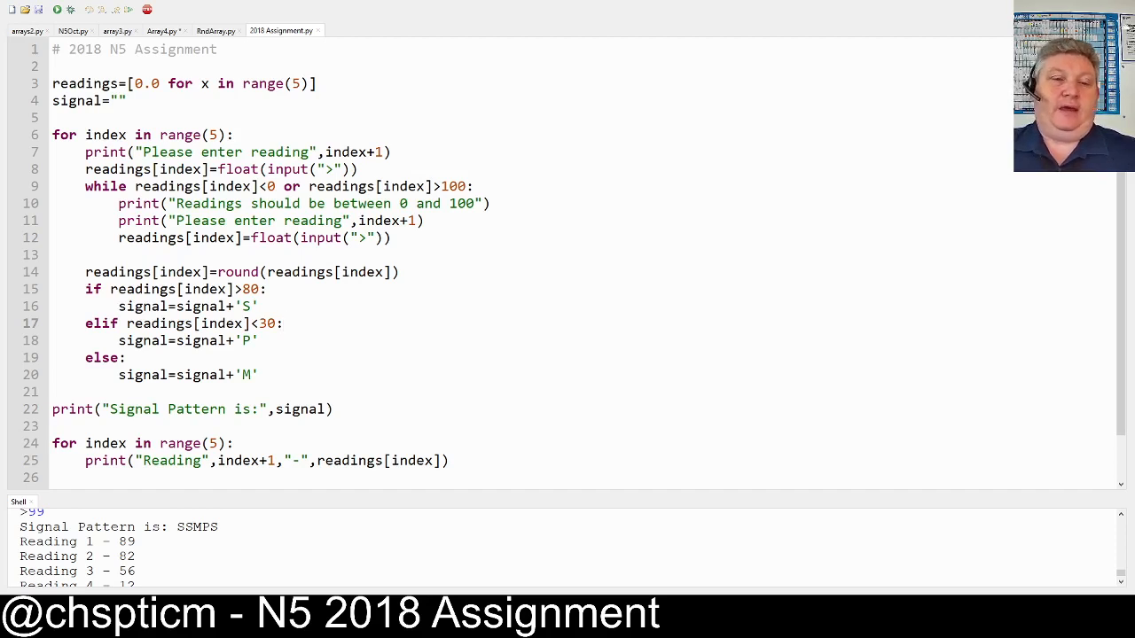
{"action": "left_click", "coordinate": [284, 323]}
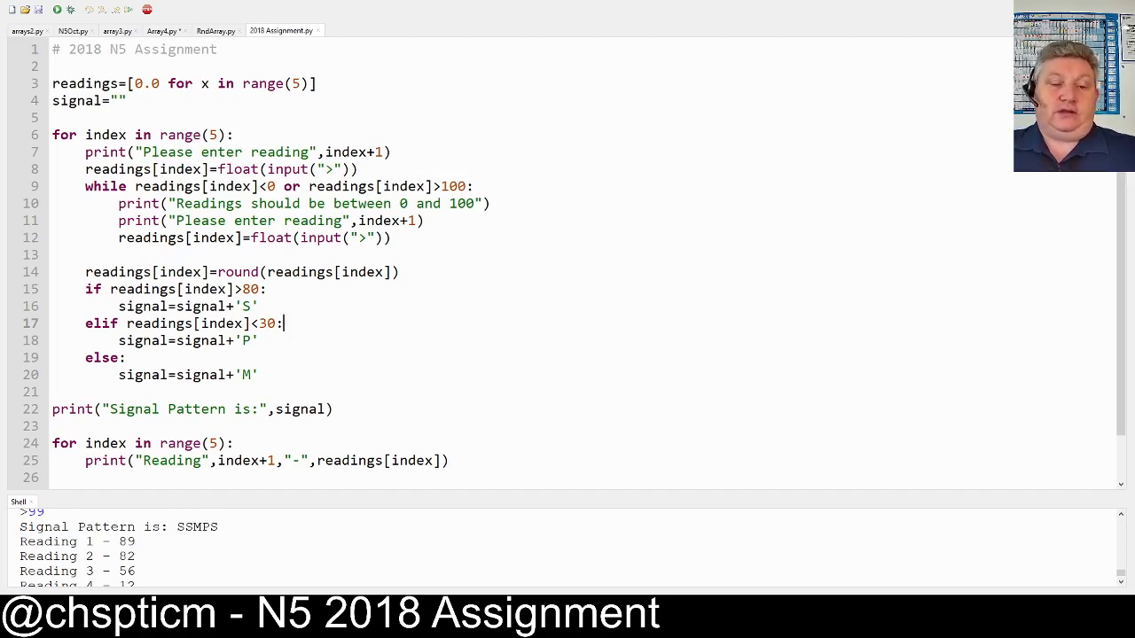